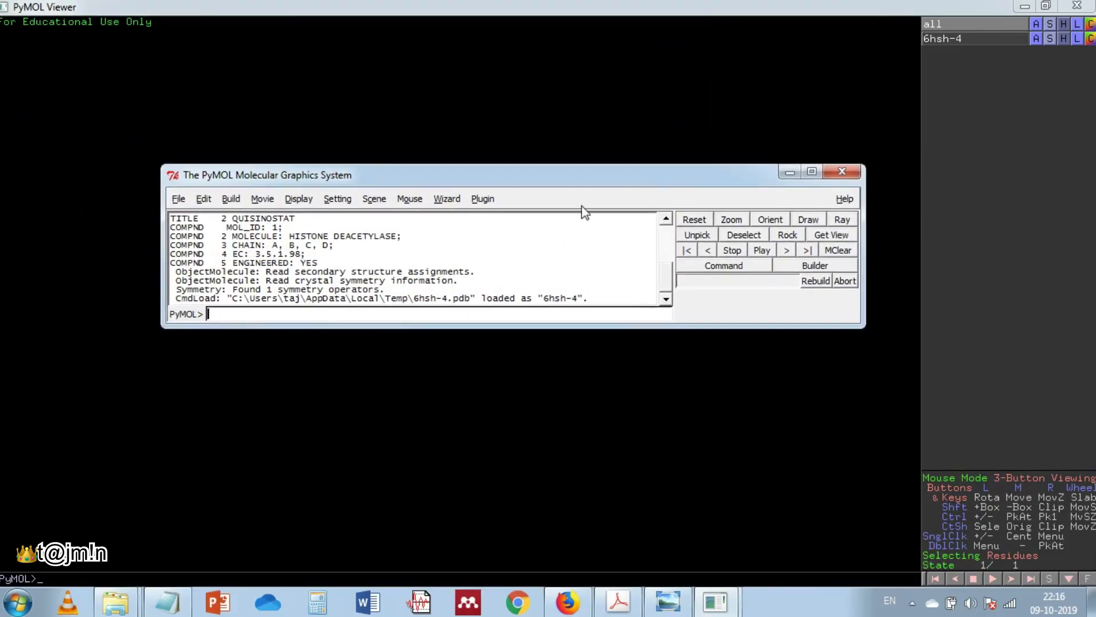
{"action": "mouse_move", "coordinate": [387, 101]}
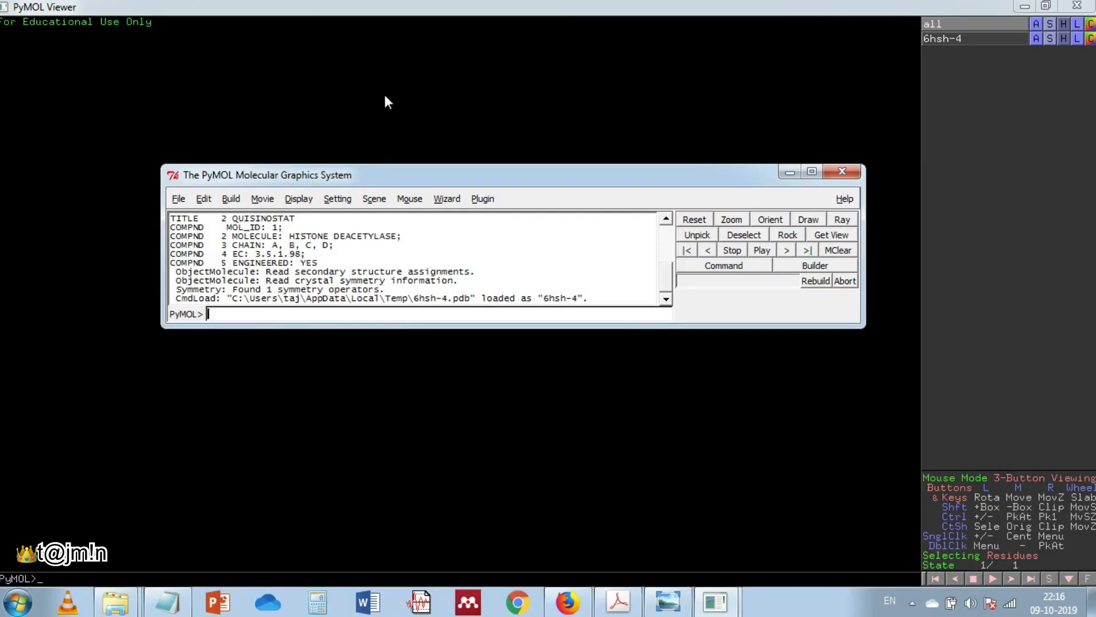
{"action": "mouse_move", "coordinate": [402, 484]}
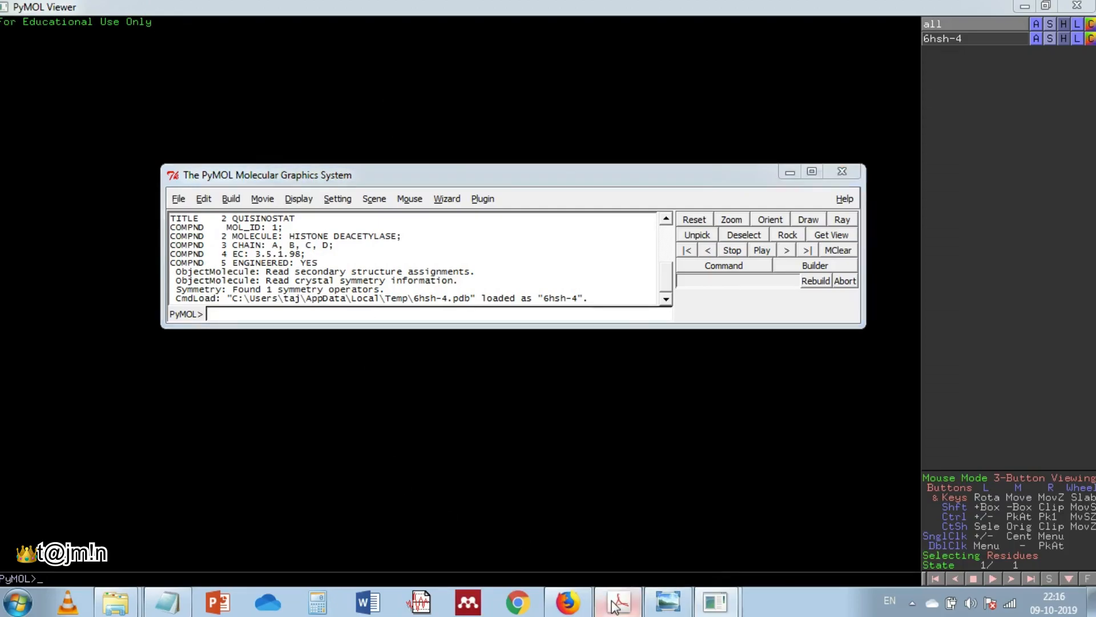
Switch to the HDAC8 paper in Acrobat and scroll down to the quisinostat binding figure
{"action": "left_click", "coordinate": [617, 601]}
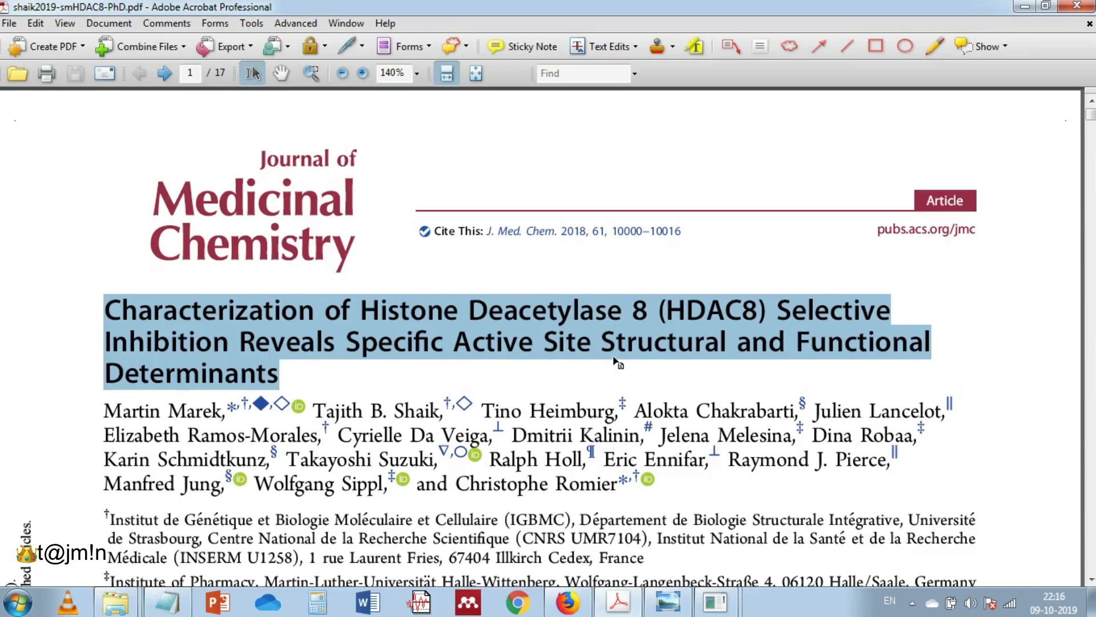
{"action": "mouse_move", "coordinate": [1079, 144]}
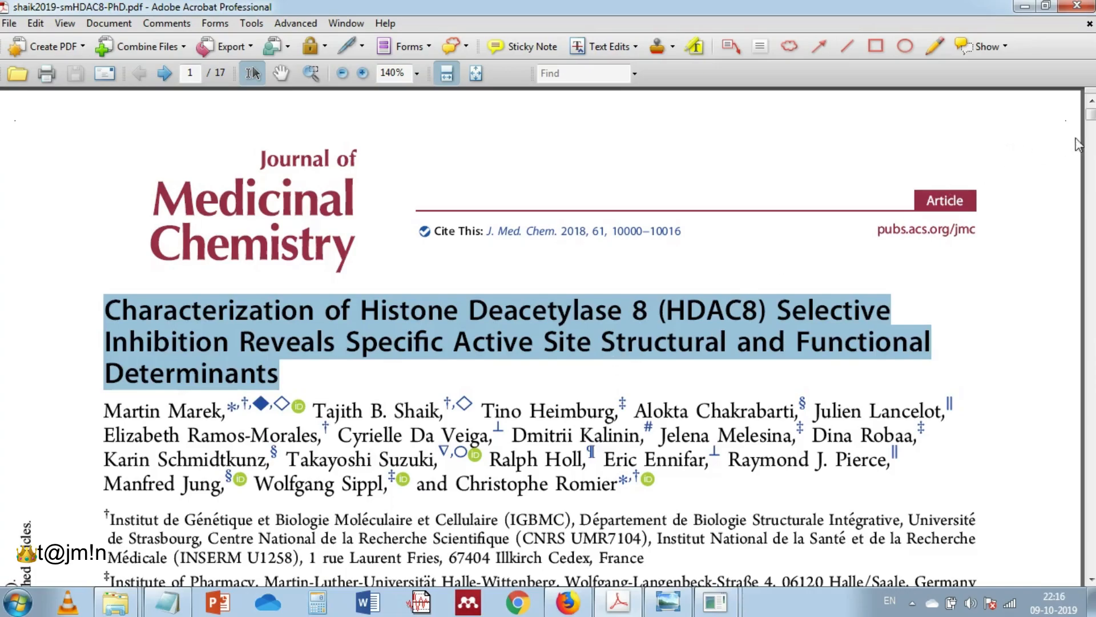
{"action": "scroll", "scroll_direction": "down", "scroll_amount": 3}
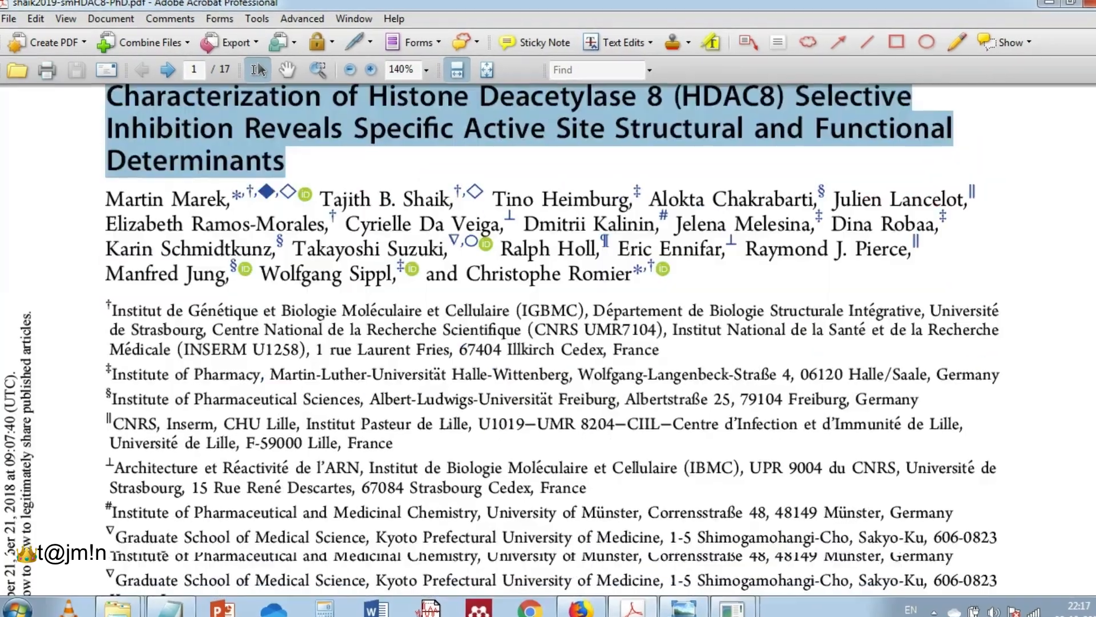
{"action": "left_click", "coordinate": [178, 69]}
{"action": "type", "text": "4"}
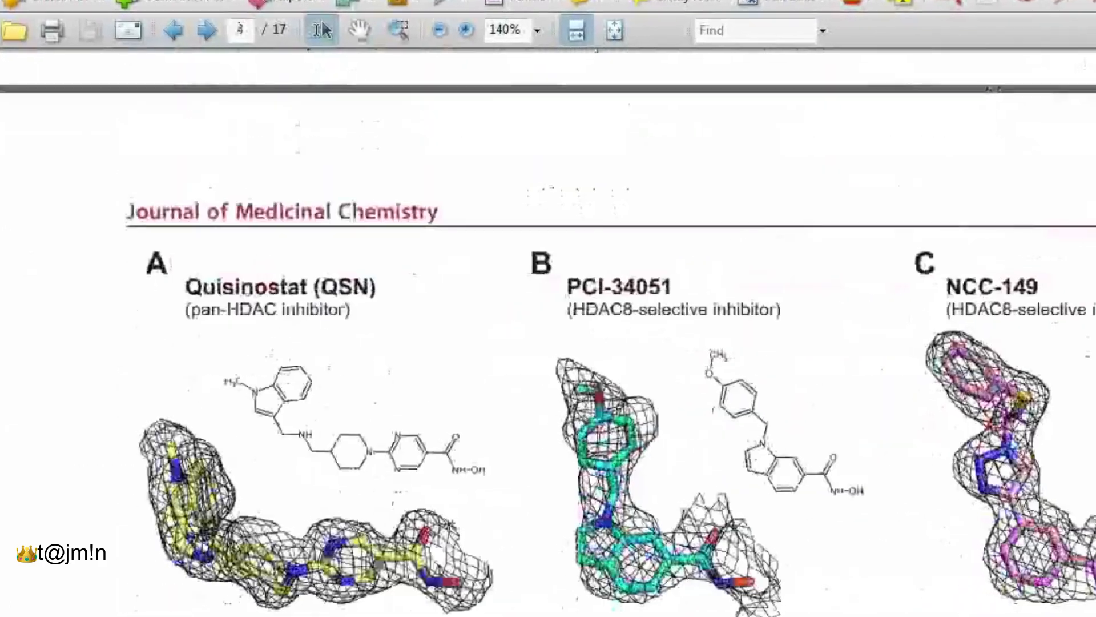
{"action": "scroll", "scroll_direction": "down", "scroll_amount": 3}
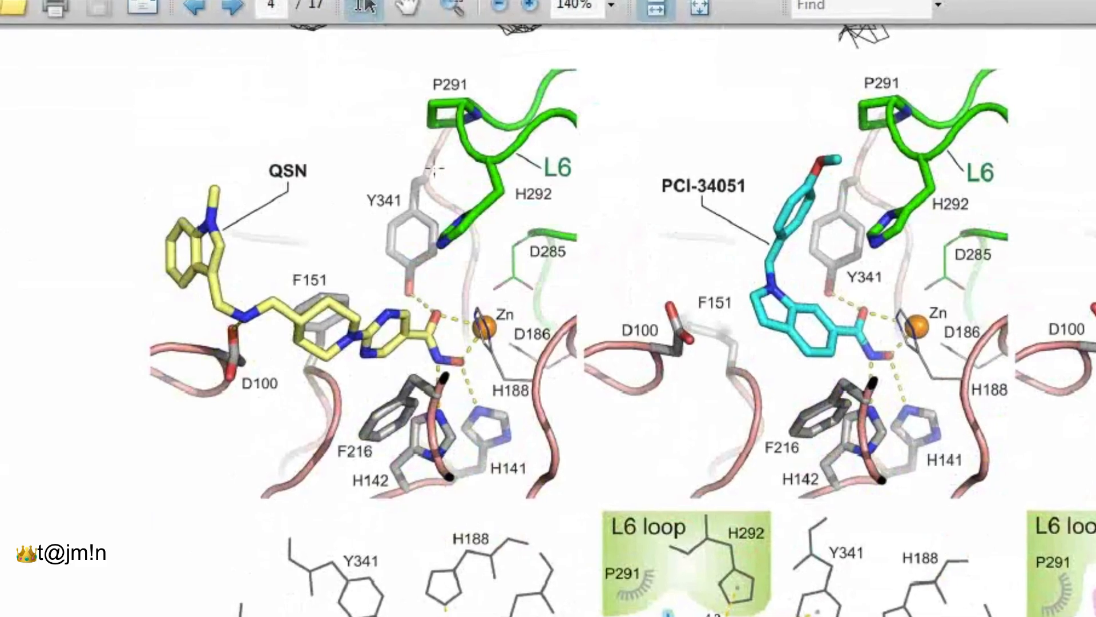
{"action": "scroll", "scroll_direction": "down", "scroll_amount": 3}
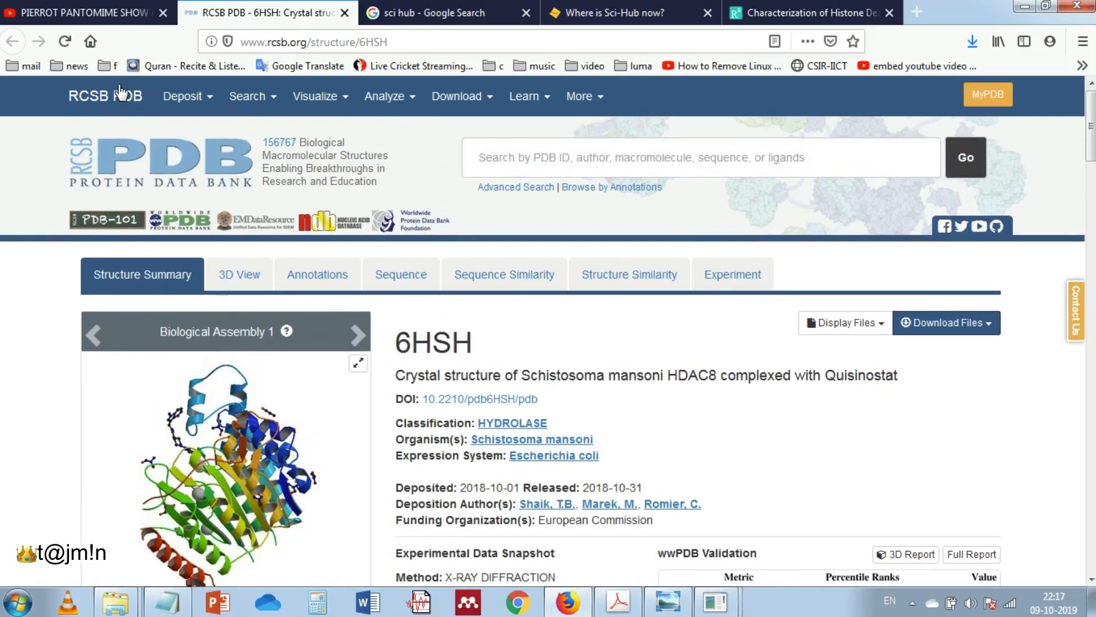
{"action": "mouse_move", "coordinate": [730, 144]}
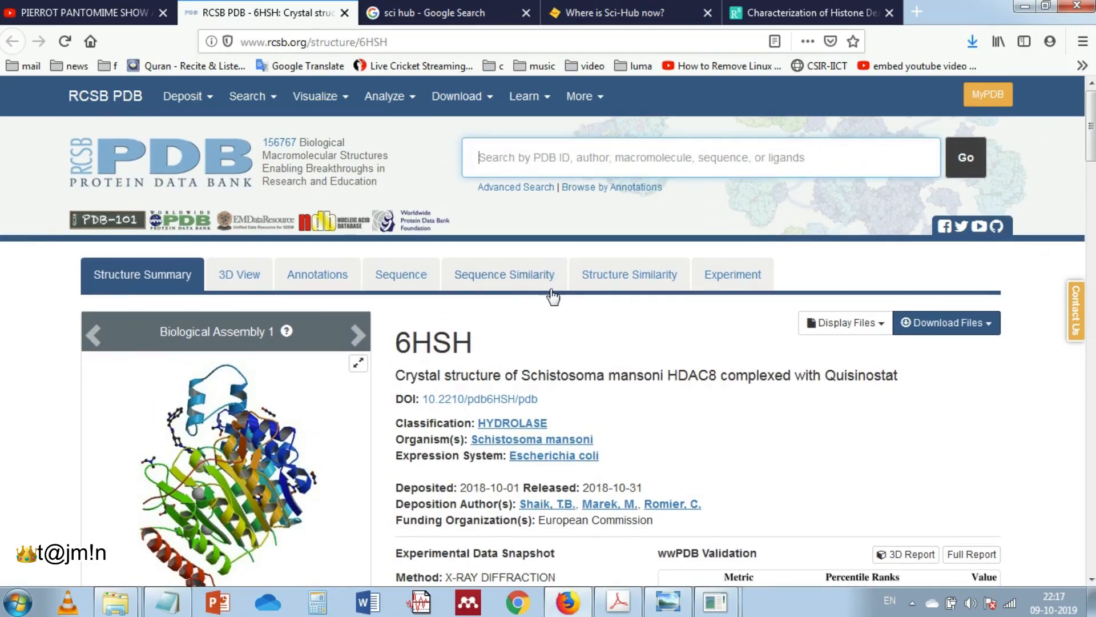
{"action": "scroll", "scroll_direction": "down", "scroll_amount": 3}
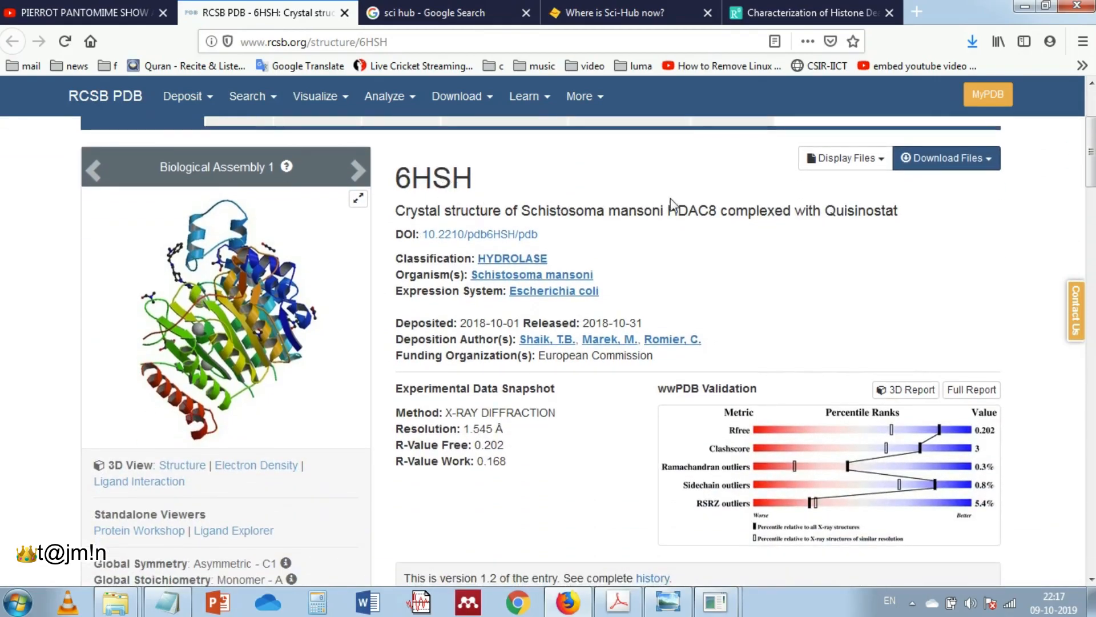
{"action": "mouse_move", "coordinate": [1047, 145]}
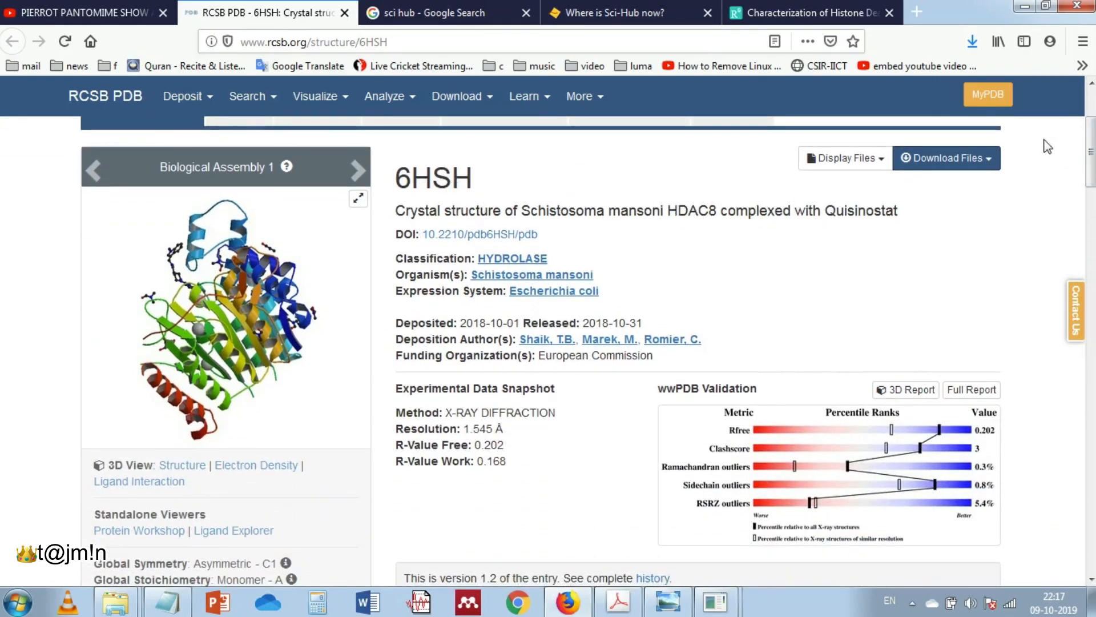
{"action": "left_click", "coordinate": [945, 158]}
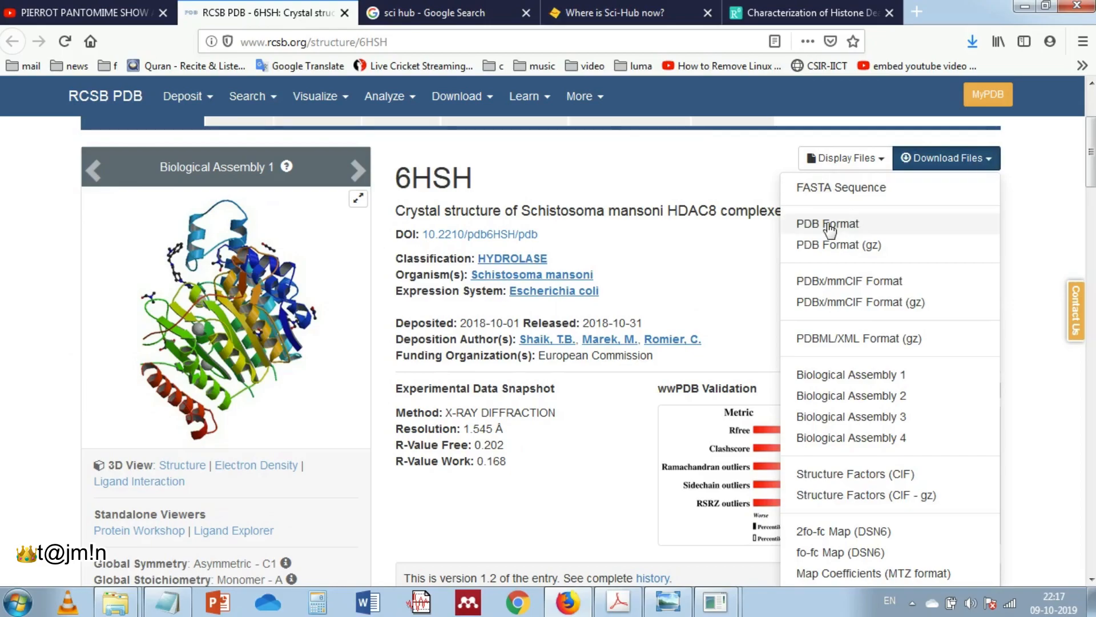
{"action": "left_click", "coordinate": [827, 223]}
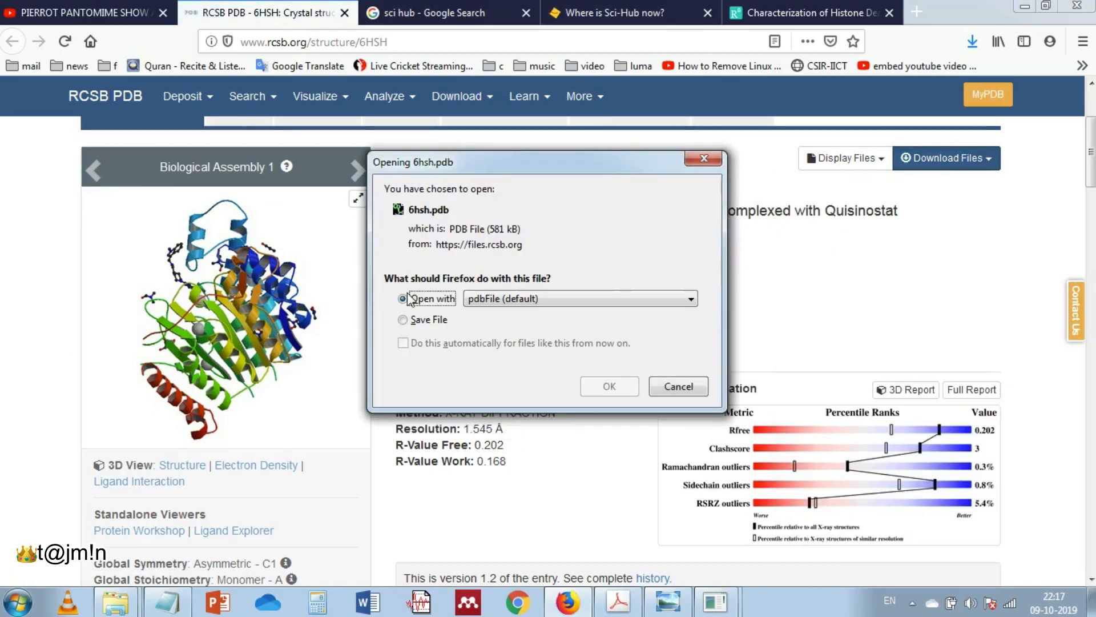
{"action": "mouse_move", "coordinate": [678, 387]}
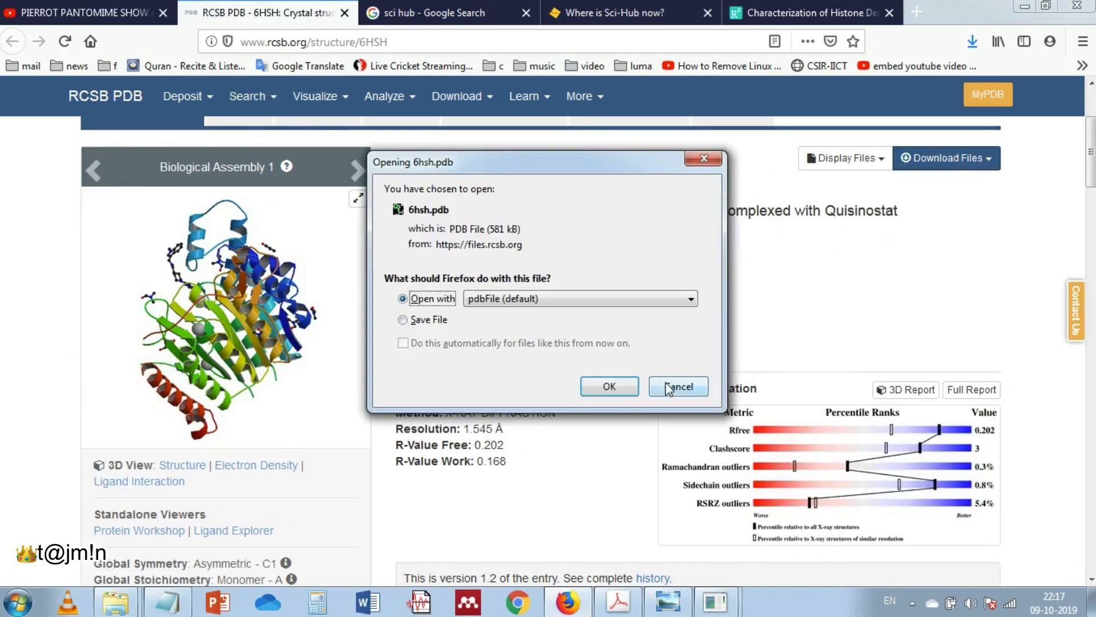
{"action": "left_click", "coordinate": [608, 387]}
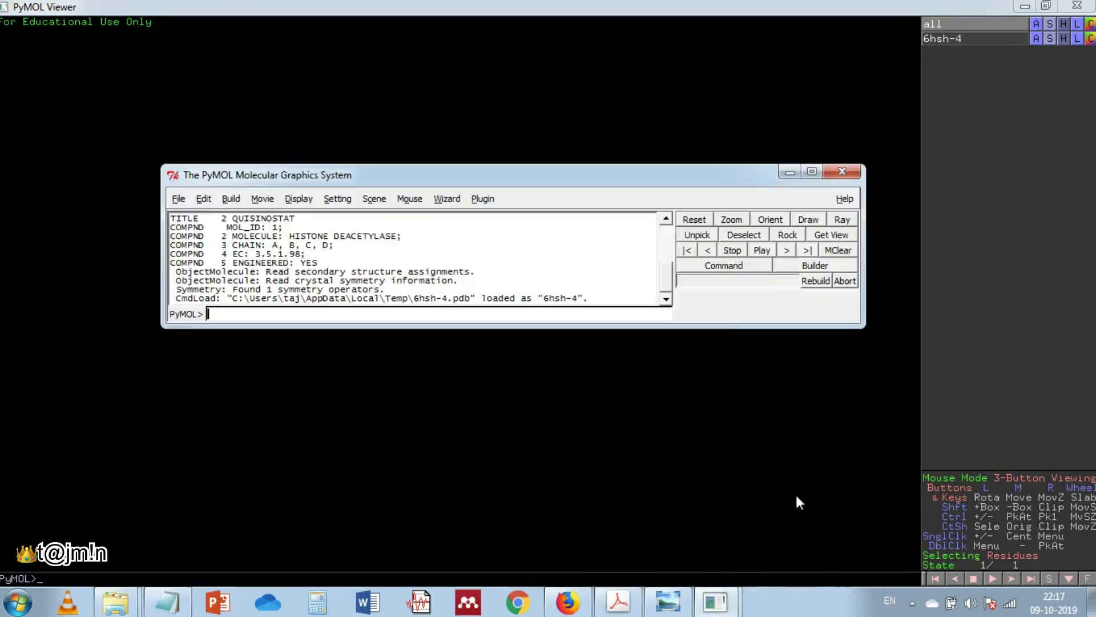
{"action": "mouse_move", "coordinate": [970, 48]}
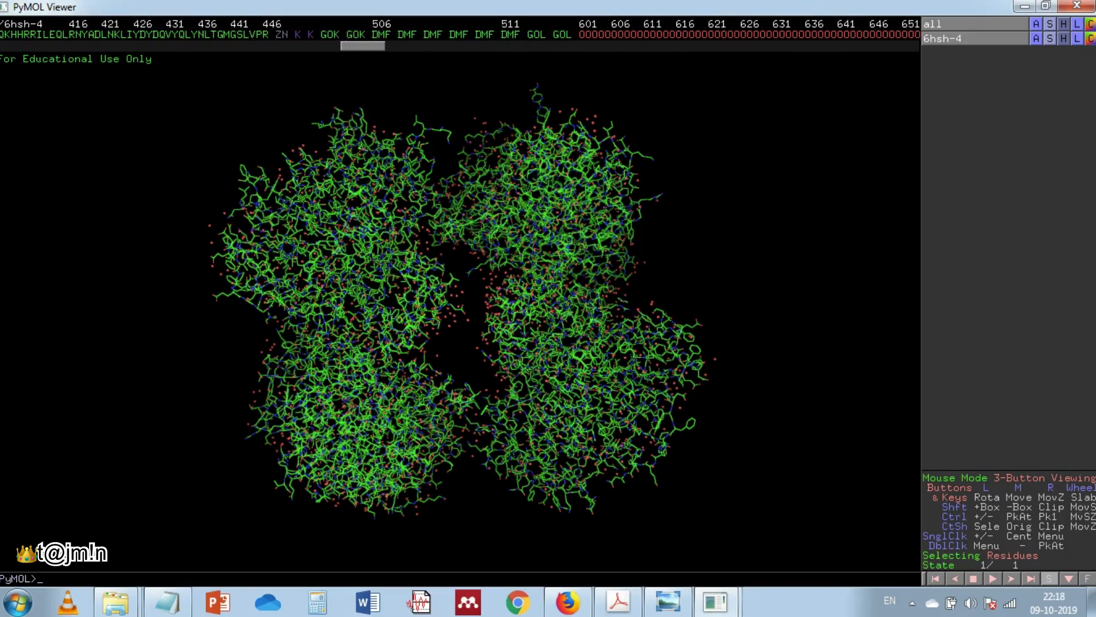
Hide everything on 6hsh-4, show it as cartoon, and colour it by chain
{"action": "left_click", "coordinate": [1063, 24]}
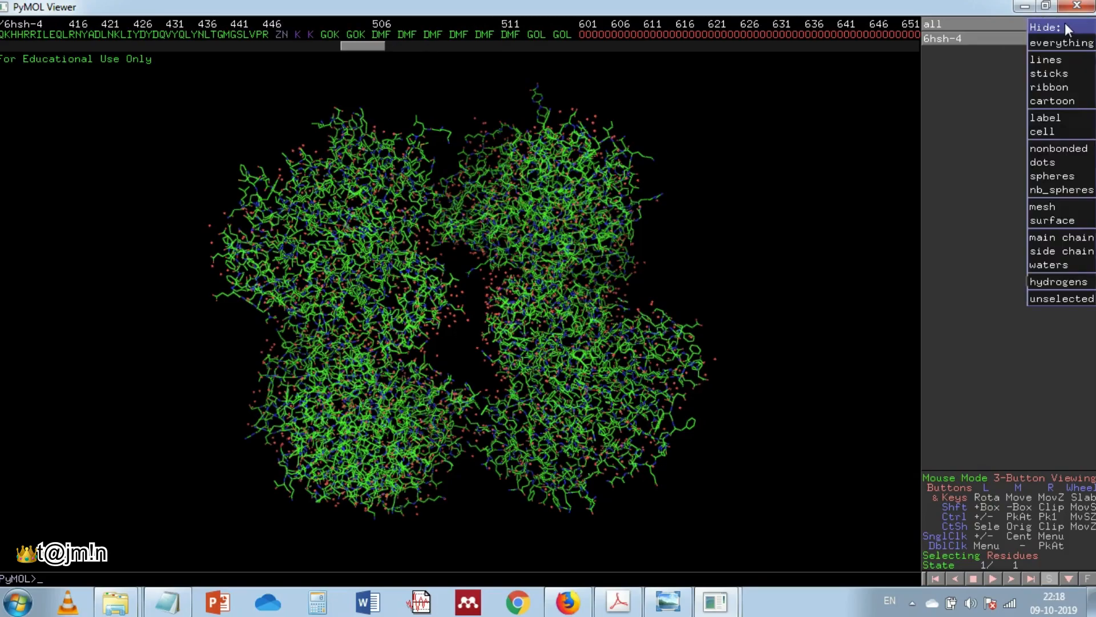
{"action": "left_click", "coordinate": [1061, 42]}
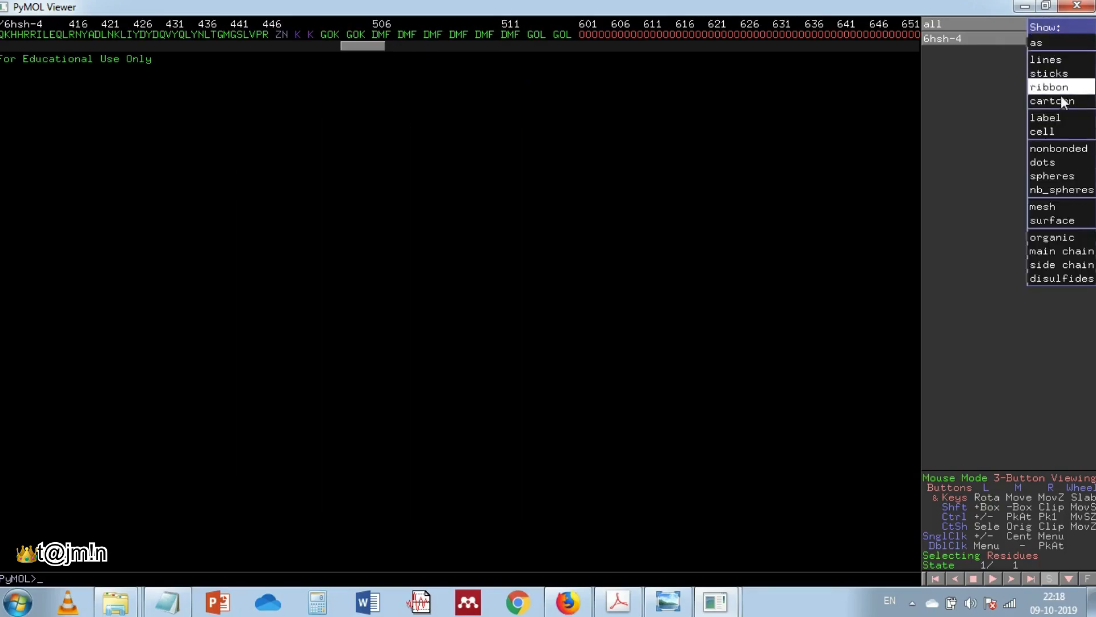
{"action": "left_click", "coordinate": [1052, 101]}
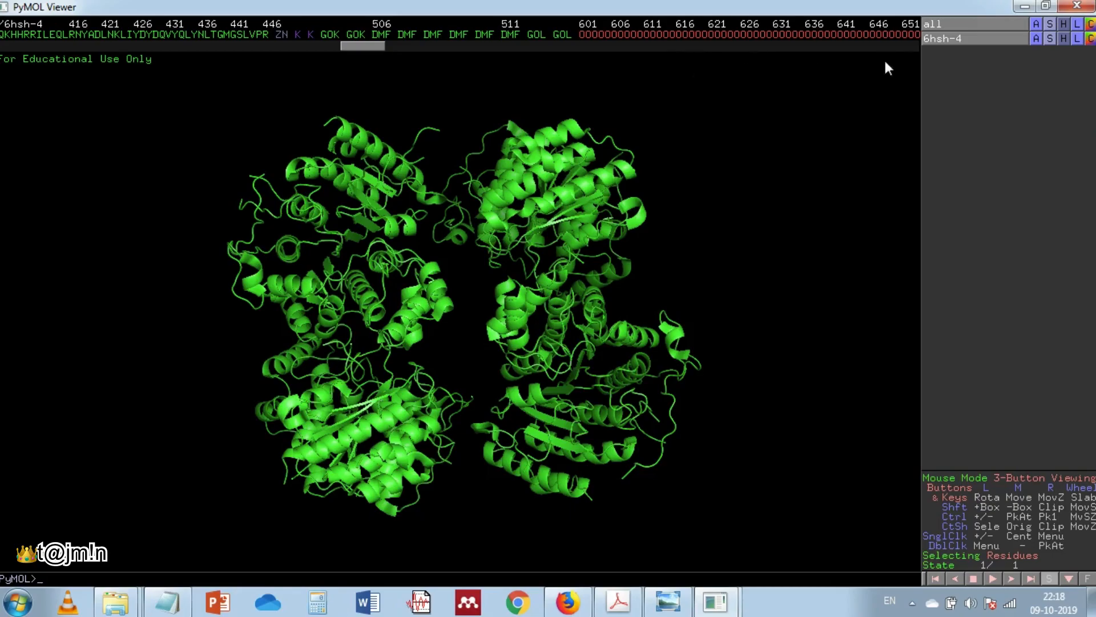
{"action": "left_click", "coordinate": [1088, 24]}
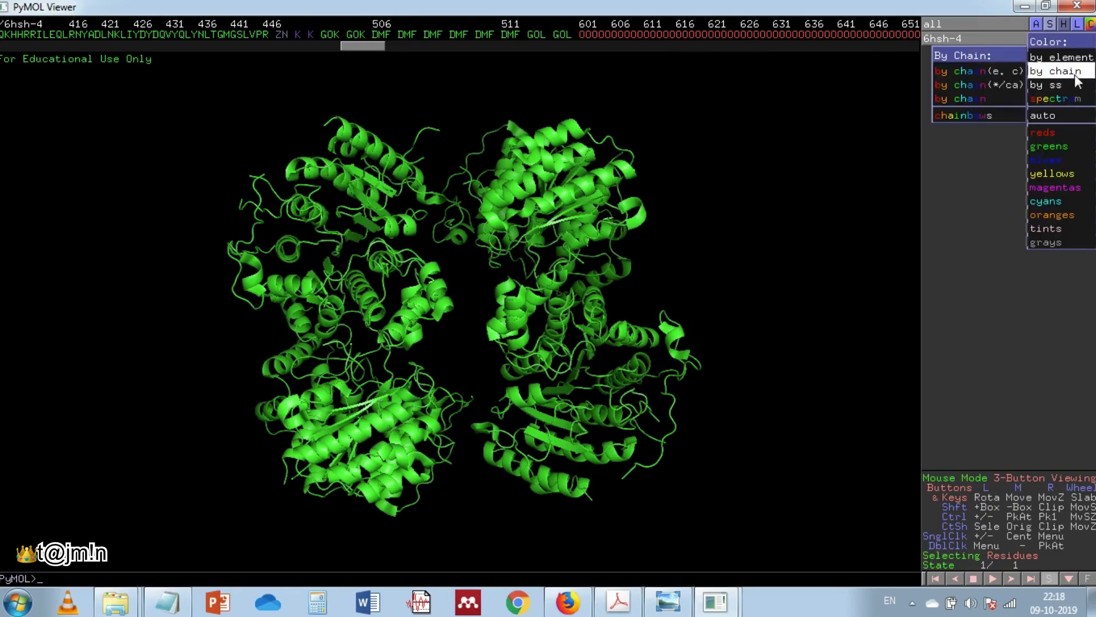
{"action": "left_click", "coordinate": [1056, 70]}
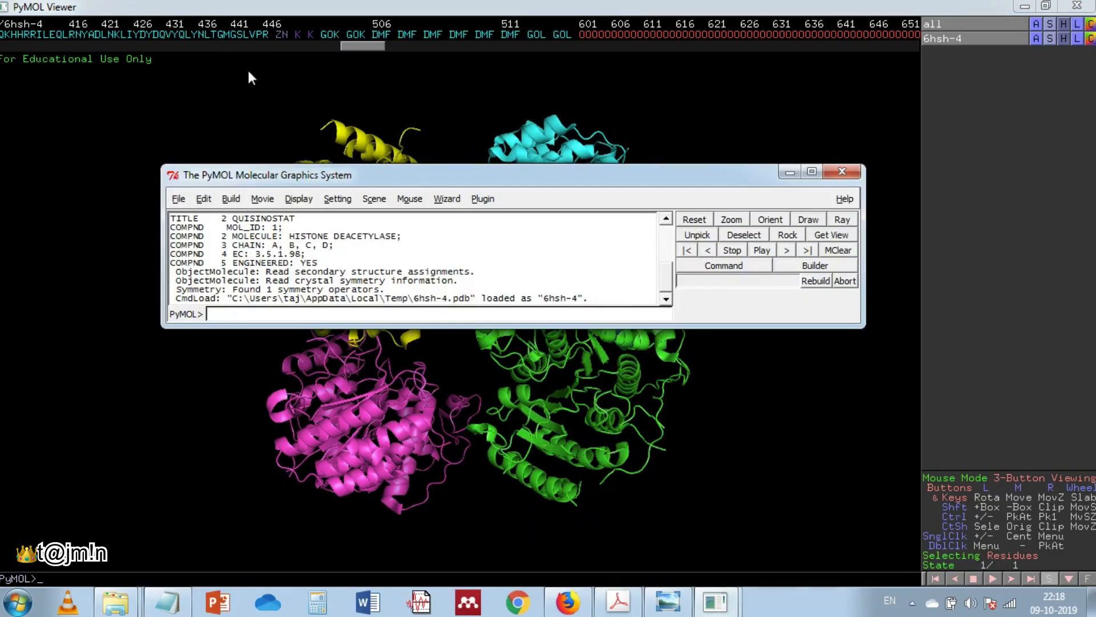
Move the log window aside and bring up the actions menu on the yellow chain D
{"action": "left_click", "coordinate": [298, 199]}
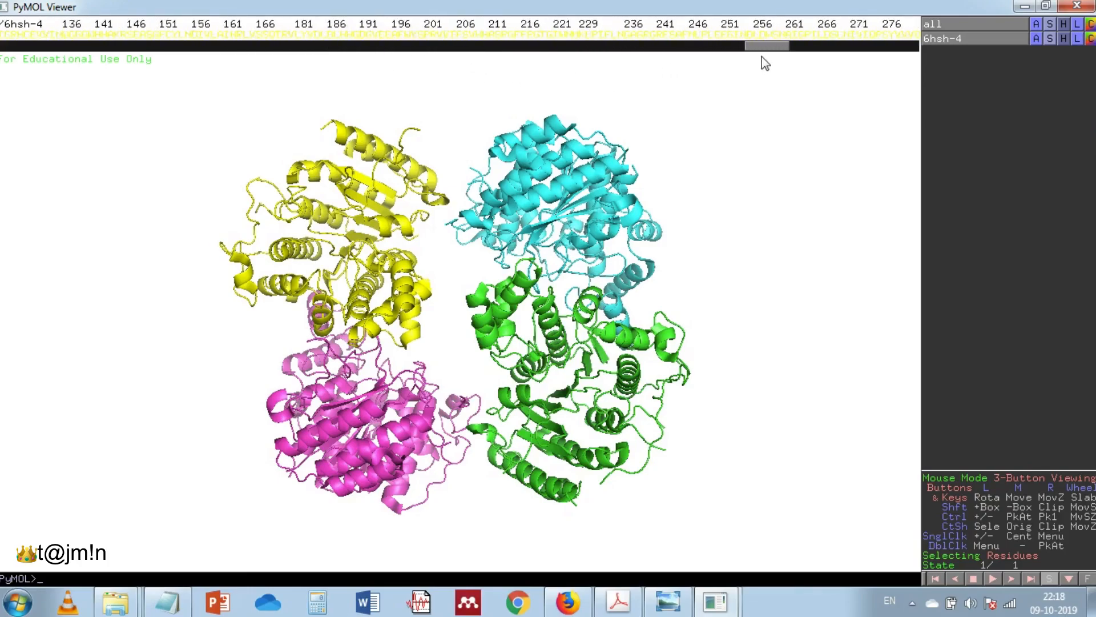
{"action": "scroll", "scroll_direction": "right", "scroll_amount": 3}
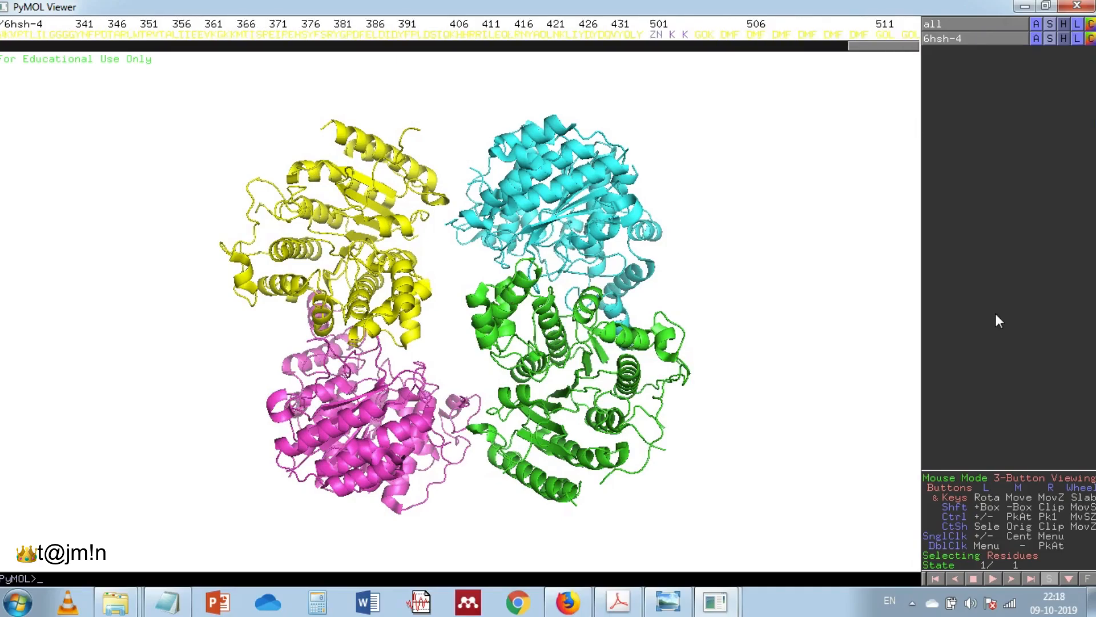
{"action": "mouse_move", "coordinate": [559, 191]}
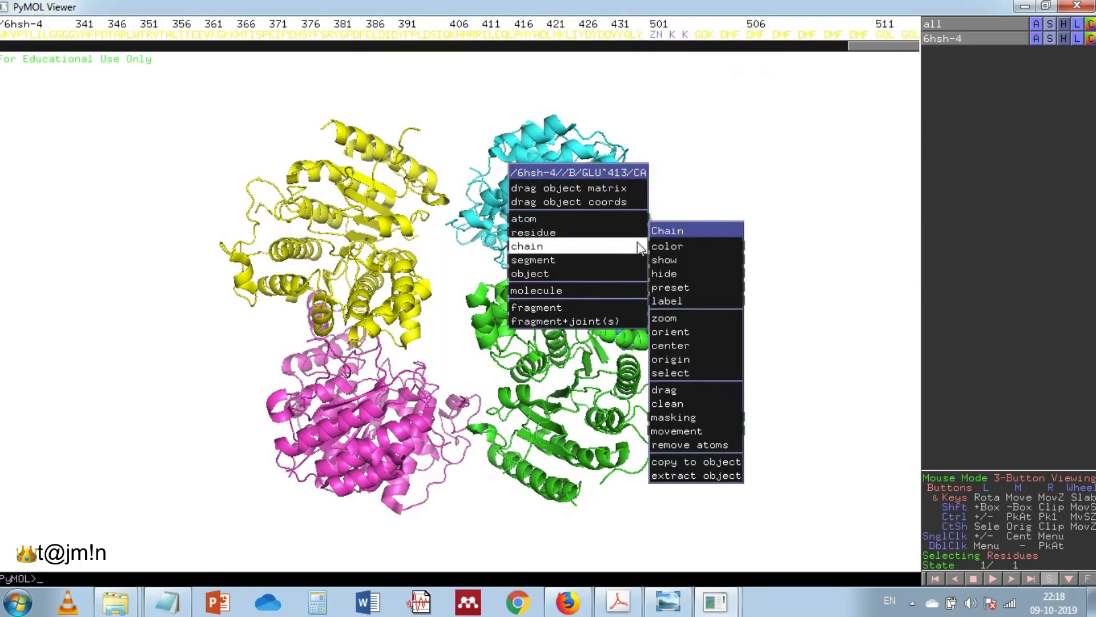
{"action": "mouse_move", "coordinate": [692, 445]}
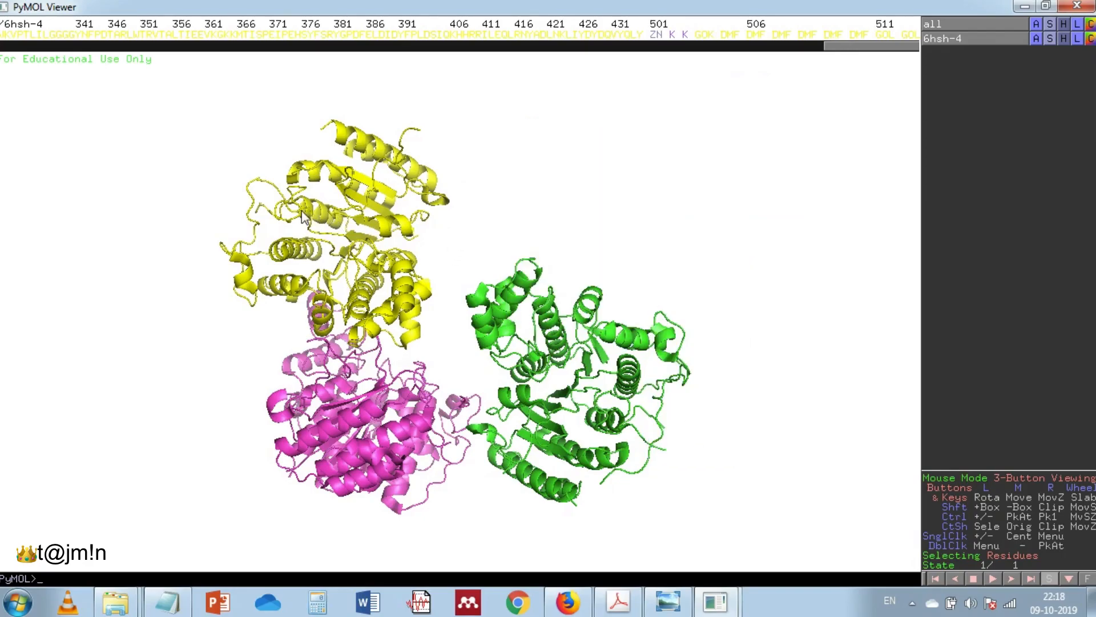
{"action": "right_click", "coordinate": [307, 217]}
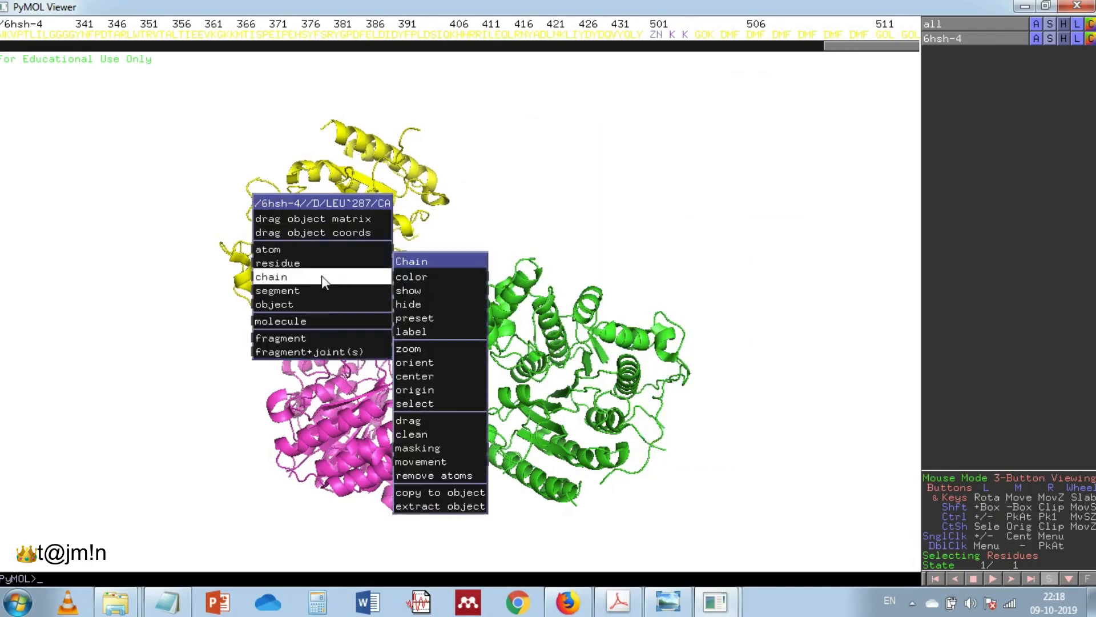
{"action": "mouse_move", "coordinate": [441, 475]}
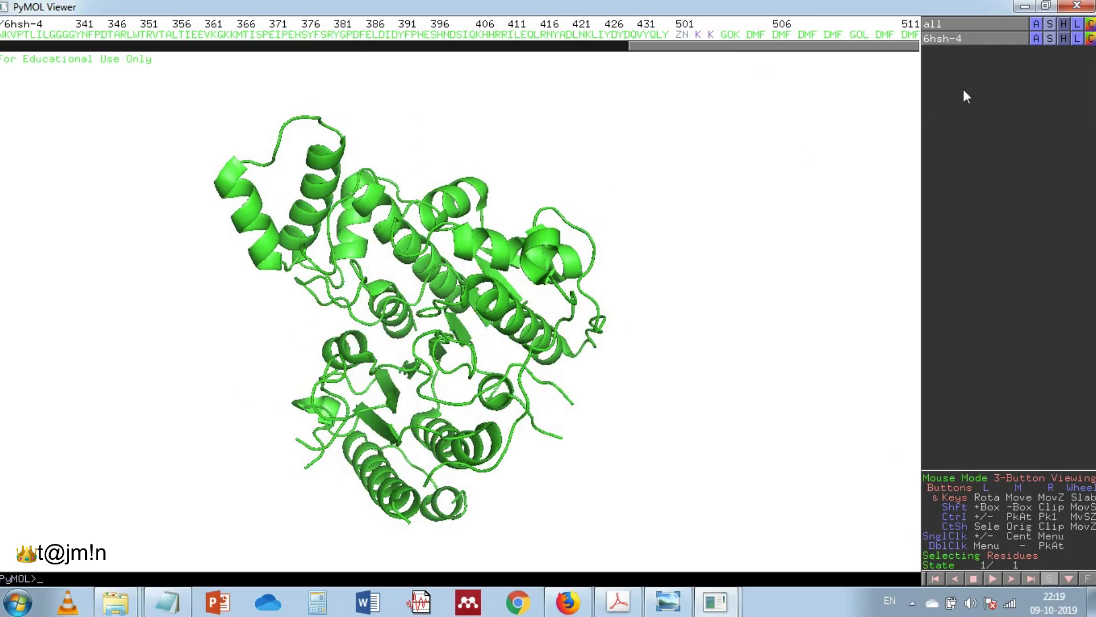
Colour the HDAC8 chain by secondary structure: cyan helices, magenta sheets, pink loops
{"action": "left_click", "coordinate": [1089, 22]}
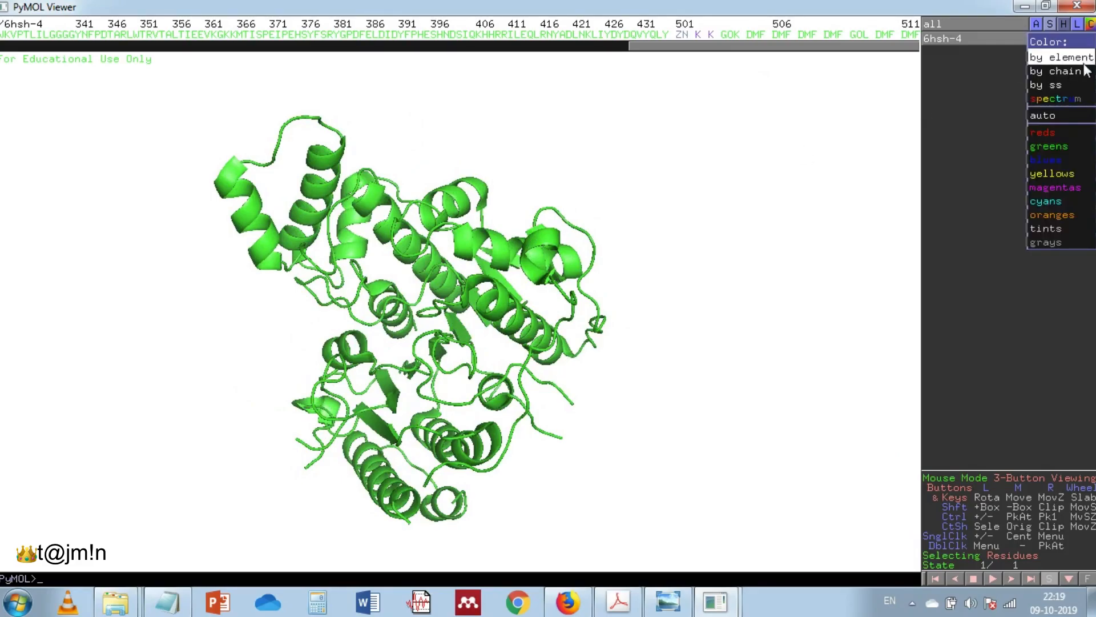
{"action": "left_click", "coordinate": [1047, 84]}
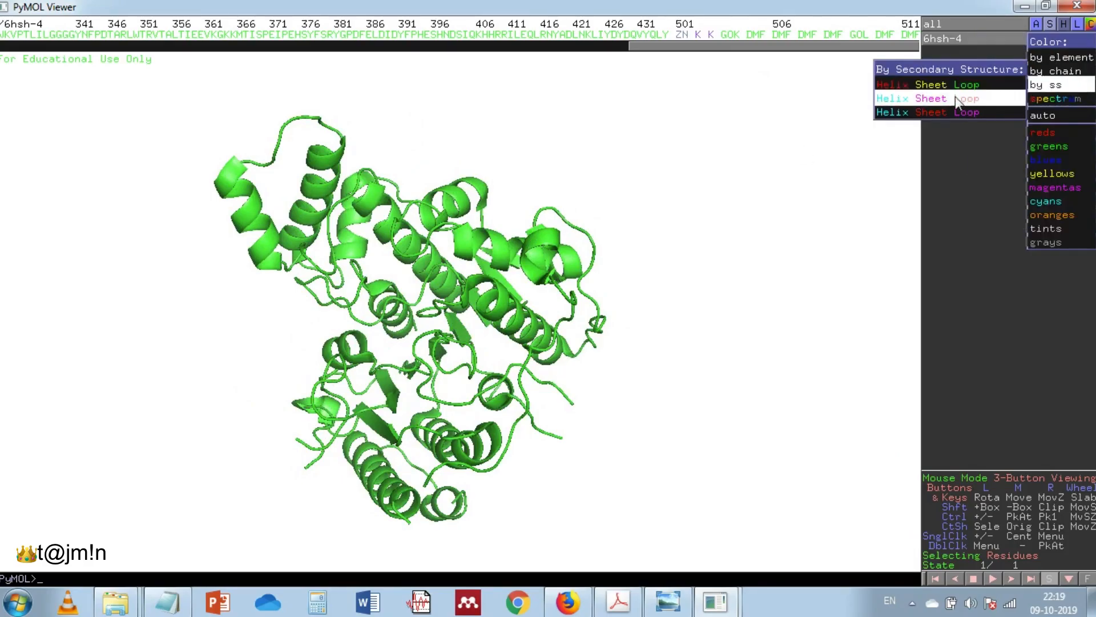
{"action": "mouse_move", "coordinate": [902, 103]}
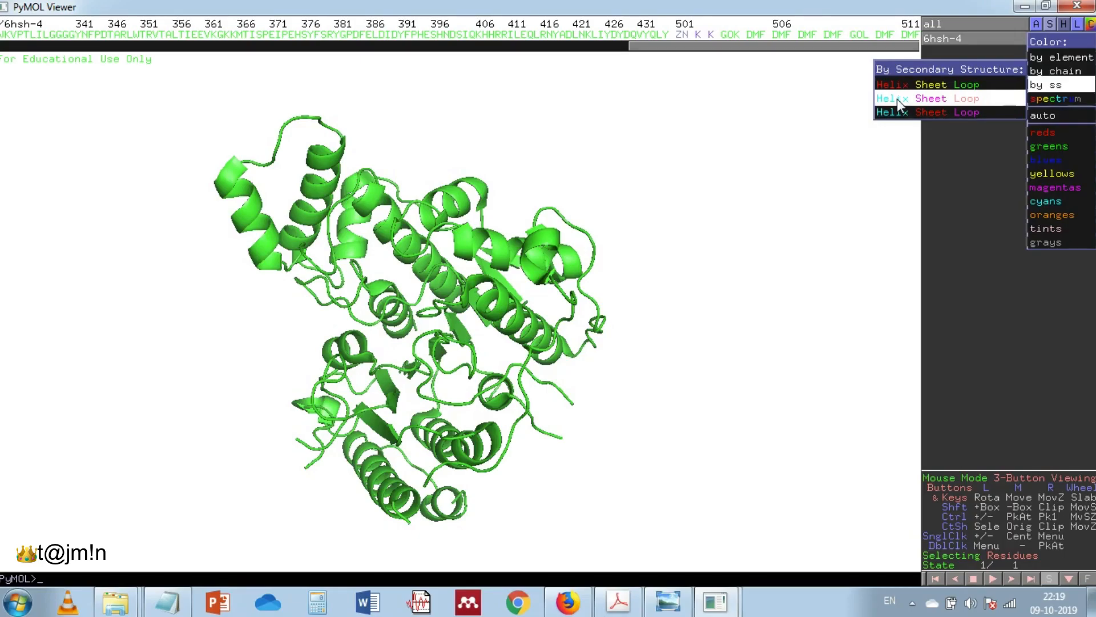
{"action": "left_click", "coordinate": [1046, 84]}
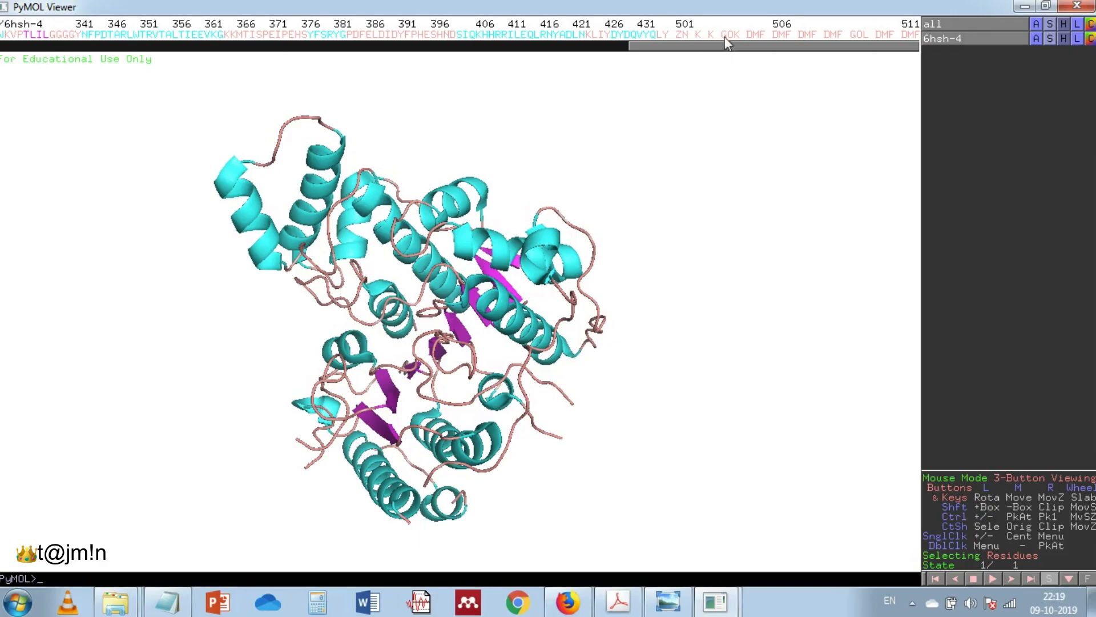
Show the GOK ligand as sticks coloured by element (CHNOS) with cyan carbons
{"action": "left_click", "coordinate": [729, 34]}
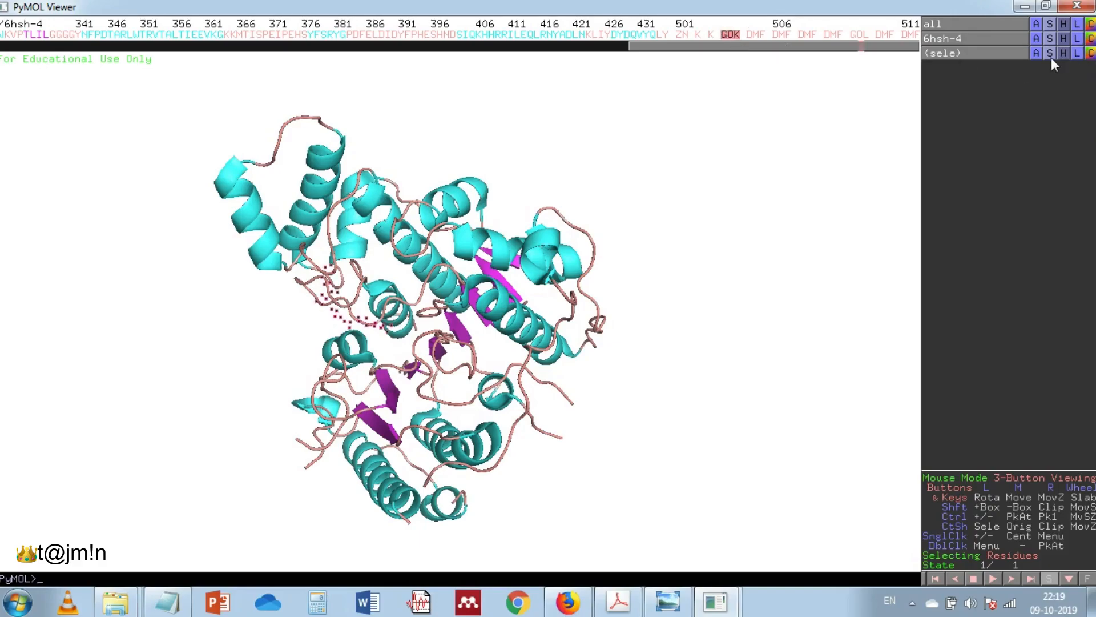
{"action": "left_click", "coordinate": [1050, 53]}
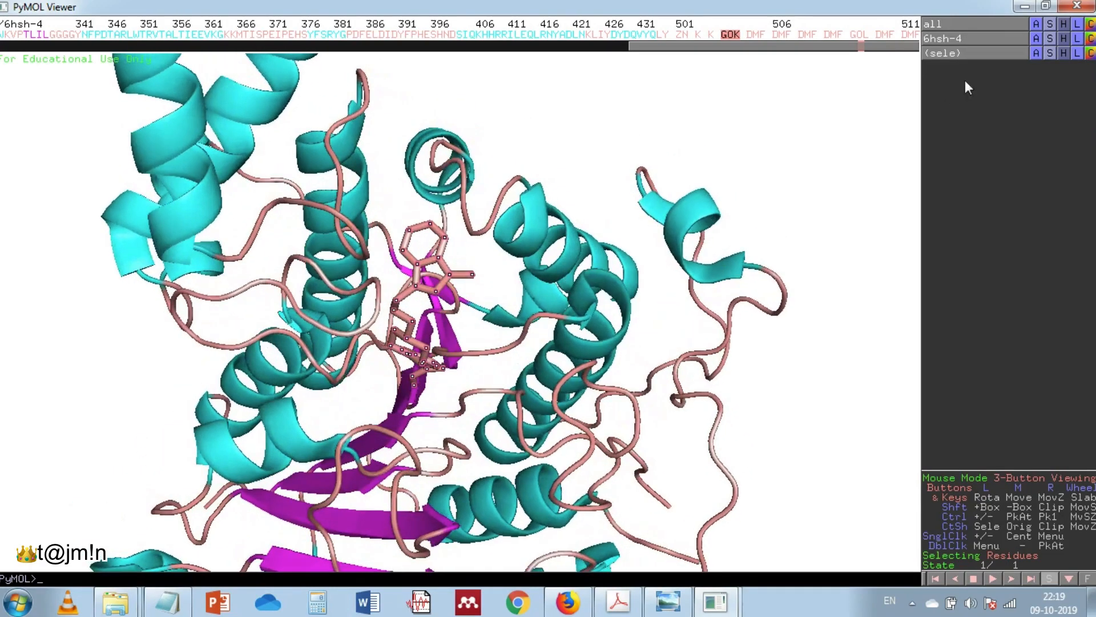
{"action": "left_click", "coordinate": [1091, 54]}
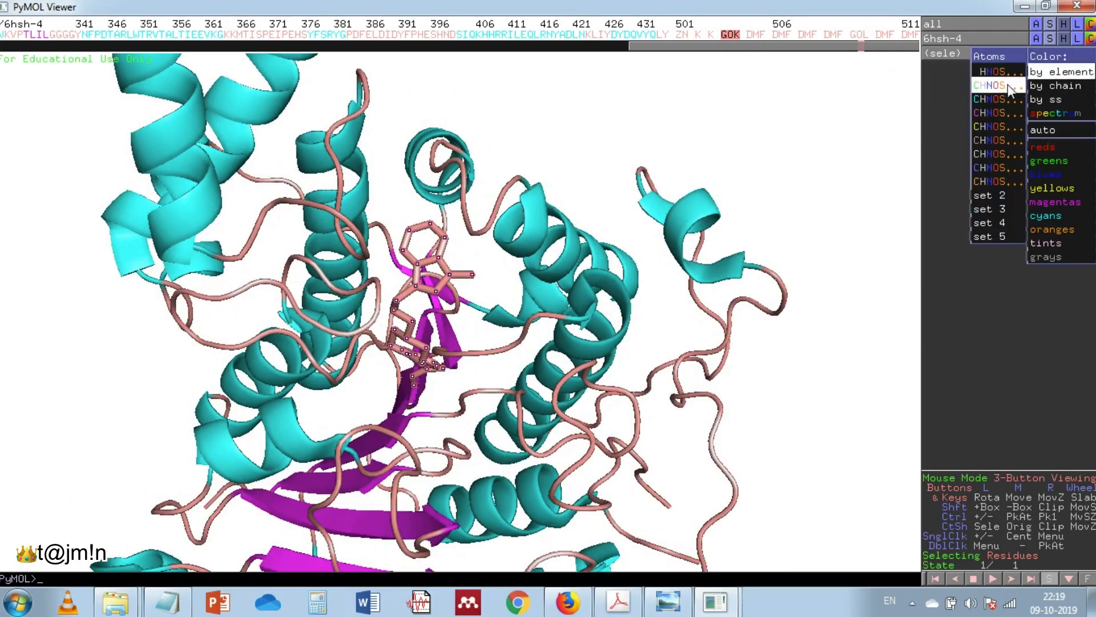
{"action": "mouse_move", "coordinate": [988, 98]}
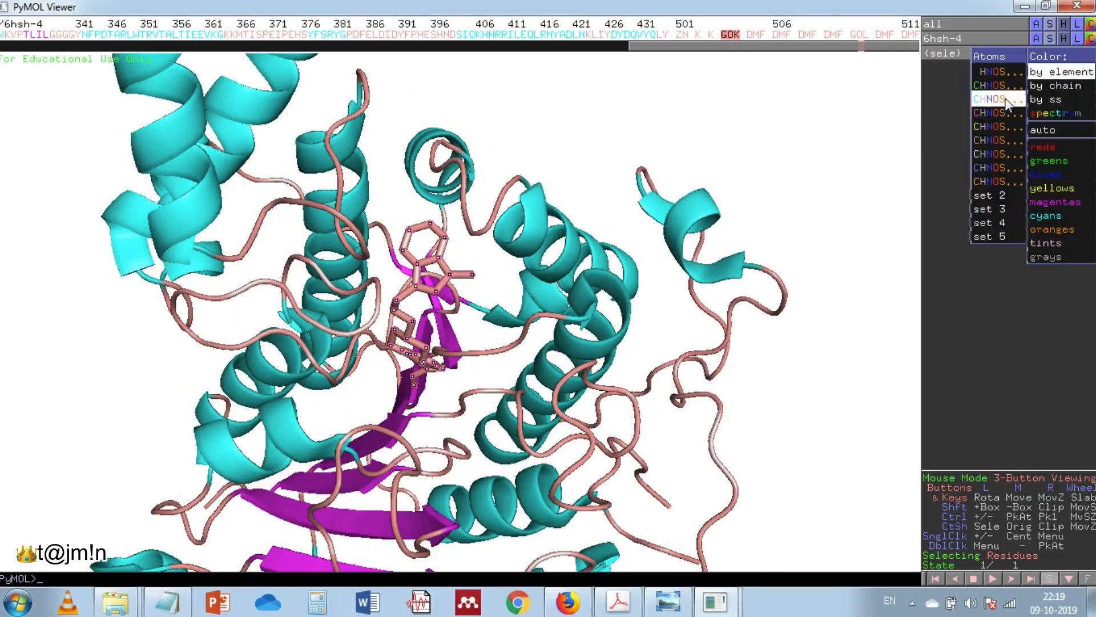
{"action": "left_click", "coordinate": [1062, 71]}
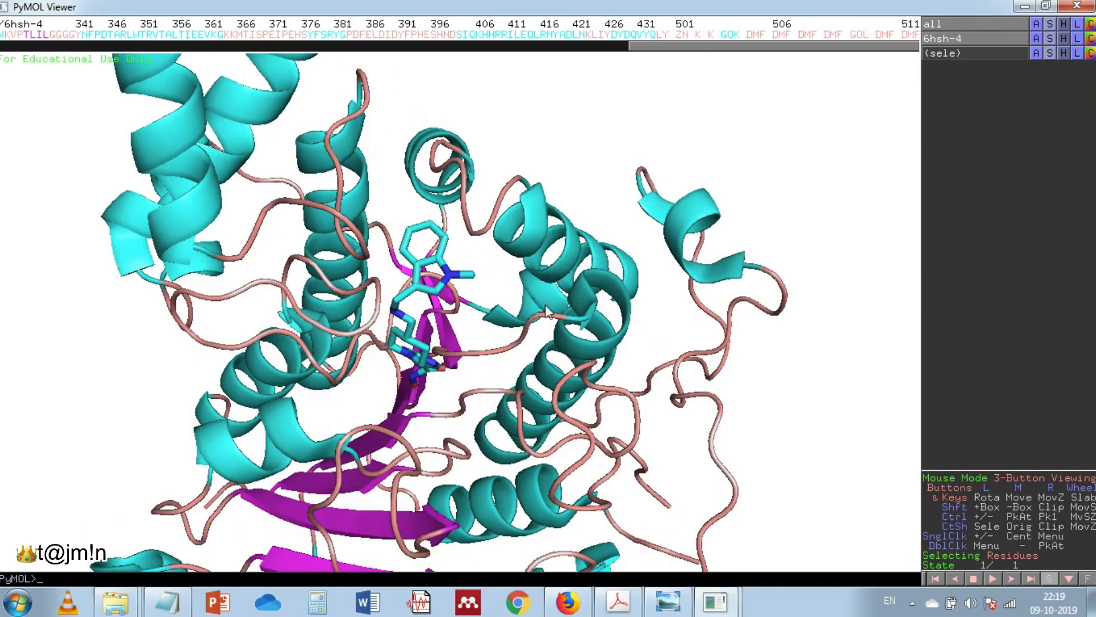
Run 'color green, ss h' to colour all helices green
{"action": "type", "text": "color"}
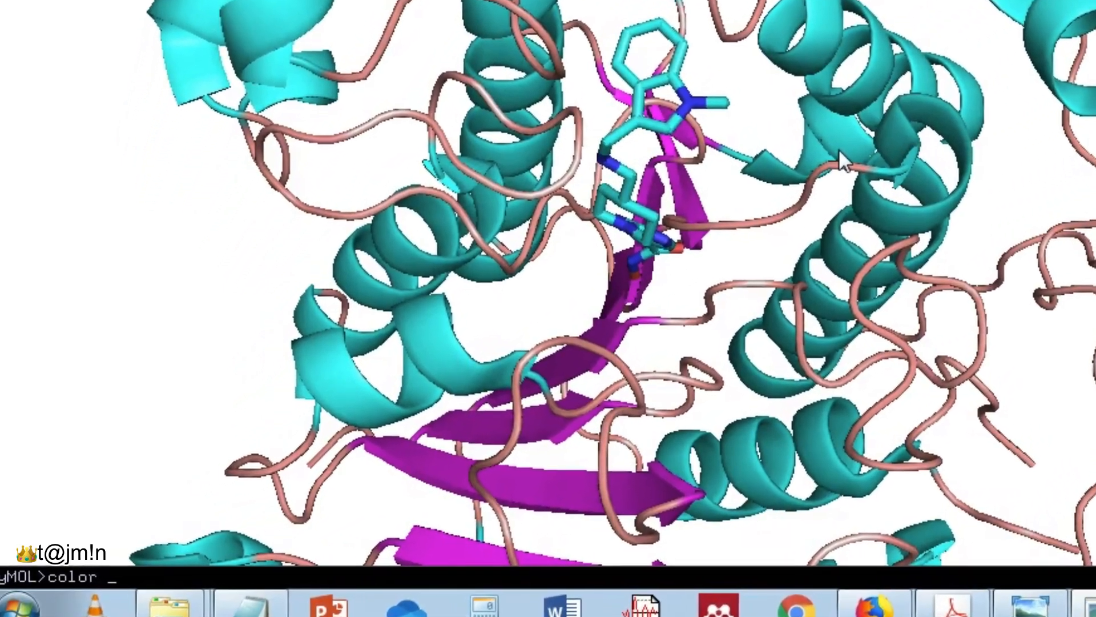
{"action": "type", "text": "green"}
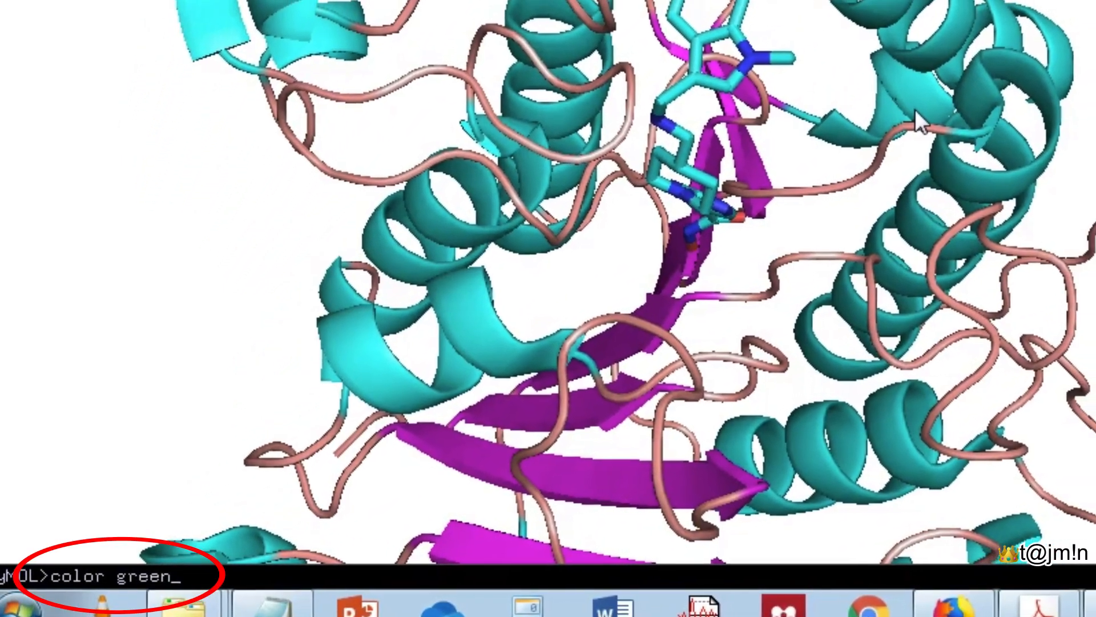
{"action": "type", "text": ","}
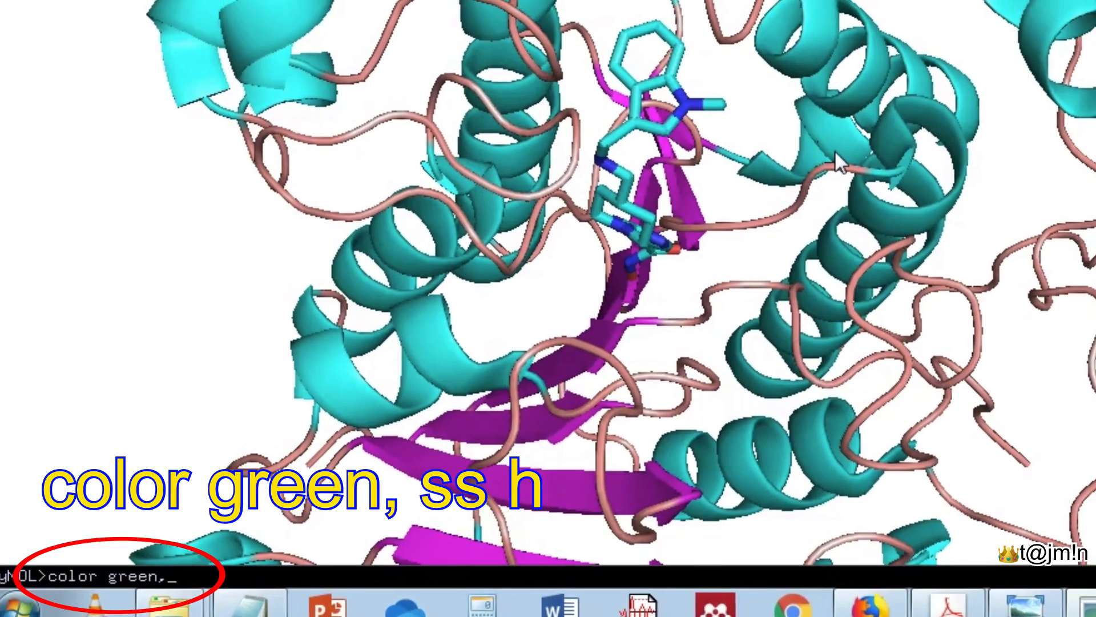
{"action": "type", "text": "ss"}
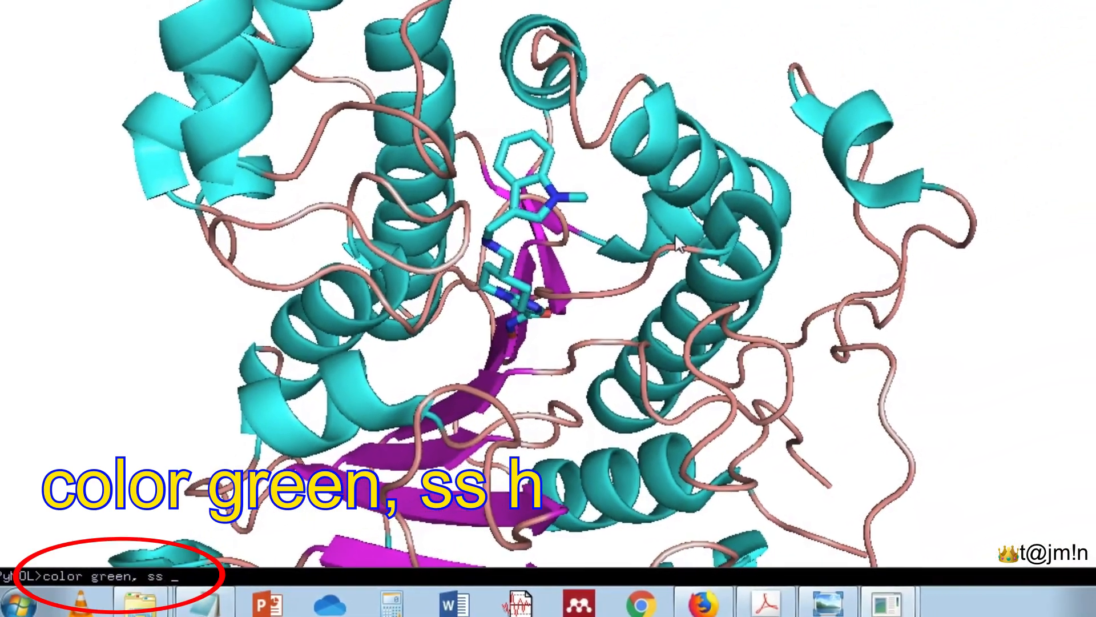
{"action": "key", "text": "Return"}
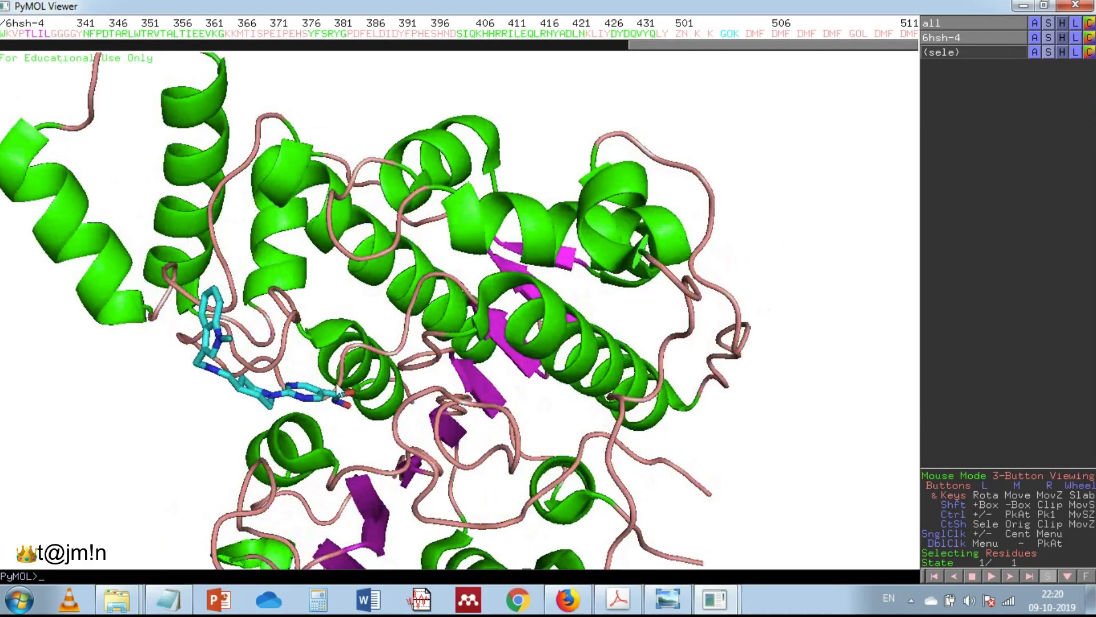
Zoom in and show the selected ZN and K ions as spheres
{"action": "scroll", "scroll_direction": "up", "scroll_amount": 3}
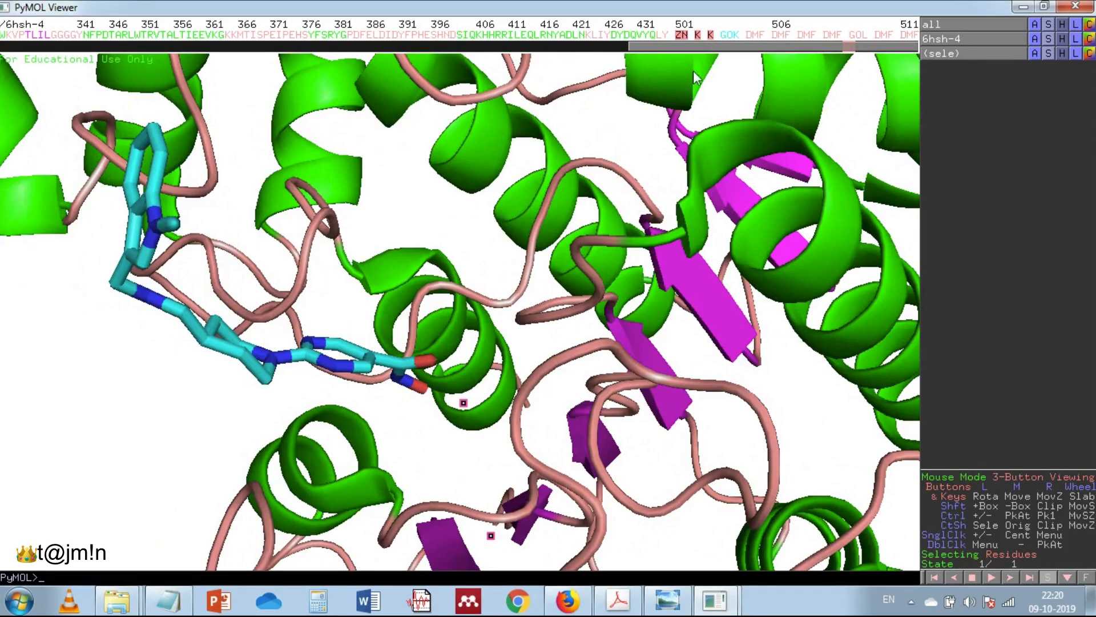
{"action": "left_click", "coordinate": [1047, 53]}
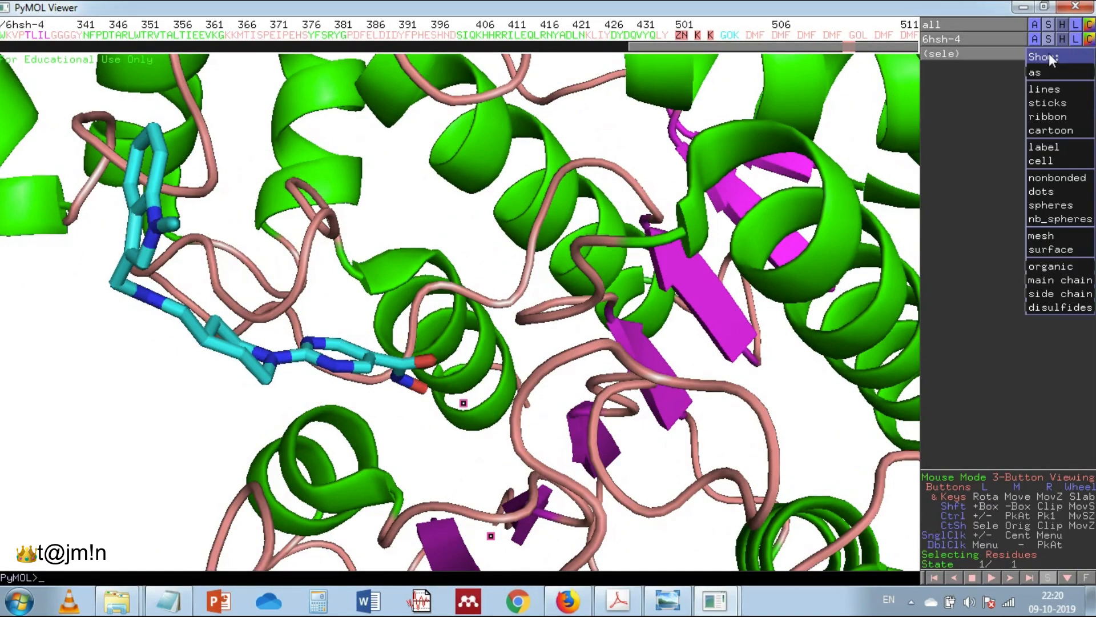
{"action": "left_click", "coordinate": [1050, 205]}
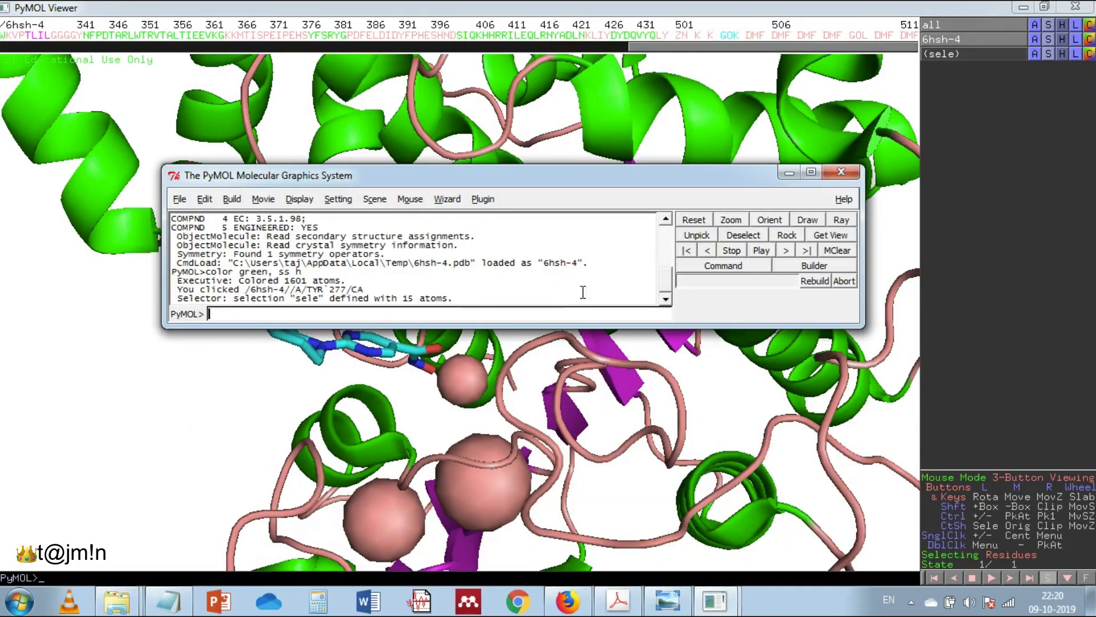
In Setting > Edit All, set sphere_scale to 0.6 to shrink the ion spheres
{"action": "left_click", "coordinate": [338, 199]}
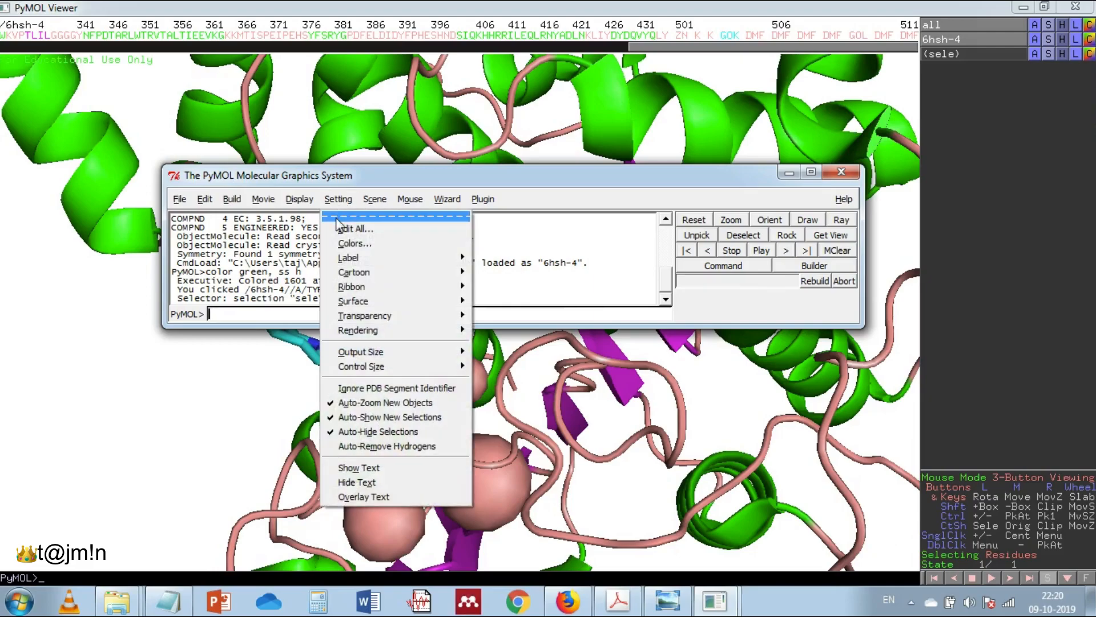
{"action": "left_click", "coordinate": [354, 228]}
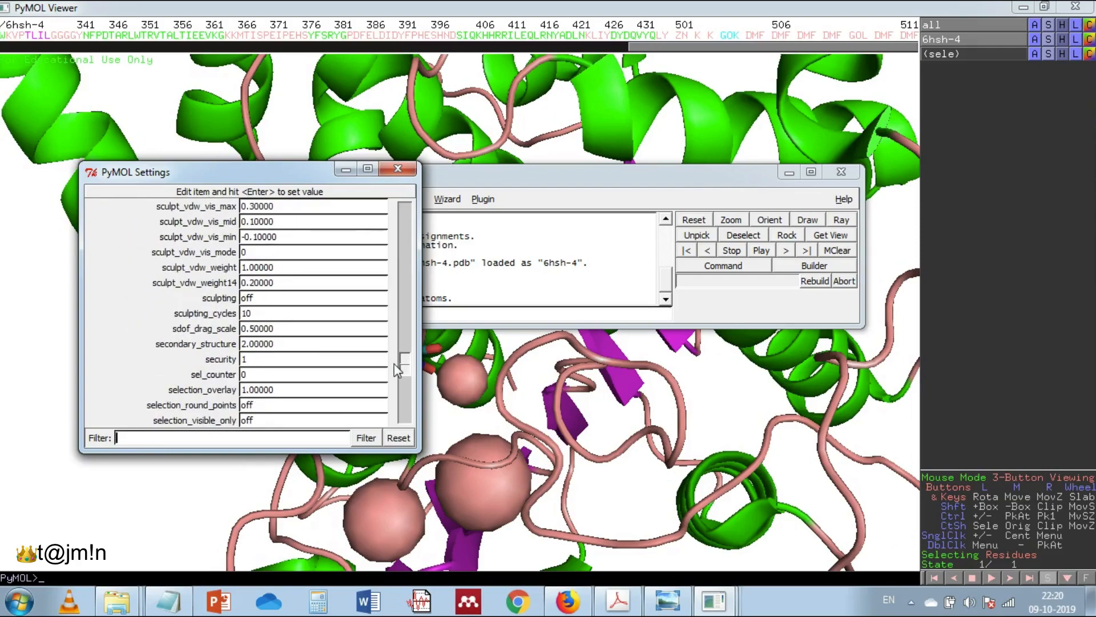
{"action": "scroll", "scroll_direction": "down", "scroll_amount": 3}
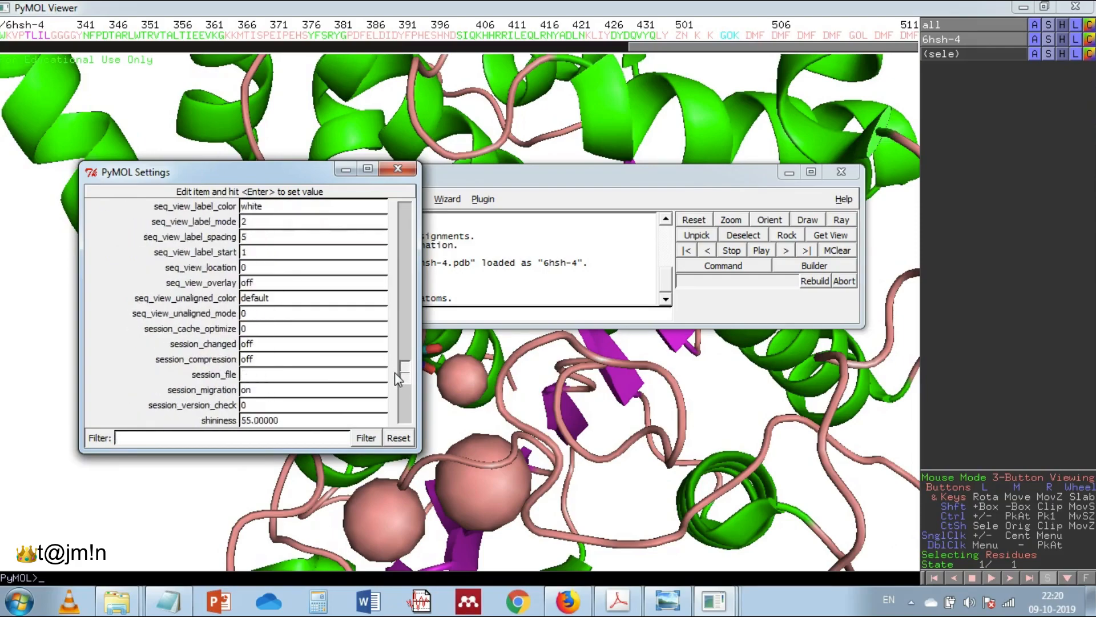
{"action": "scroll", "scroll_direction": "down", "scroll_amount": 3}
{"action": "type", "text": "0.3"}
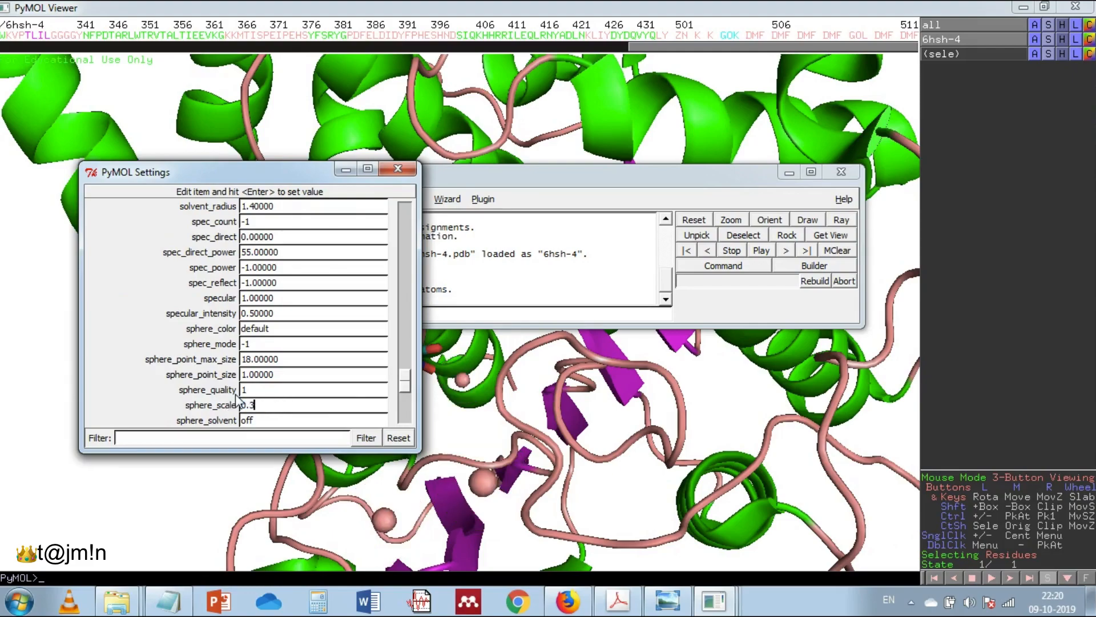
{"action": "type", "text": "0.6"}
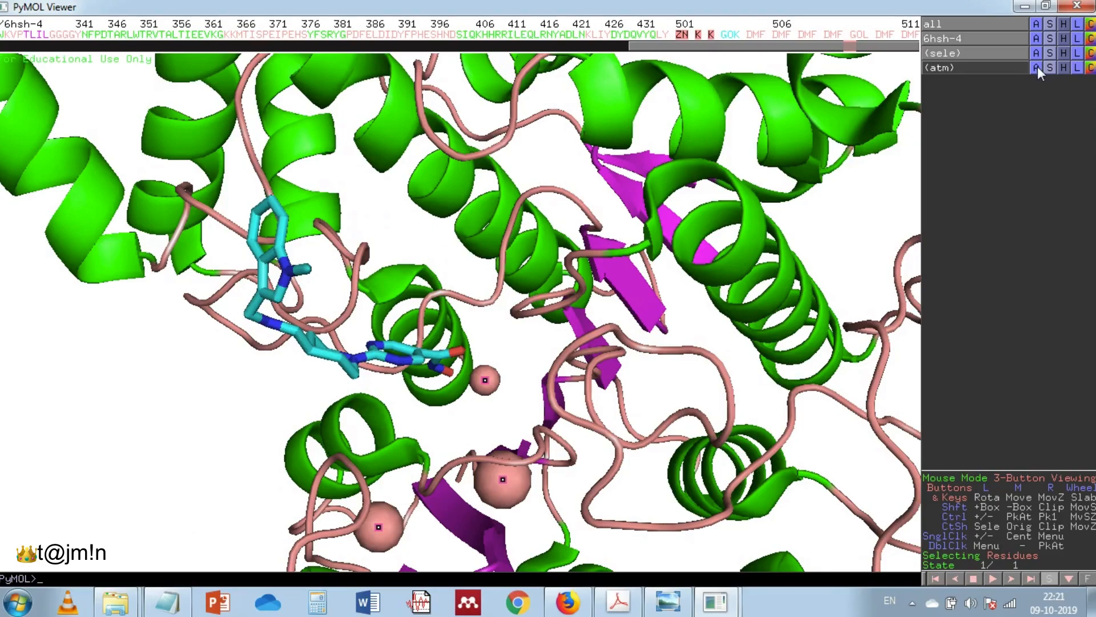
Delete the temporary (sele) selection and bring the command console forward
{"action": "left_click", "coordinate": [1037, 53]}
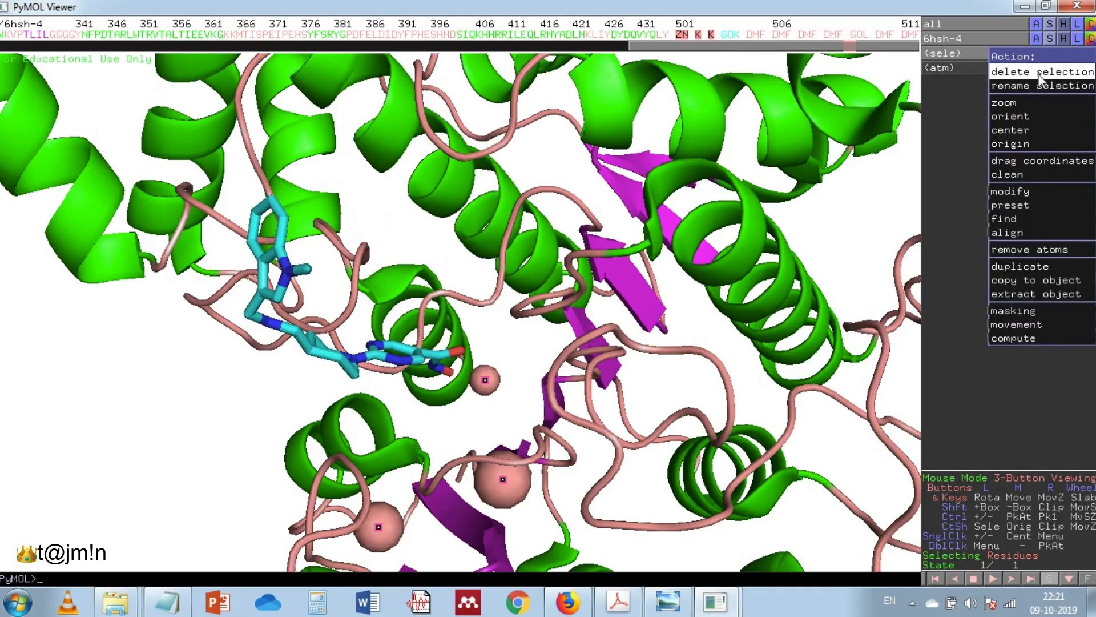
{"action": "left_click", "coordinate": [1042, 85]}
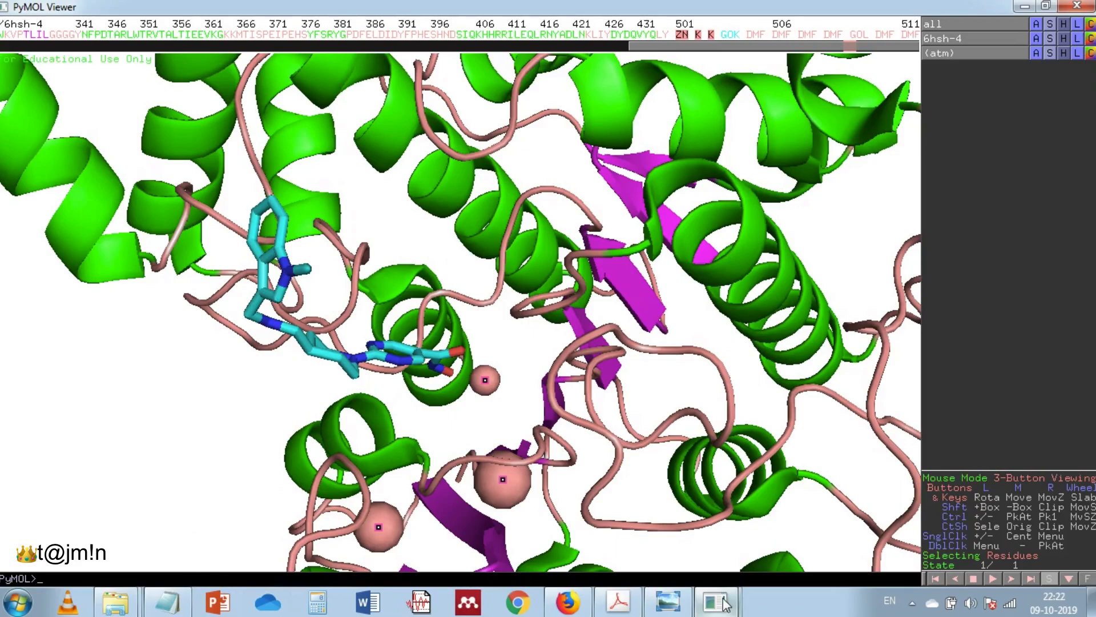
{"action": "left_click", "coordinate": [714, 601]}
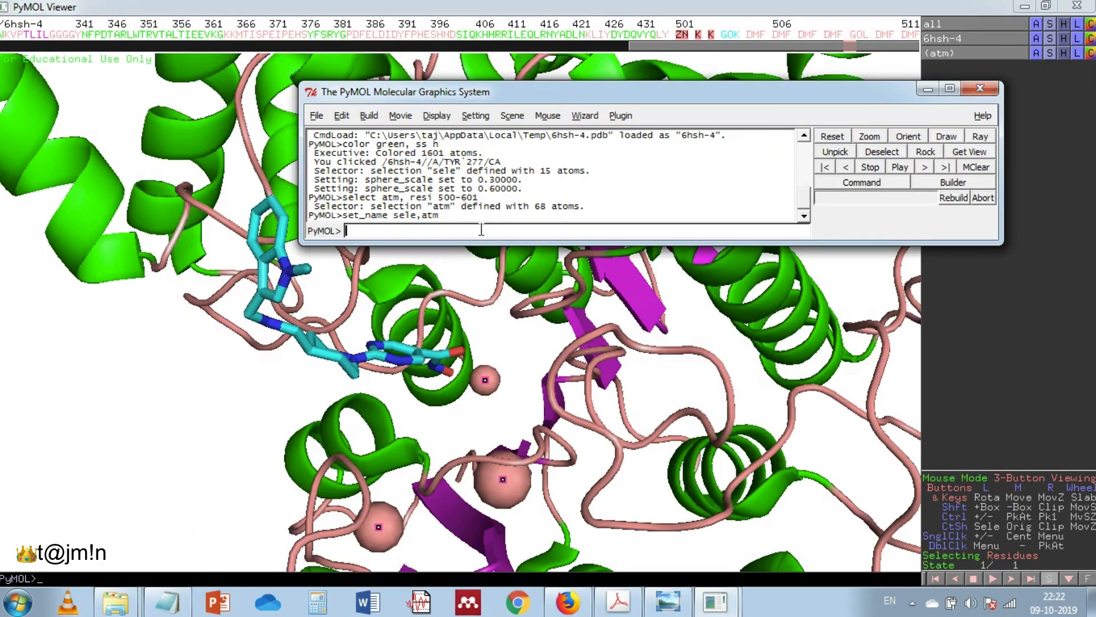
Show atm as spheres, alter its vdw radius to a smaller value, and rebuild
{"action": "type", "text": "show"}
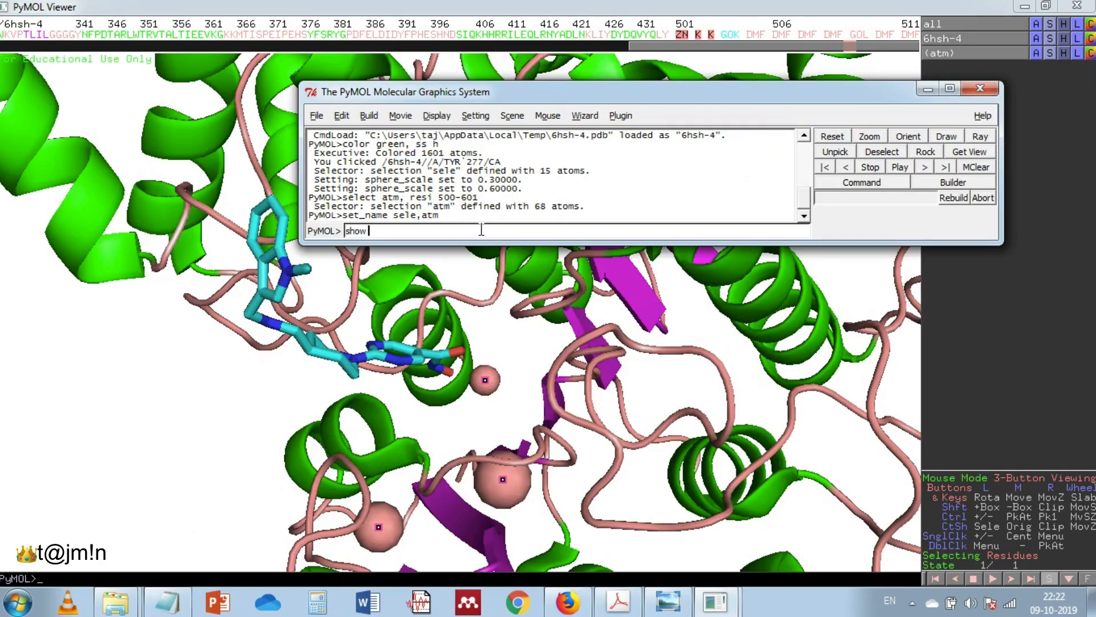
{"action": "type", "text": "sphe"}
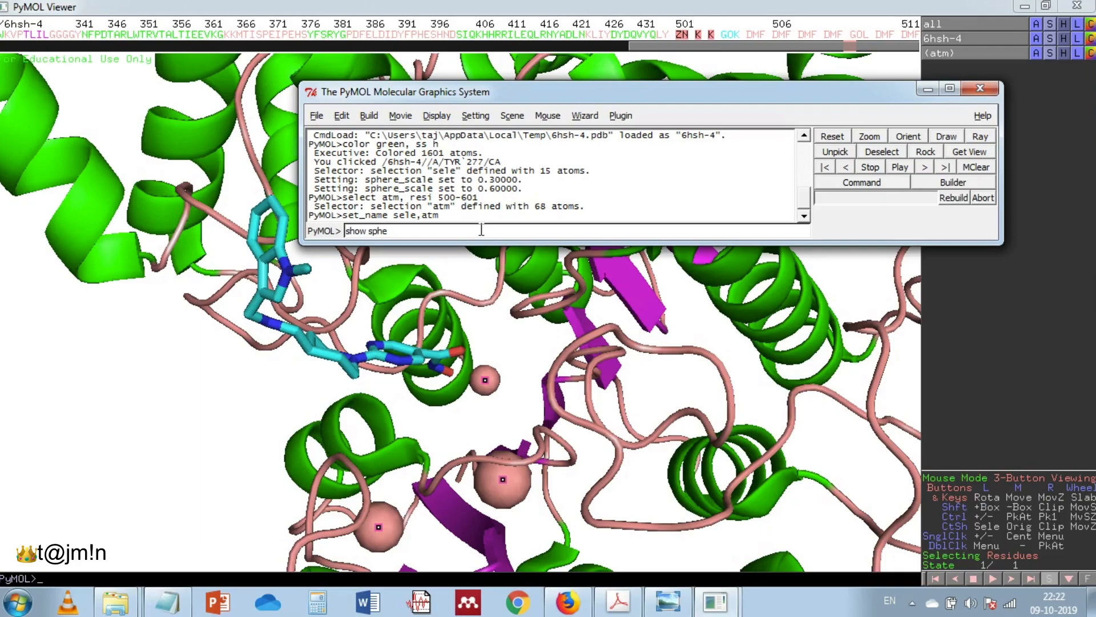
{"action": "type", "text": "re"}
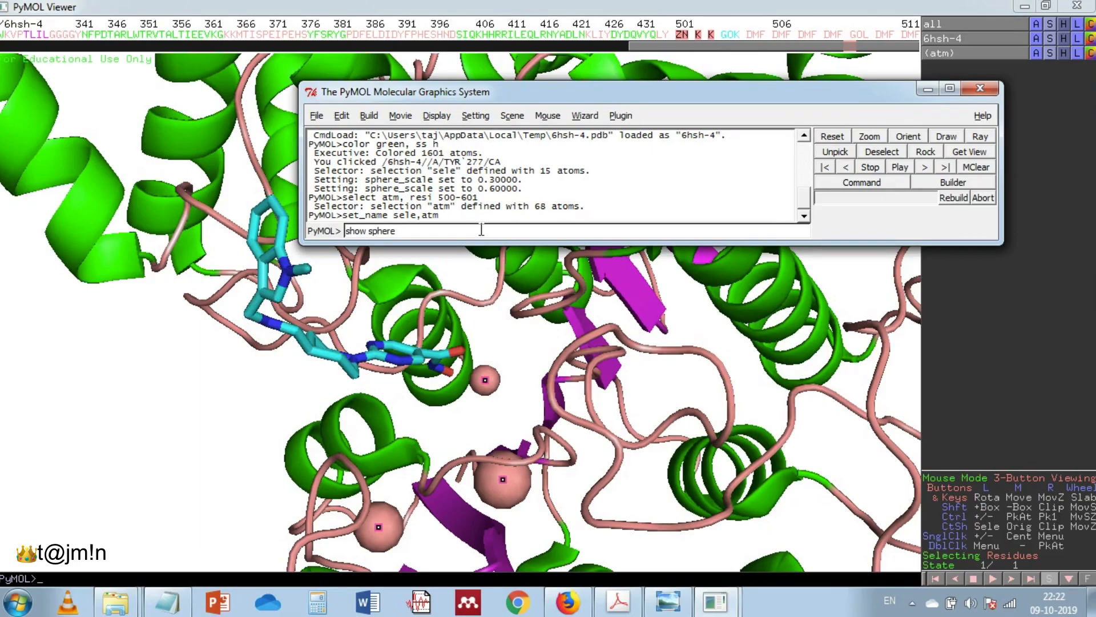
{"action": "type", "text": ", atm"}
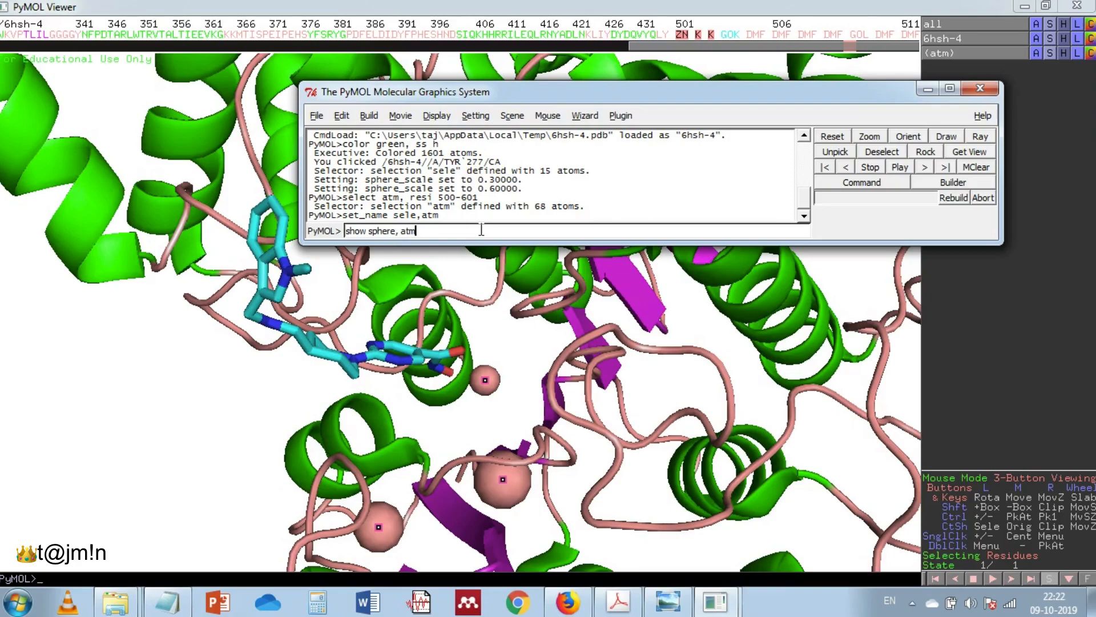
{"action": "key", "text": "Return"}
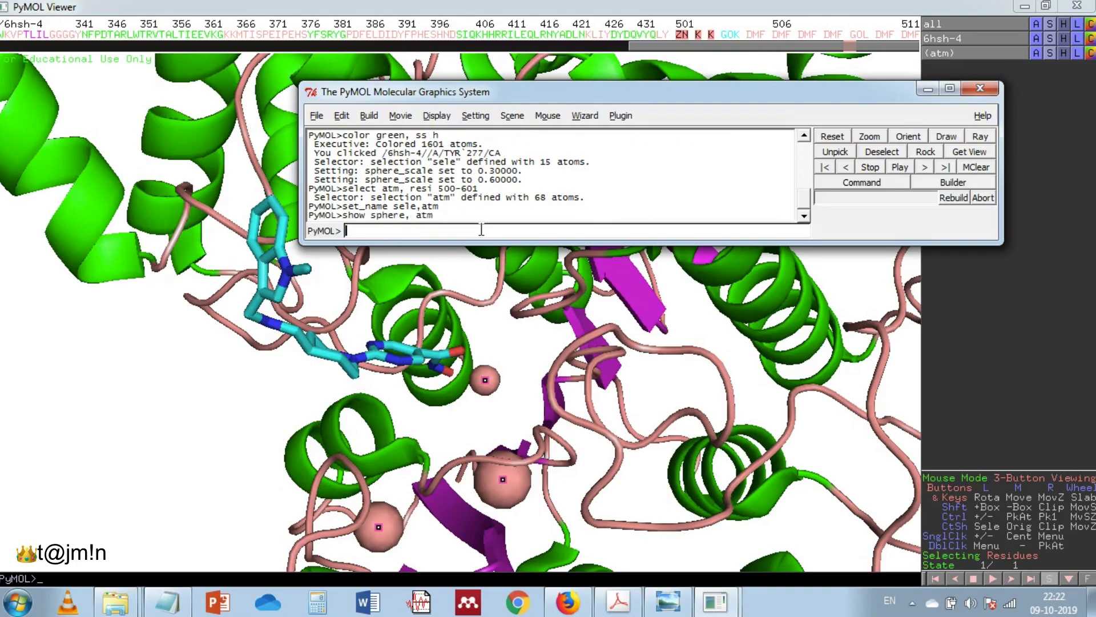
{"action": "type", "text": "alter a"}
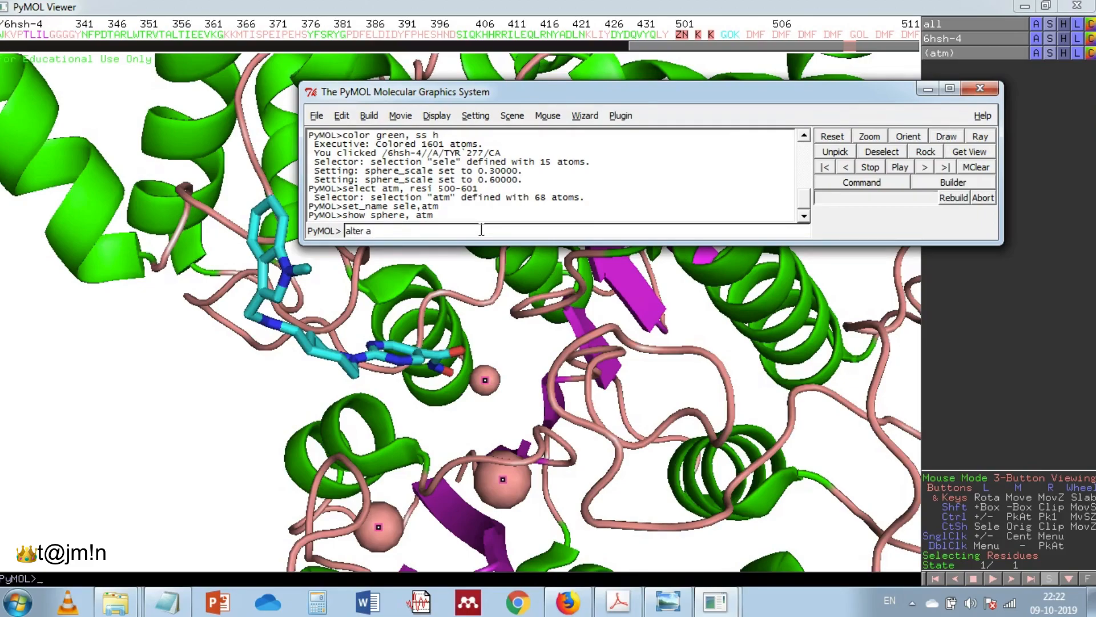
{"action": "type", "text": "tm,"}
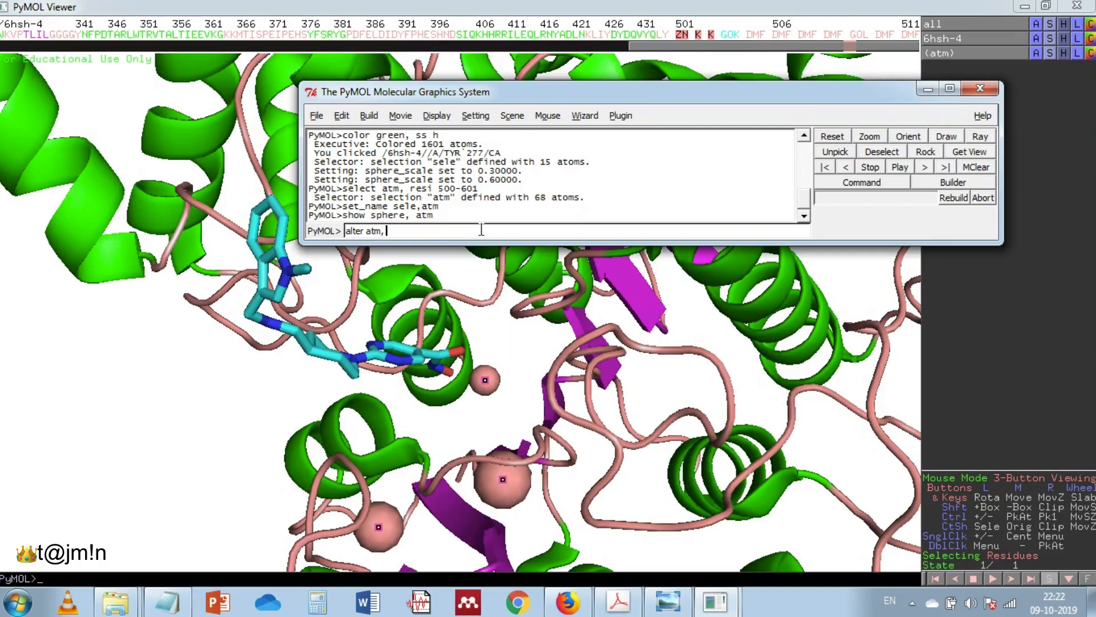
{"action": "type", "text": "vdw"}
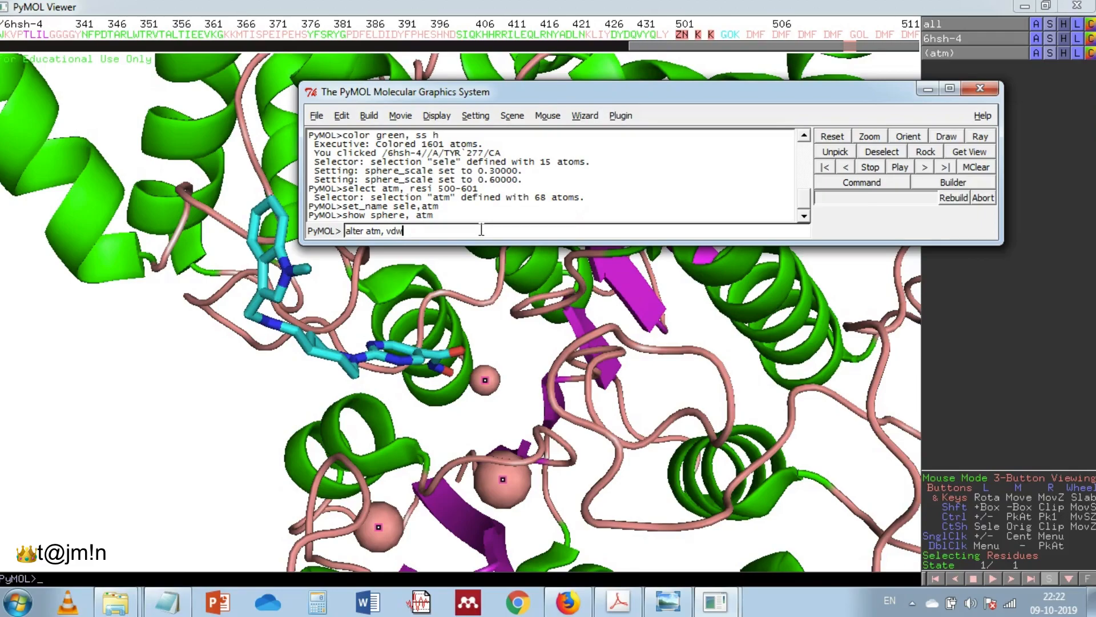
{"action": "type", "text": "=0."}
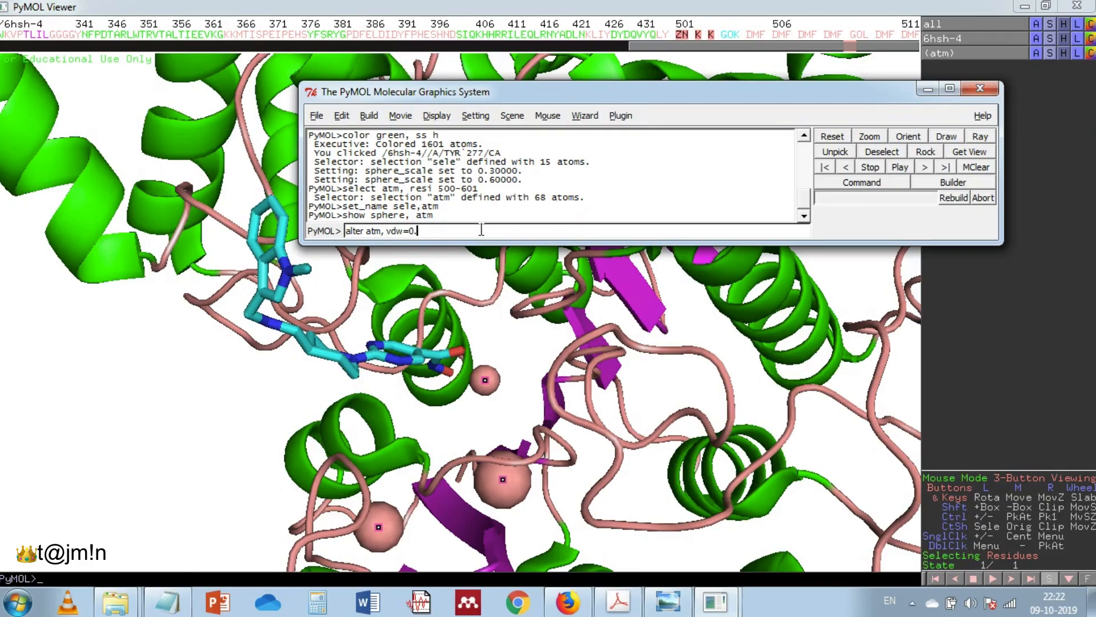
{"action": "key", "text": "Return"}
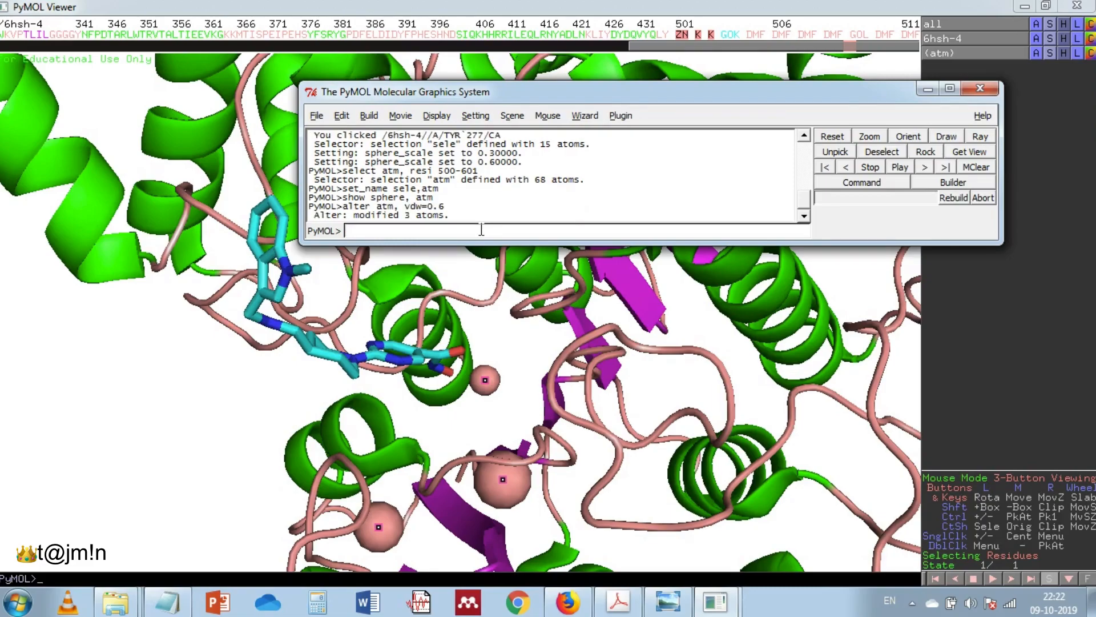
{"action": "type", "text": "rebui"}
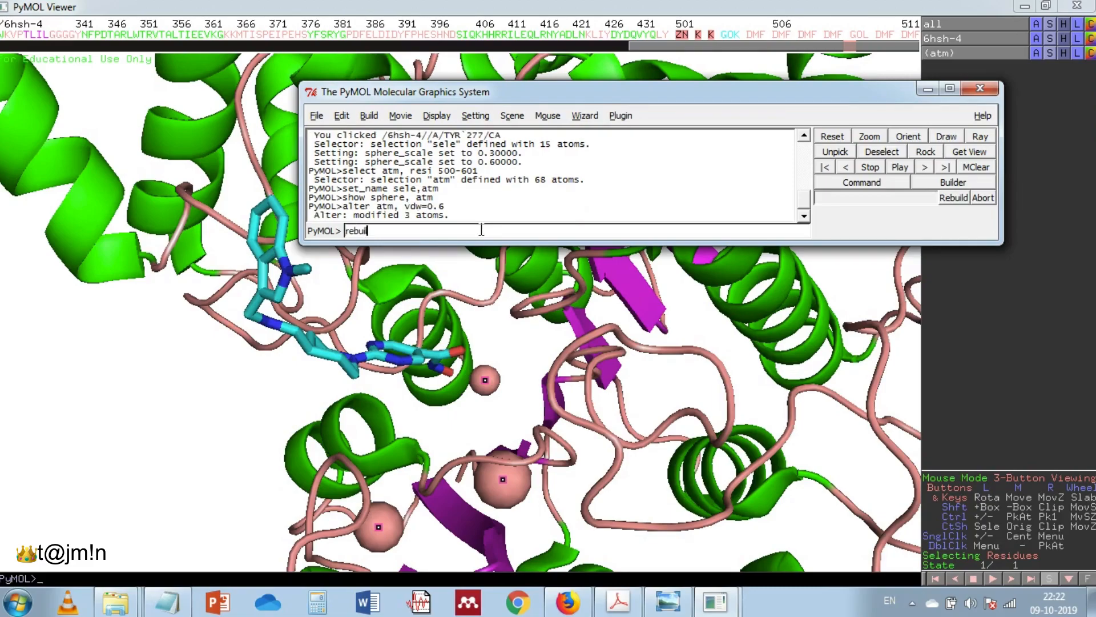
{"action": "type", "text": "ld"}
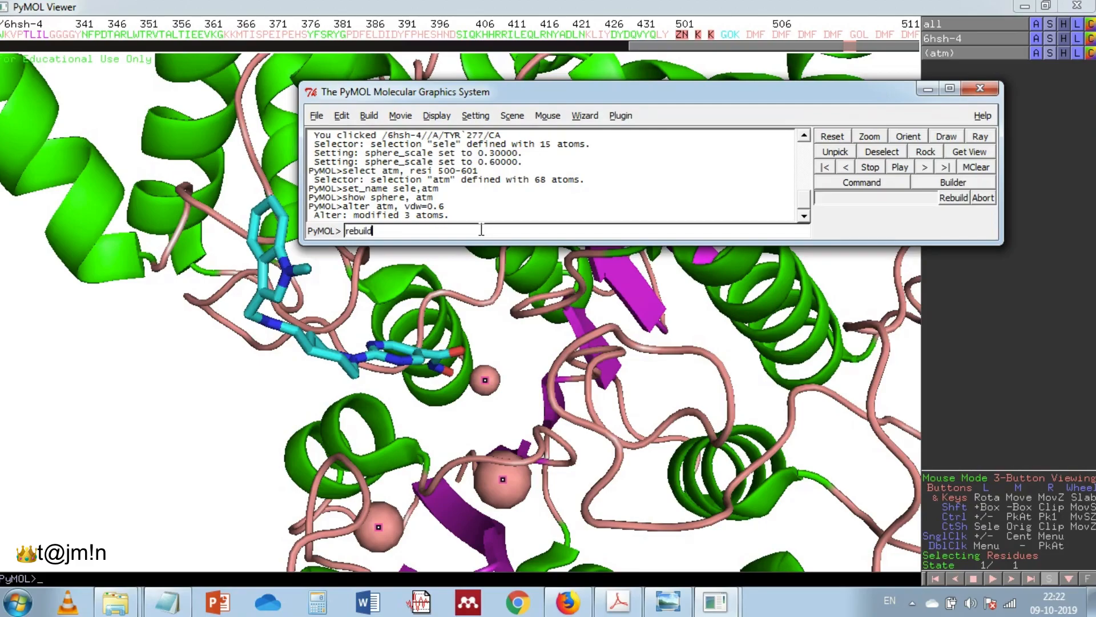
{"action": "key", "text": "Return"}
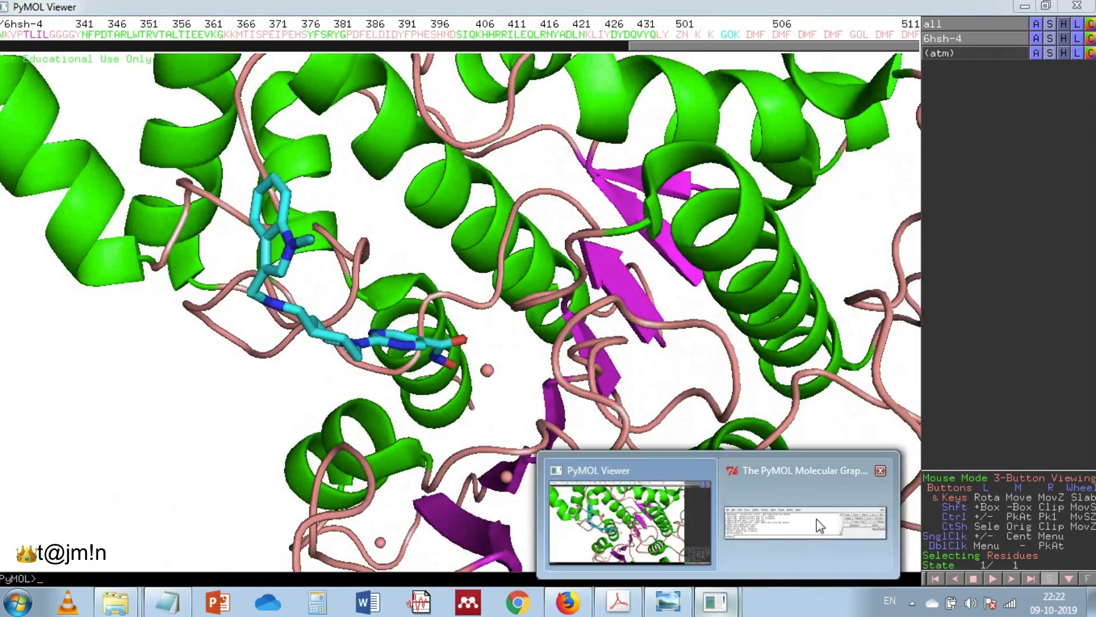
Alter atm to vdw=0.9 and rebuild to redraw the ion spheres larger
{"action": "left_click", "coordinate": [804, 521]}
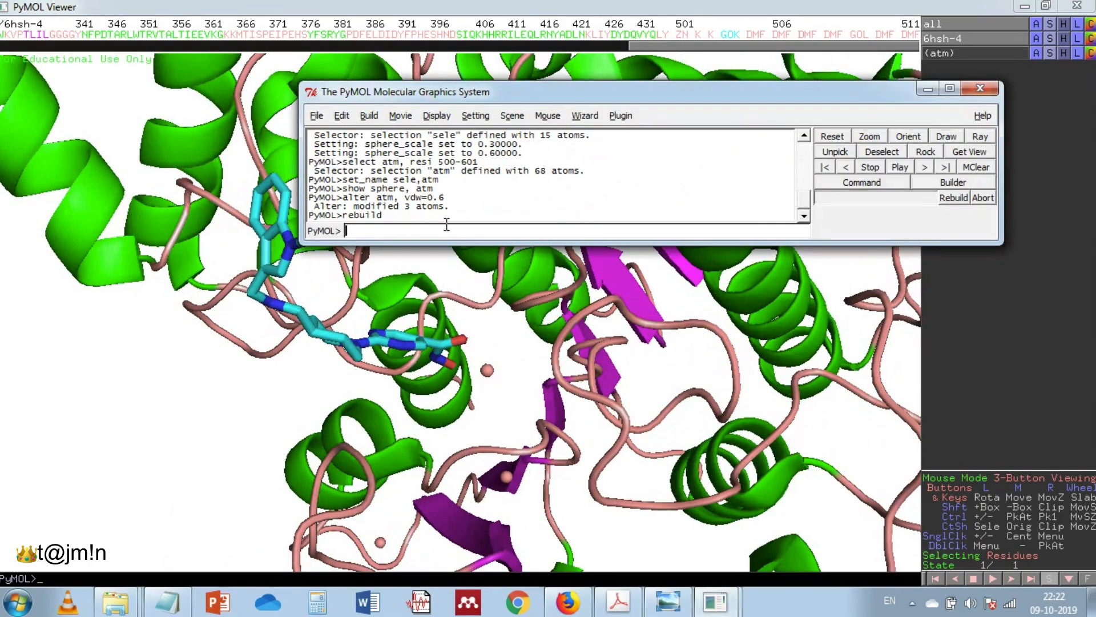
{"action": "type", "text": "alter atm, vdw=0."}
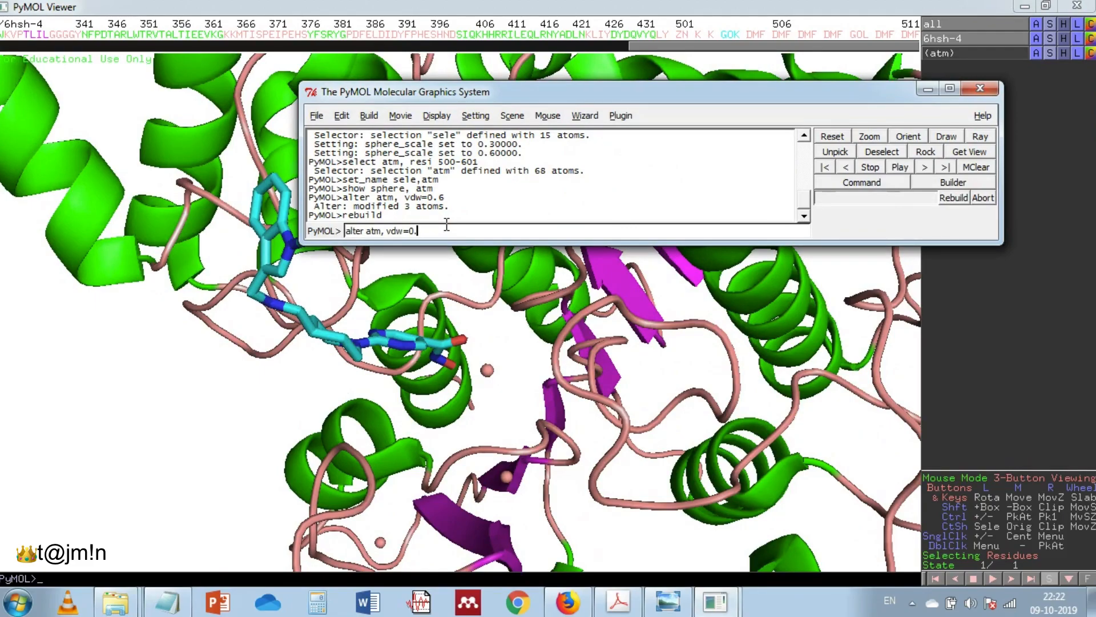
{"action": "key", "text": "Return"}
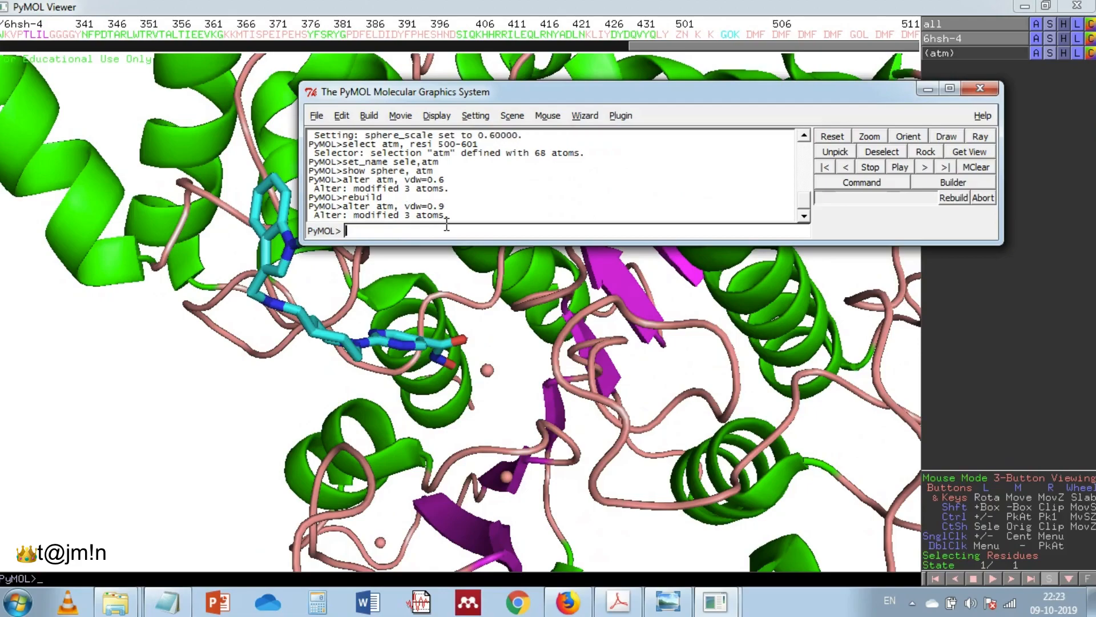
{"action": "type", "text": "rebuild"}
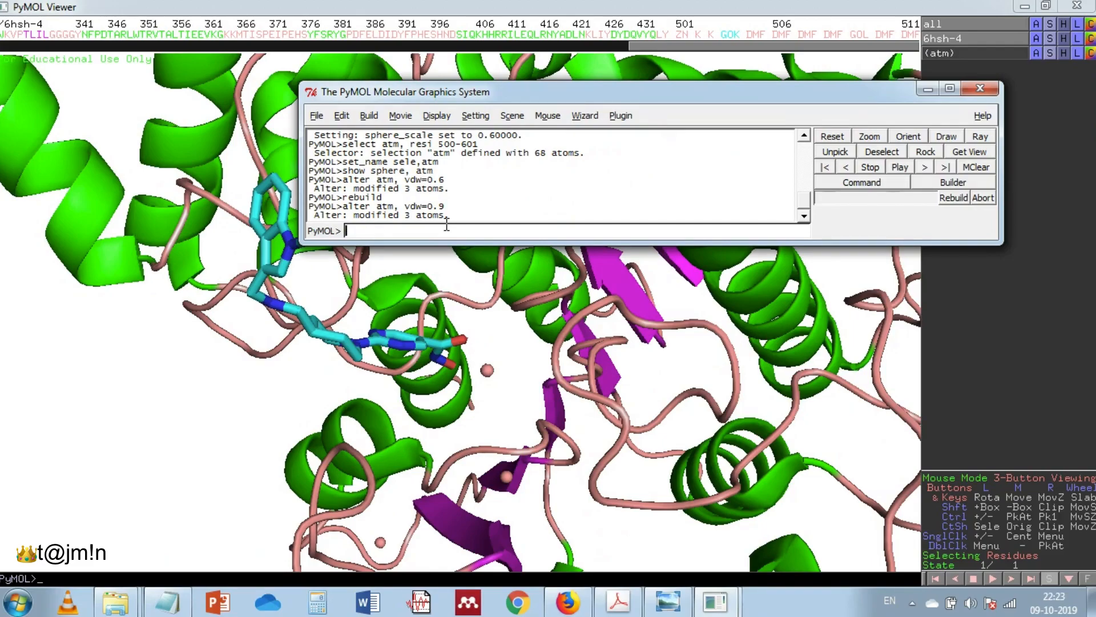
{"action": "key", "text": "Return"}
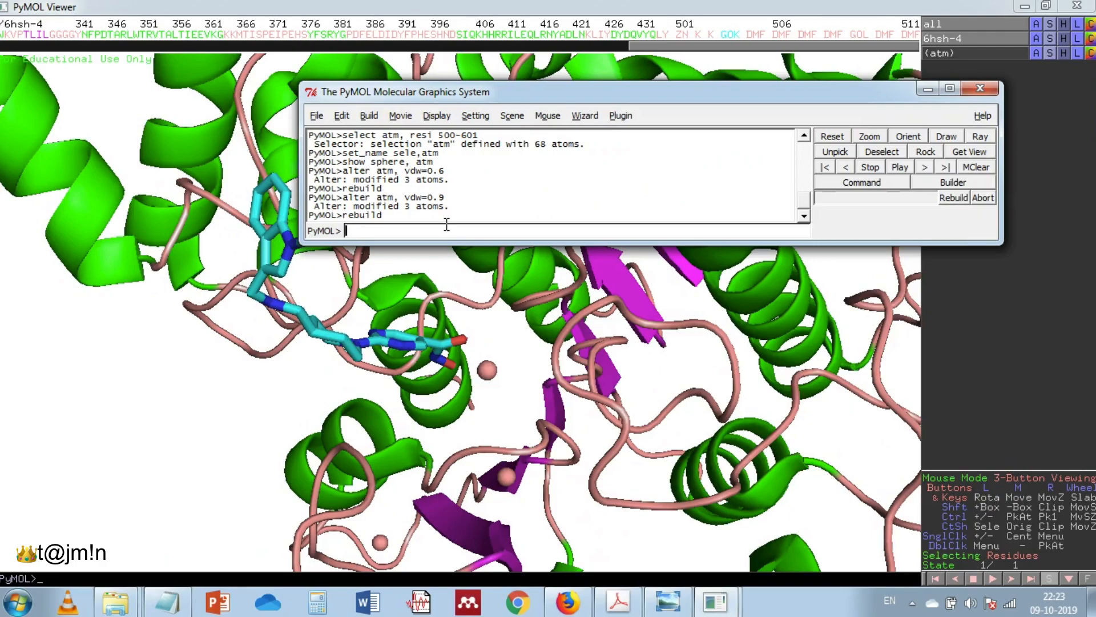
{"action": "mouse_move", "coordinate": [463, 215]}
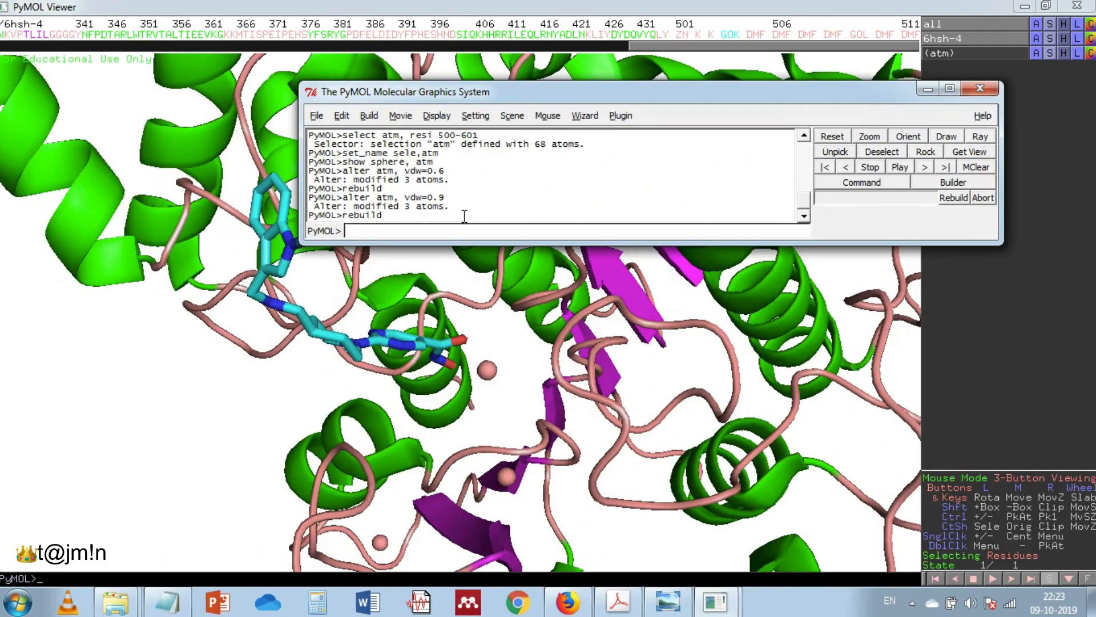
{"action": "mouse_move", "coordinate": [635, 239]}
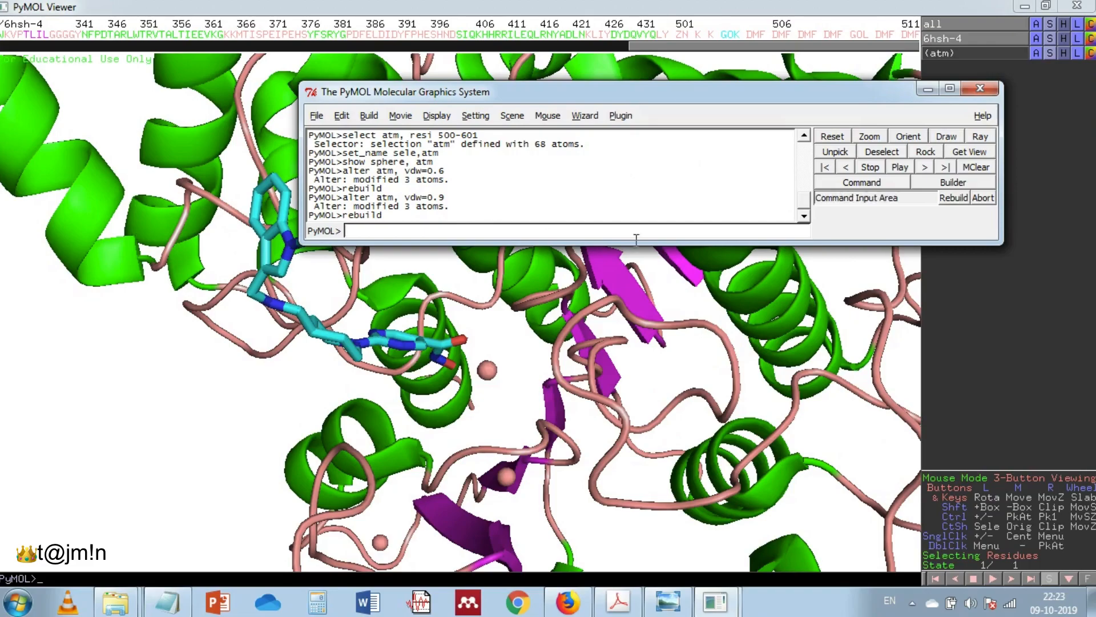
Colour the zinc ion sphere yellow
{"action": "left_click", "coordinate": [980, 88]}
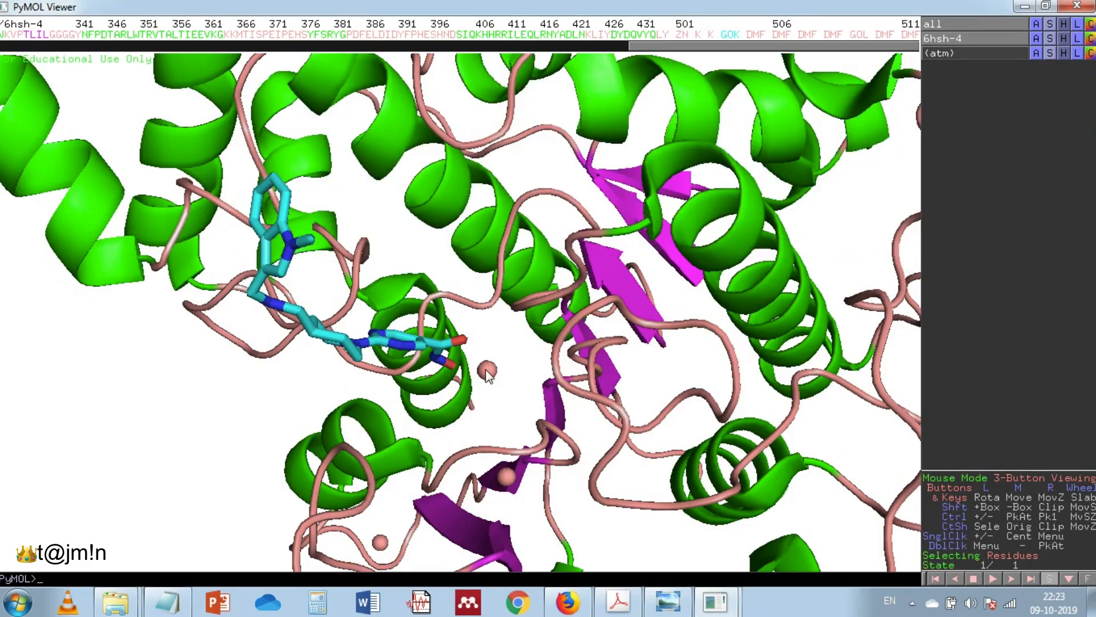
{"action": "left_click", "coordinate": [490, 369]}
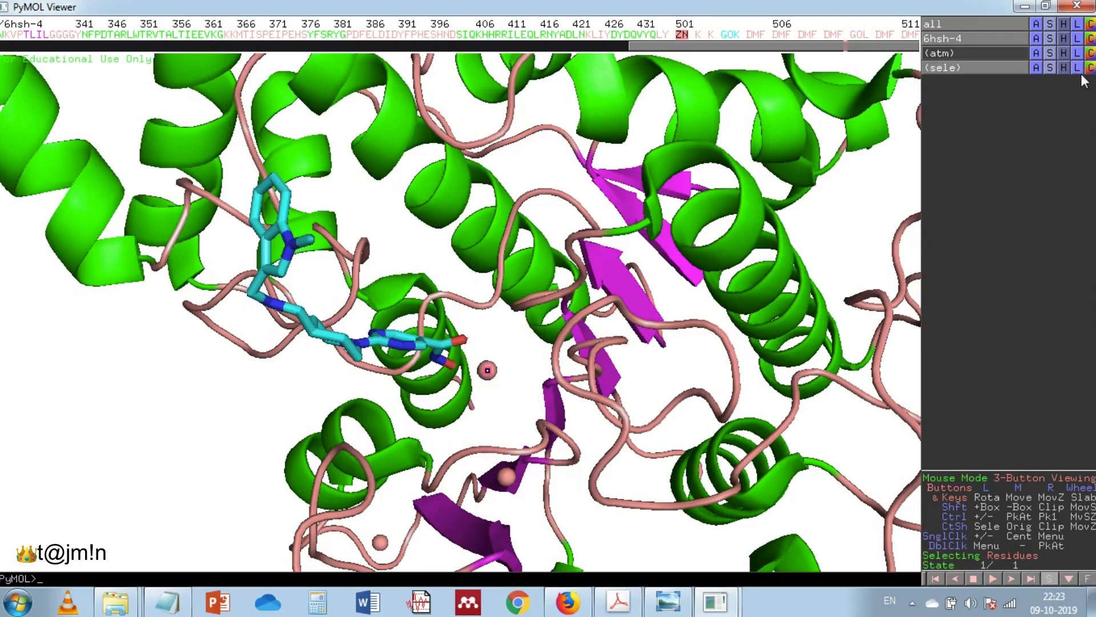
{"action": "left_click", "coordinate": [1089, 68]}
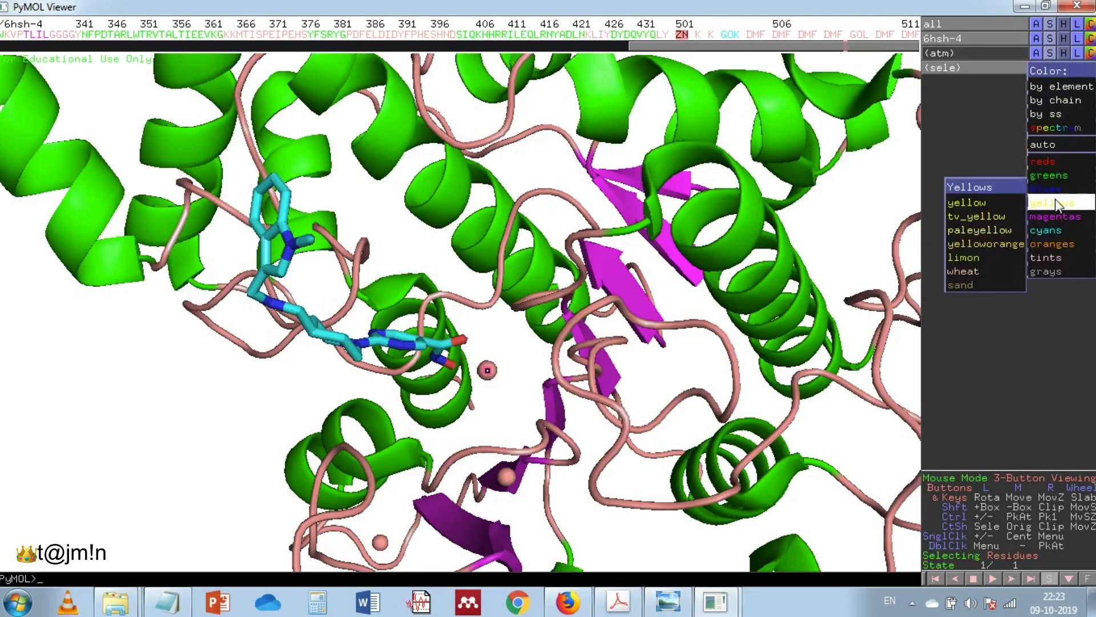
{"action": "left_click", "coordinate": [1047, 188]}
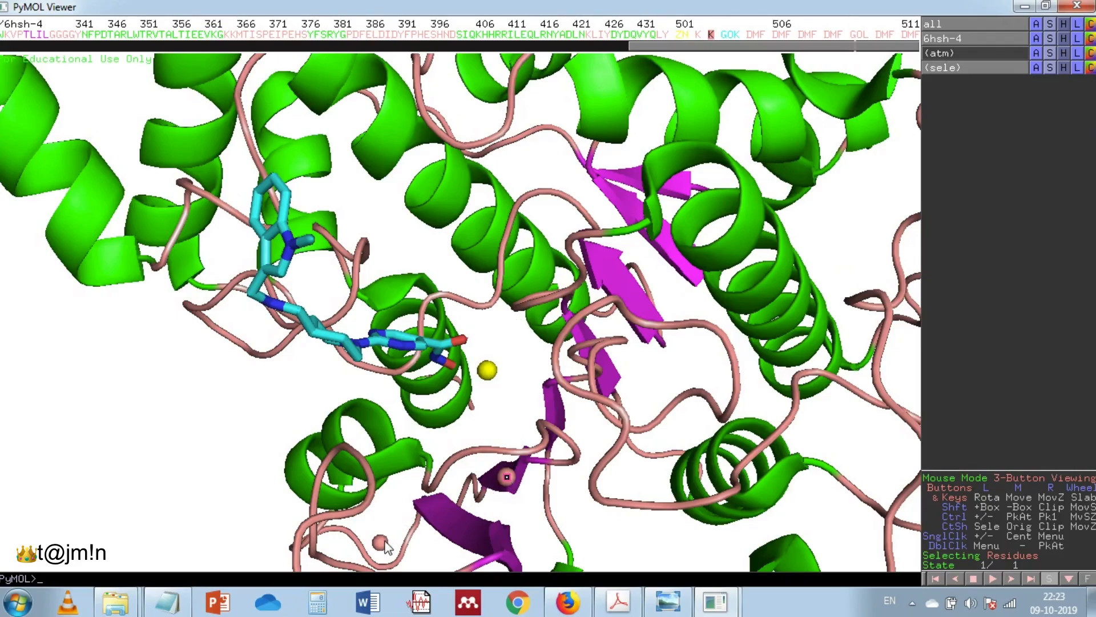
Colour the two potassium ion spheres orange
{"action": "left_click", "coordinate": [1091, 67]}
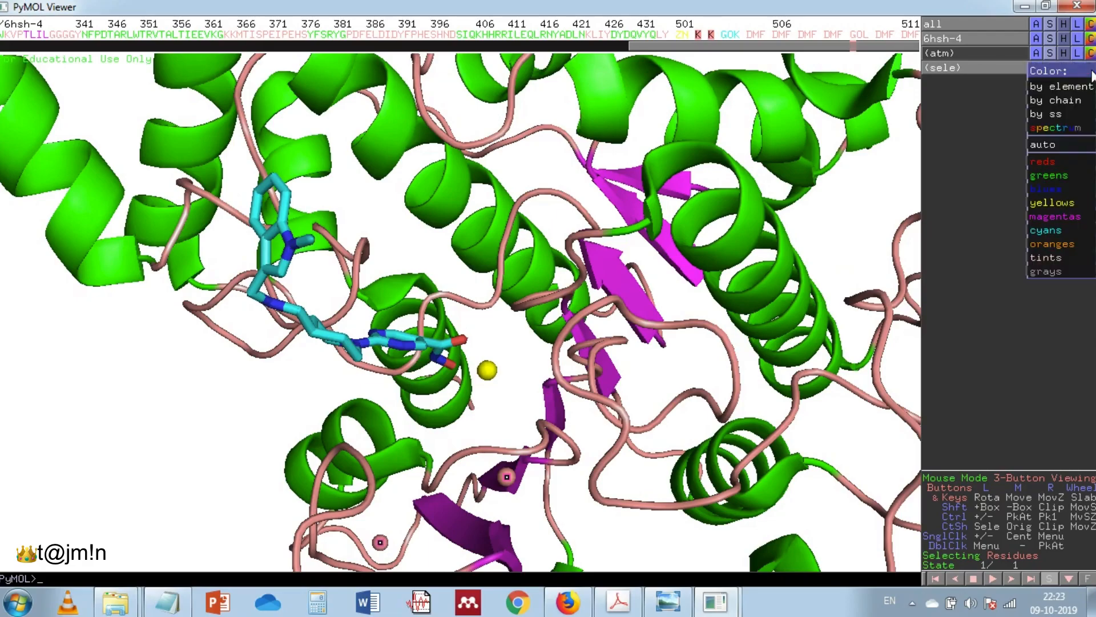
{"action": "left_click", "coordinate": [1052, 243]}
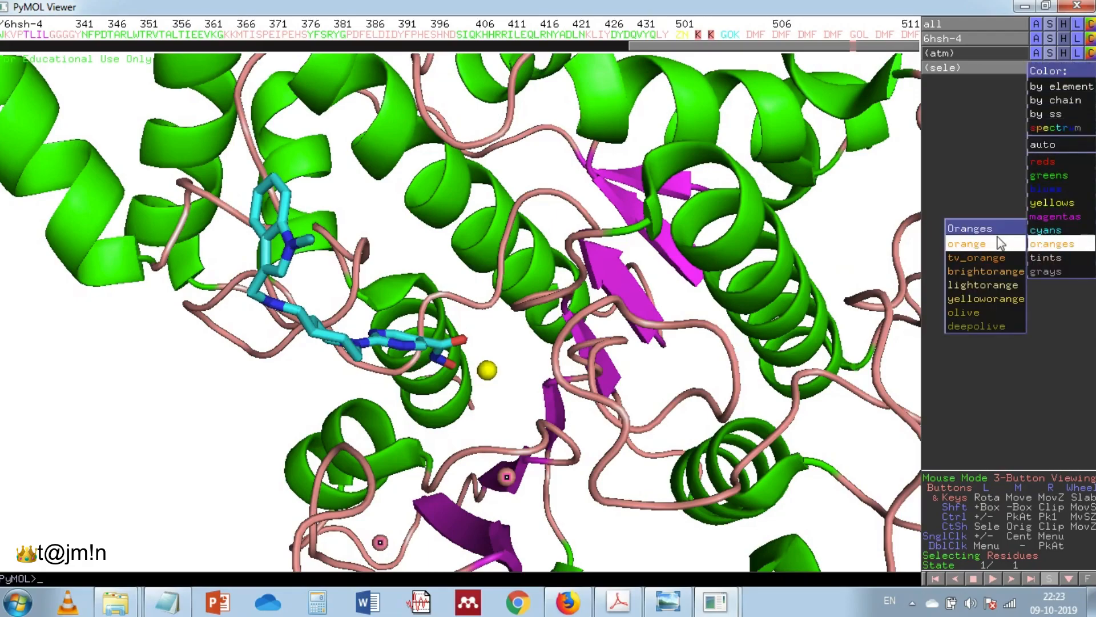
{"action": "left_click", "coordinate": [968, 243]}
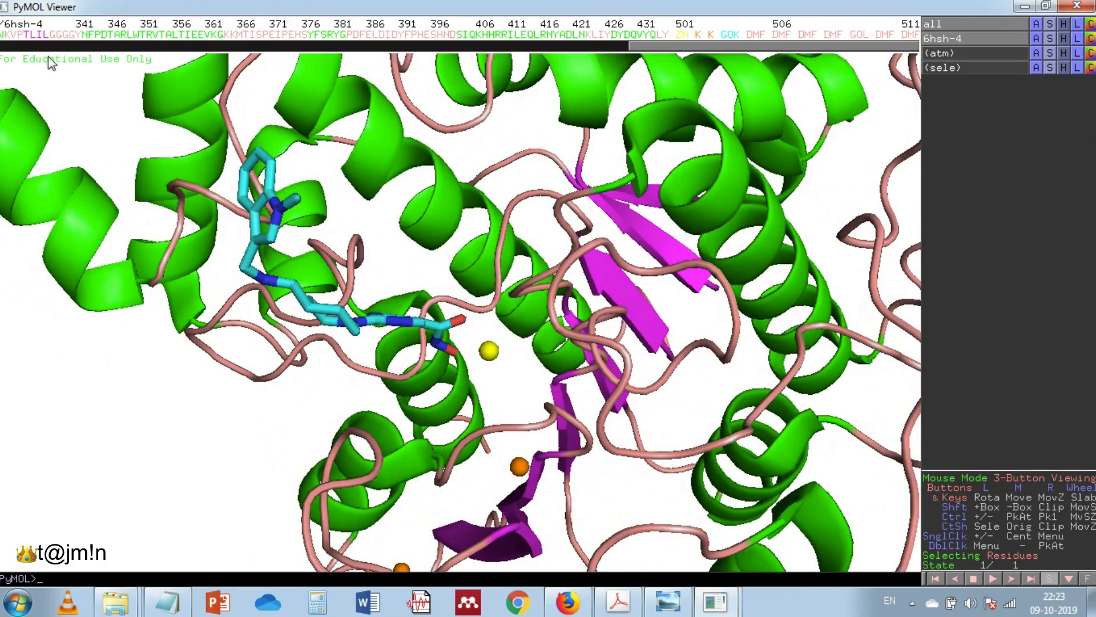
{"action": "mouse_move", "coordinate": [639, 49]}
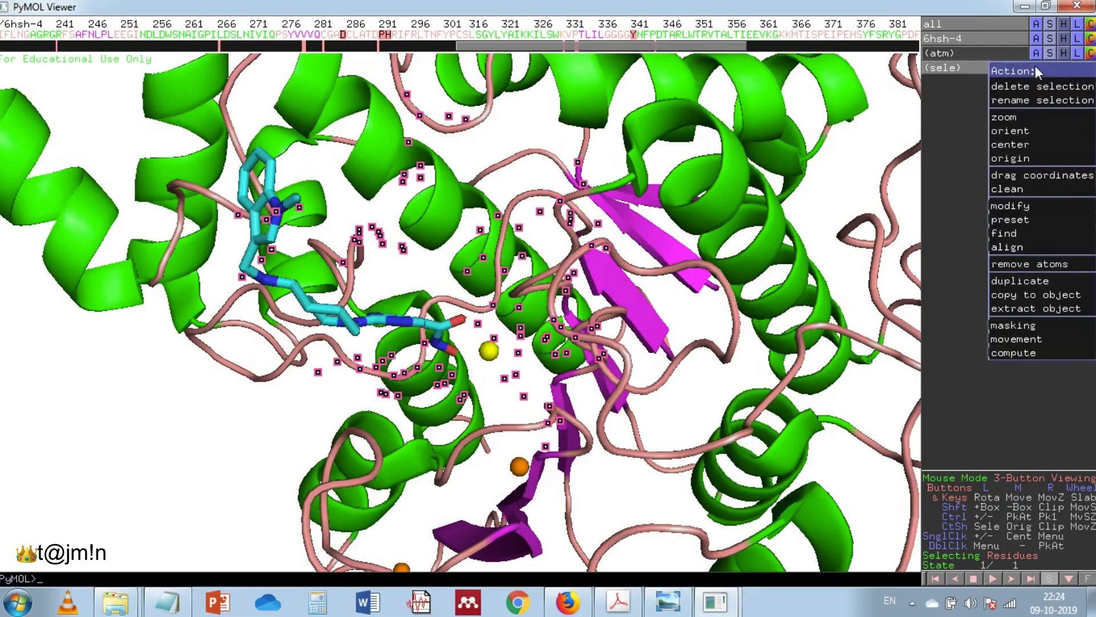
{"action": "mouse_move", "coordinate": [1038, 80]}
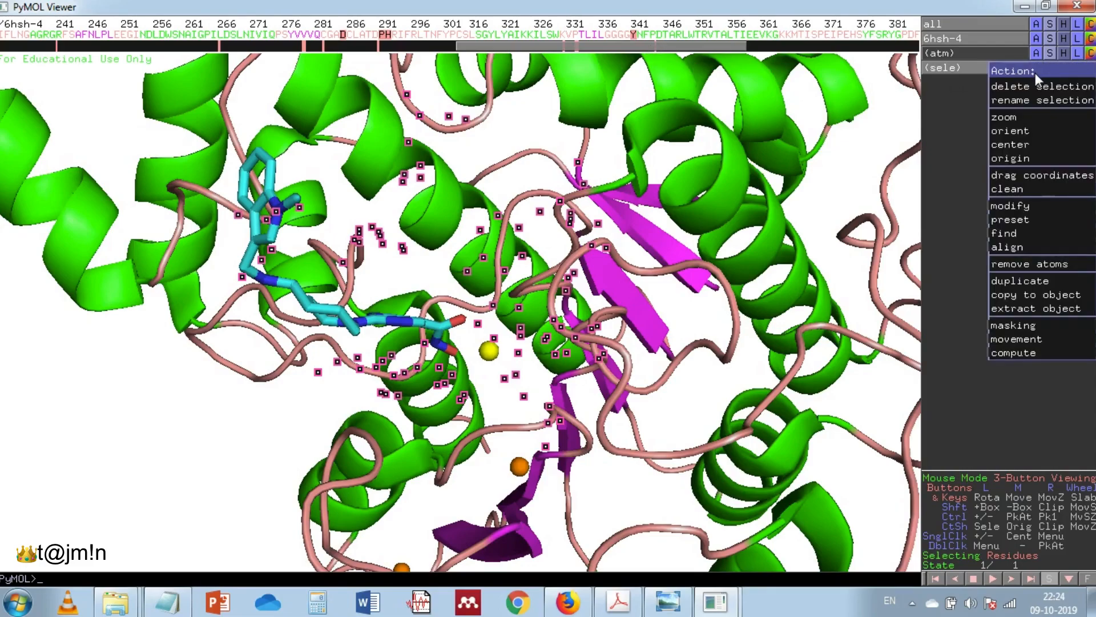
{"action": "mouse_move", "coordinate": [1002, 257]}
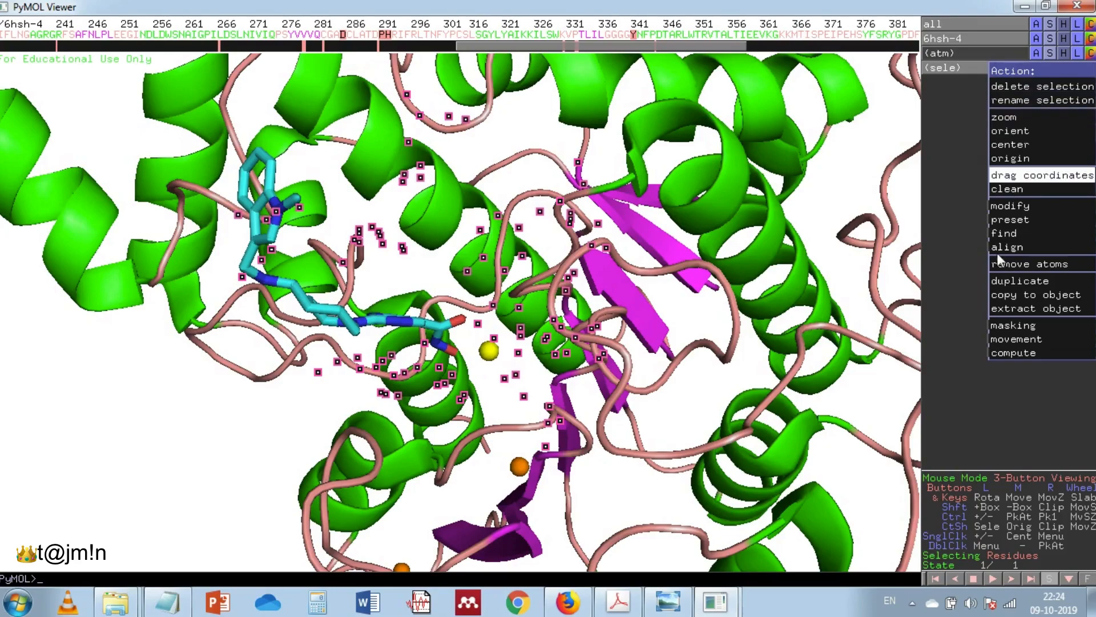
{"action": "mouse_move", "coordinate": [1020, 280]}
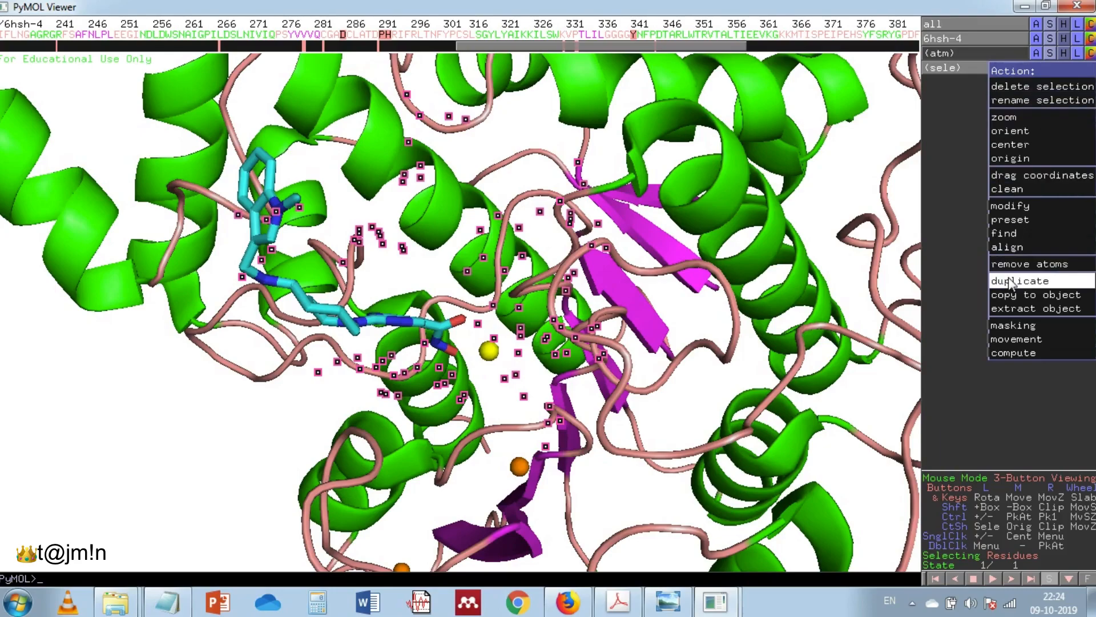
{"action": "mouse_move", "coordinate": [1038, 295]}
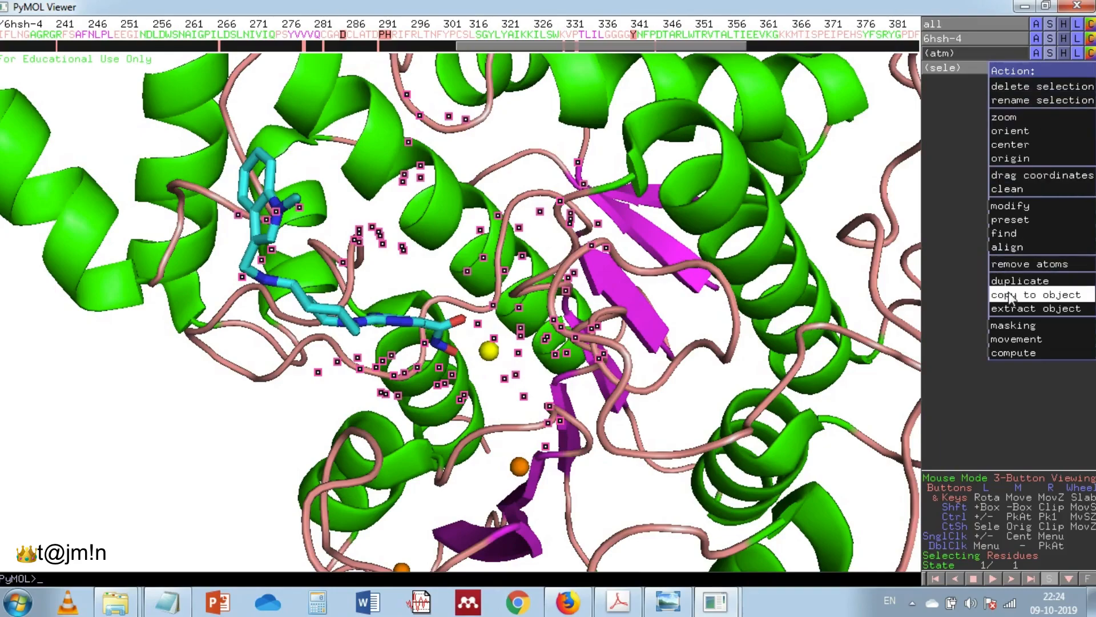
Copy the selected residues to a new object and rename obj01 to 'AA'
{"action": "left_click", "coordinate": [1035, 294]}
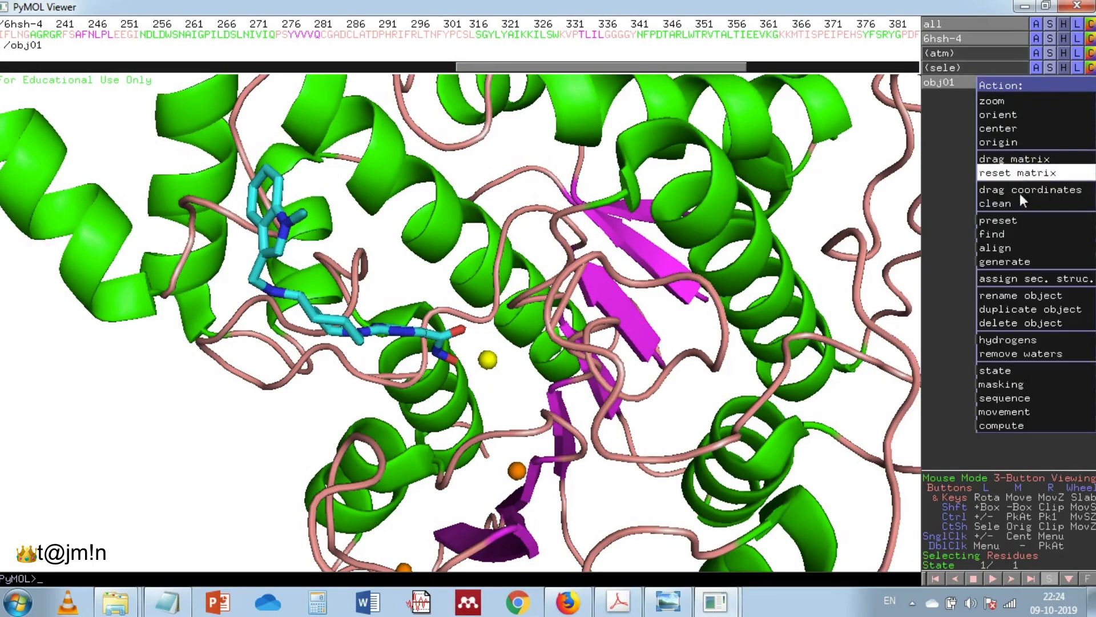
{"action": "mouse_move", "coordinate": [1030, 308]}
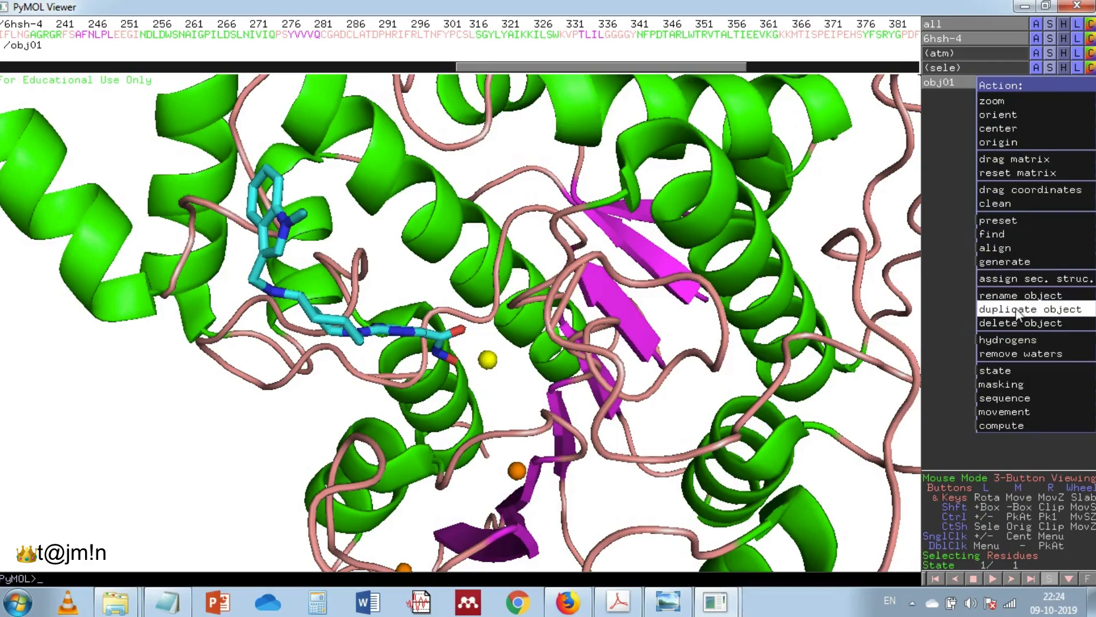
{"action": "left_click", "coordinate": [1018, 295]}
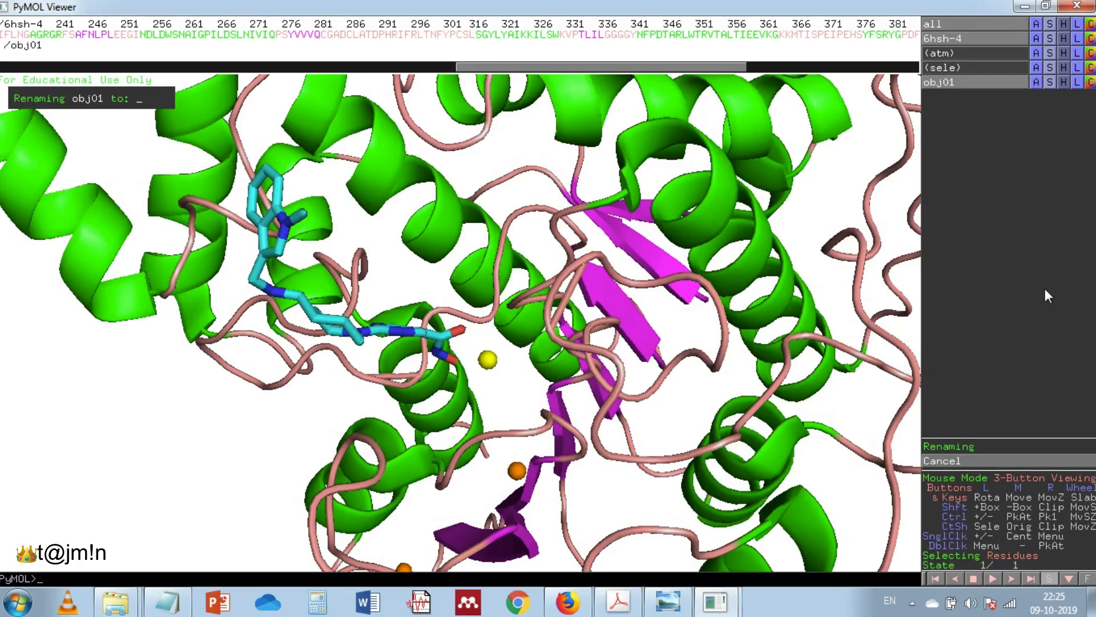
{"action": "type", "text": "AA"}
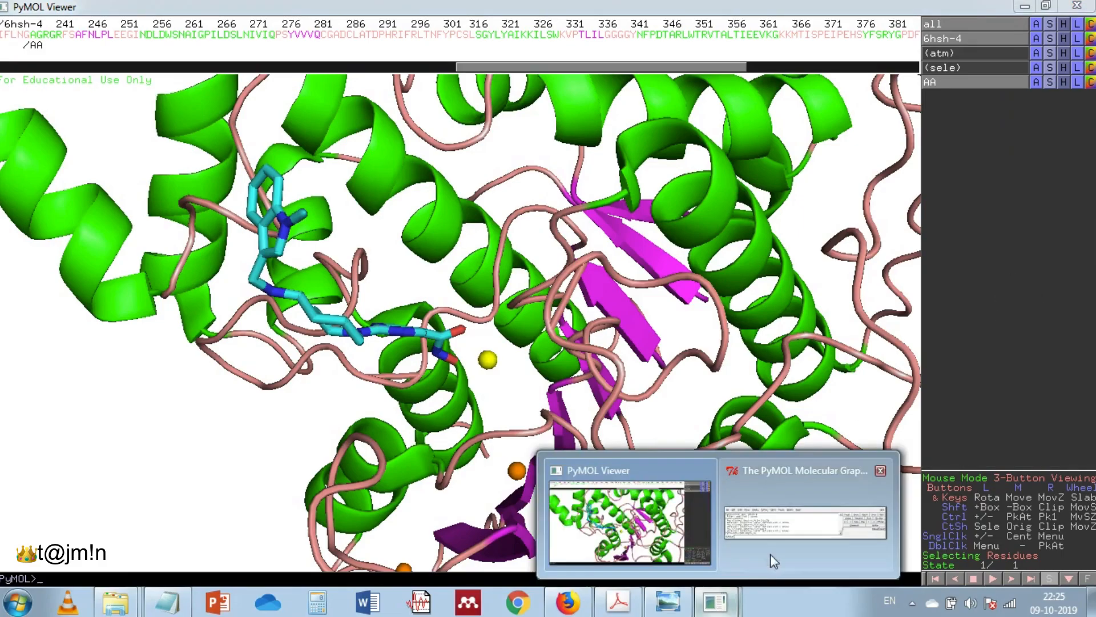
{"action": "left_click", "coordinate": [804, 521]}
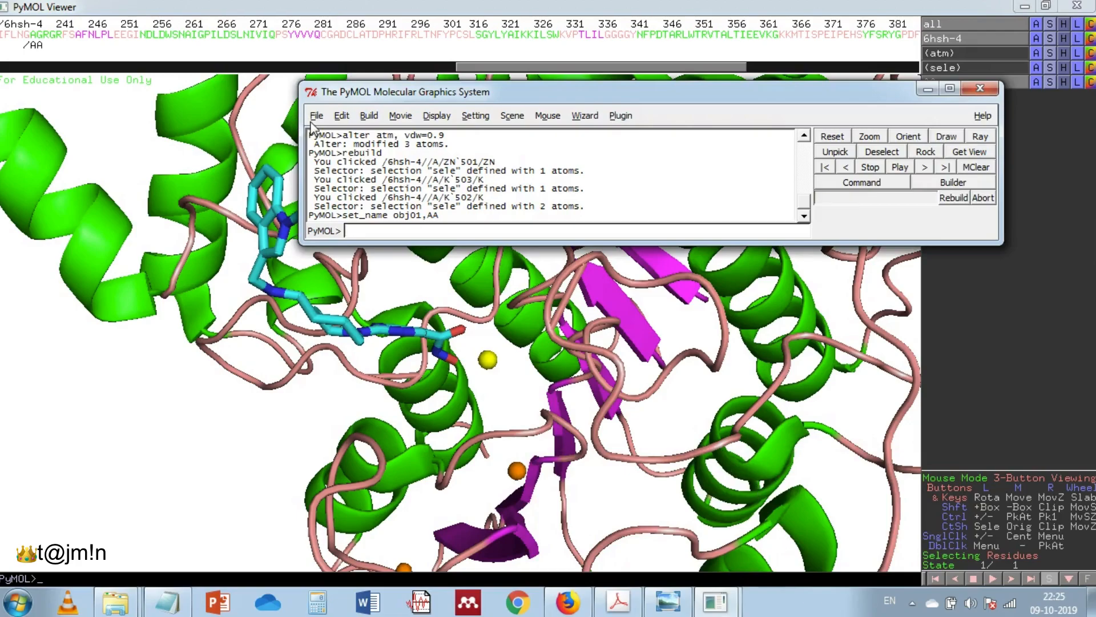
Show the AA residues as sticks and hide their surface
{"action": "left_click", "coordinate": [317, 115]}
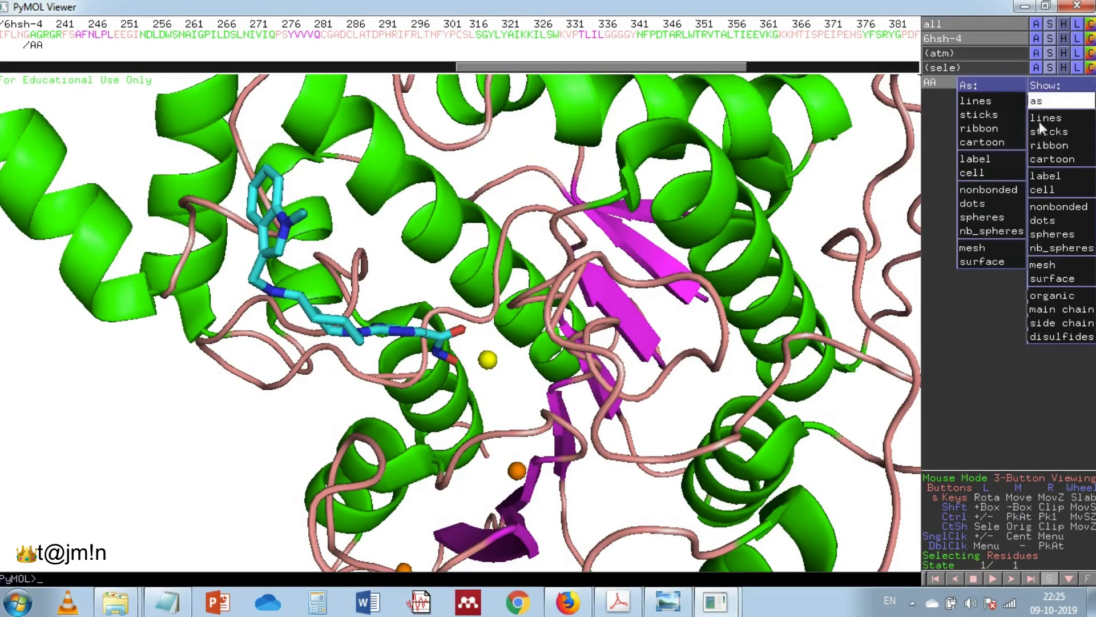
{"action": "left_click", "coordinate": [1048, 130]}
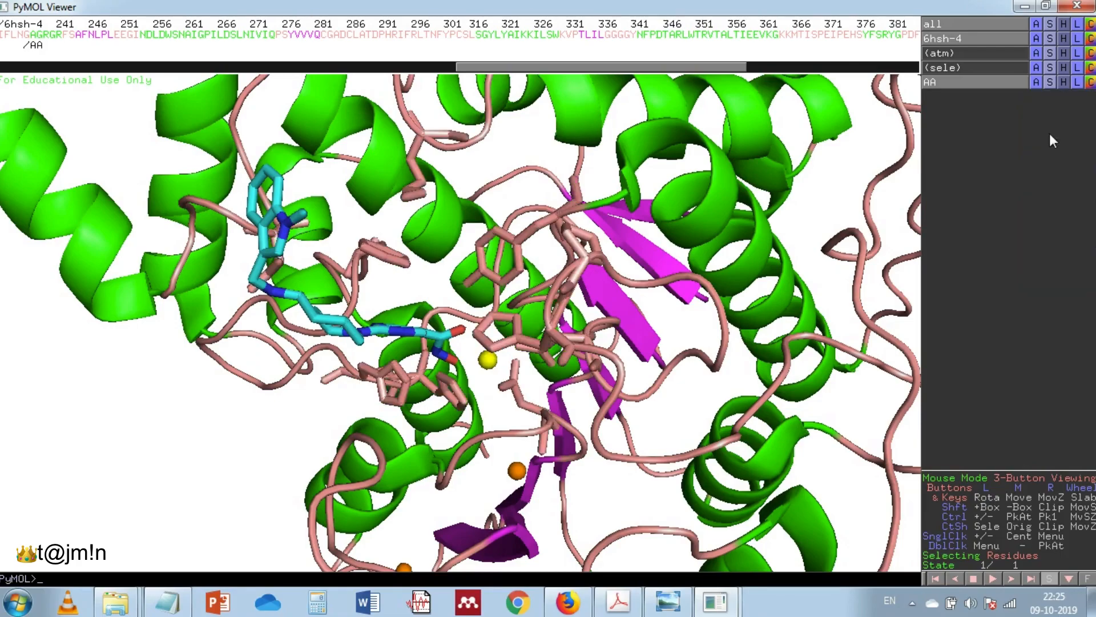
{"action": "left_click", "coordinate": [1064, 82]}
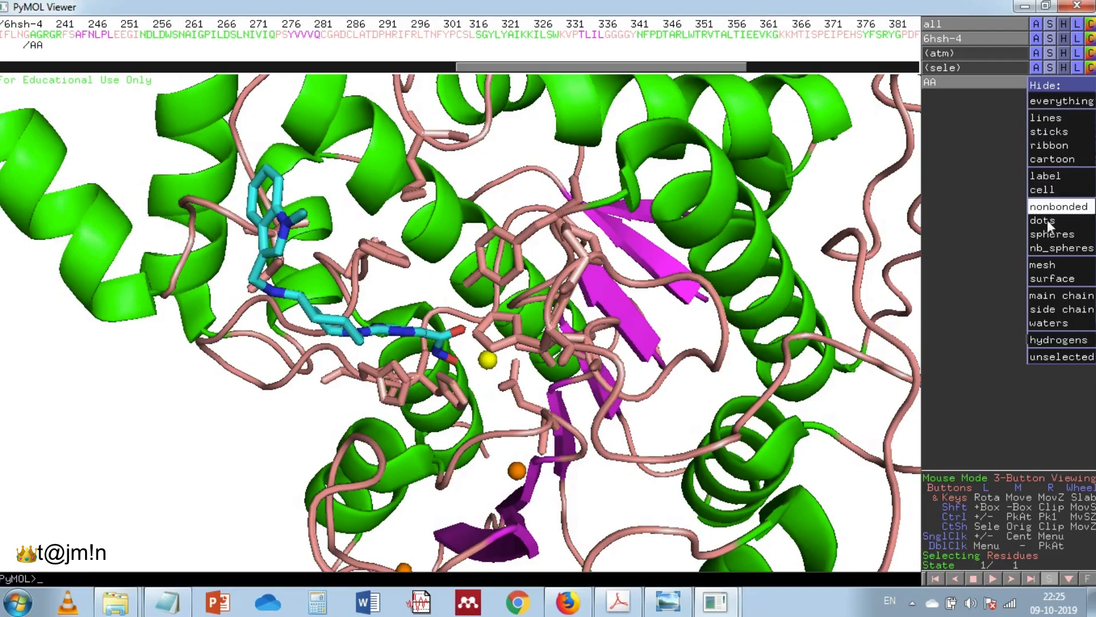
{"action": "mouse_move", "coordinate": [1050, 279]}
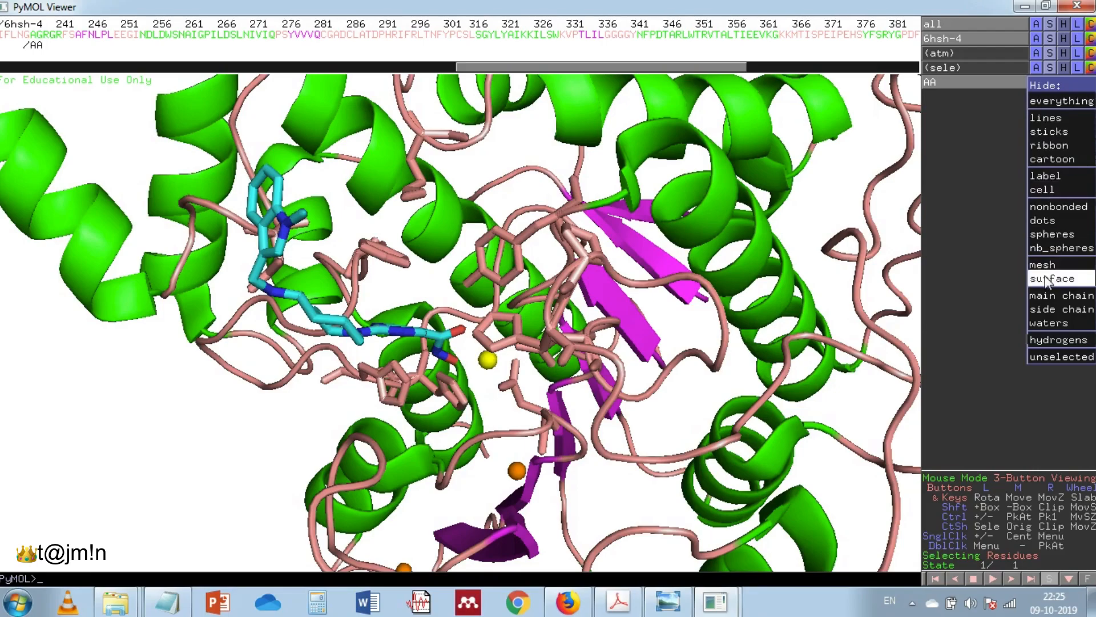
{"action": "left_click", "coordinate": [1052, 278]}
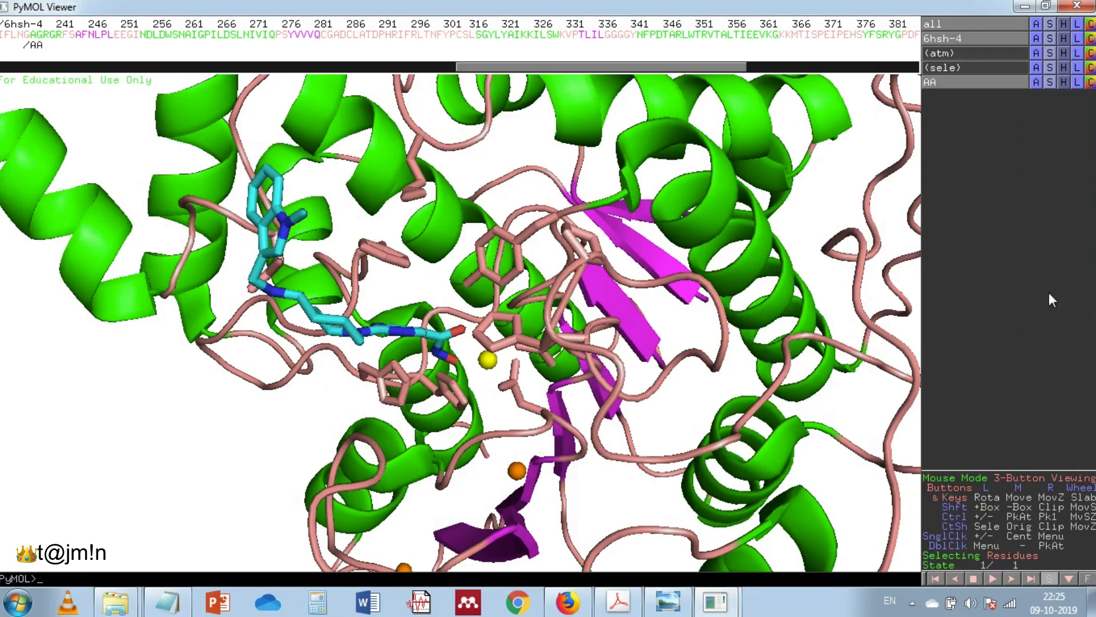
{"action": "mouse_move", "coordinate": [1060, 85]}
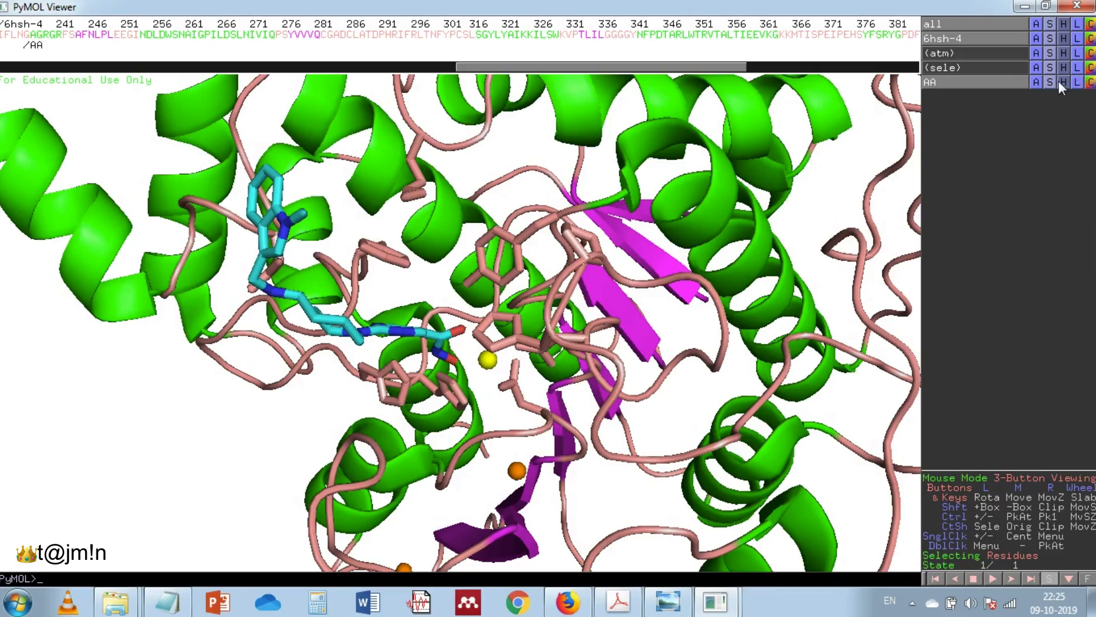
Bring up the colouring choices for the AA residues
{"action": "left_click", "coordinate": [1063, 82]}
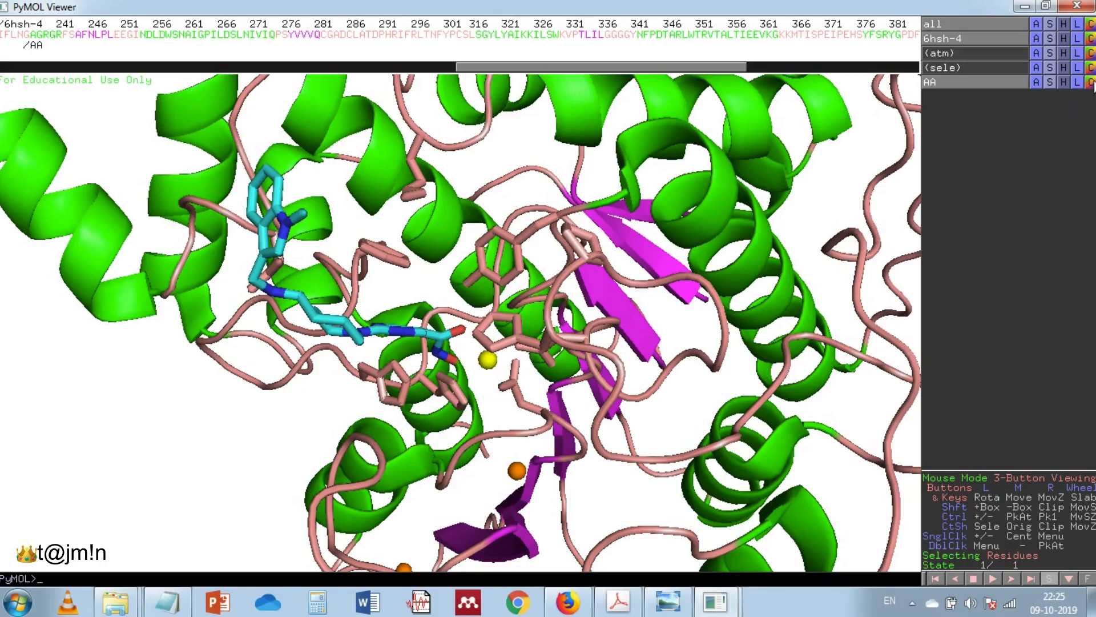
{"action": "left_click", "coordinate": [1086, 82]}
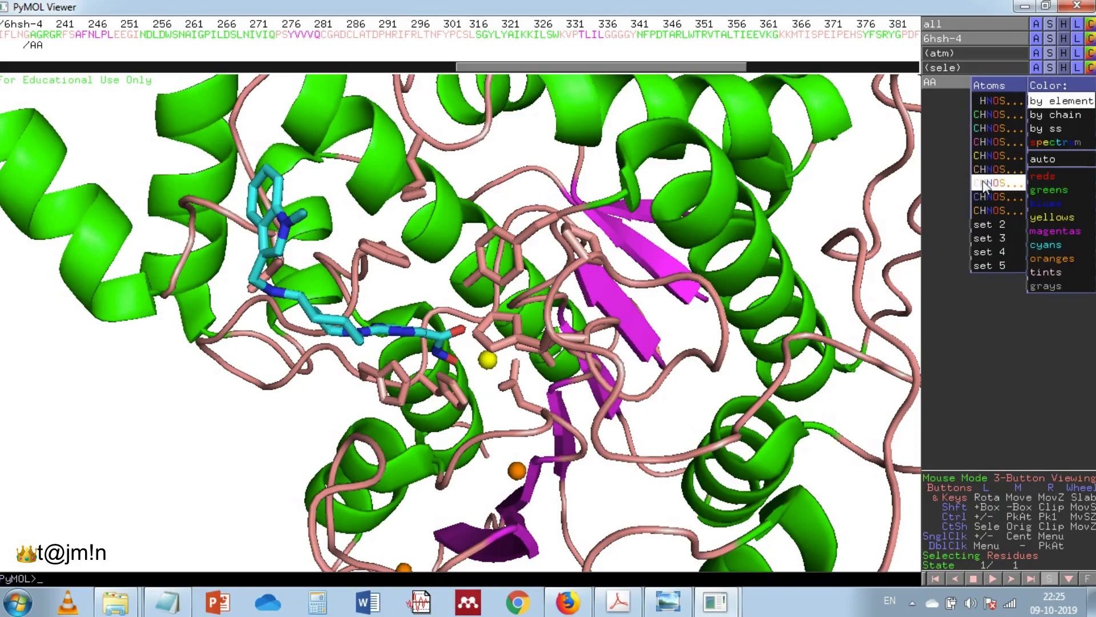
Colour the AA sticks by element (CHNOS, white carbons) and rotate to a fresh active-site view
{"action": "left_click", "coordinate": [1045, 285]}
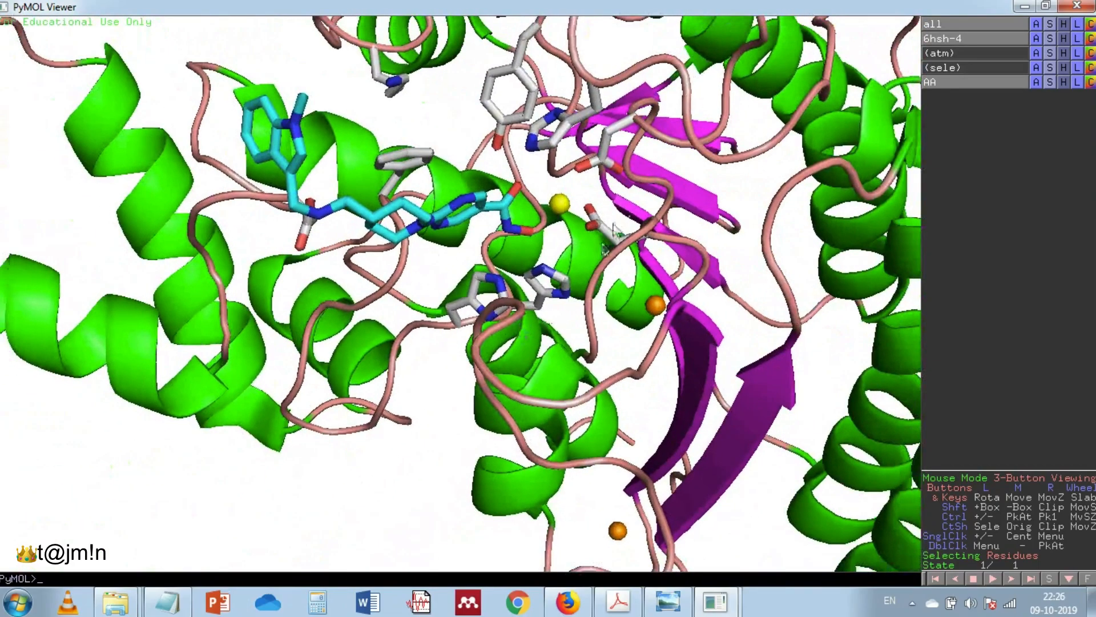
{"action": "left_click_drag", "start_coordinate": [490, 279], "coordinate": [559, 230]}
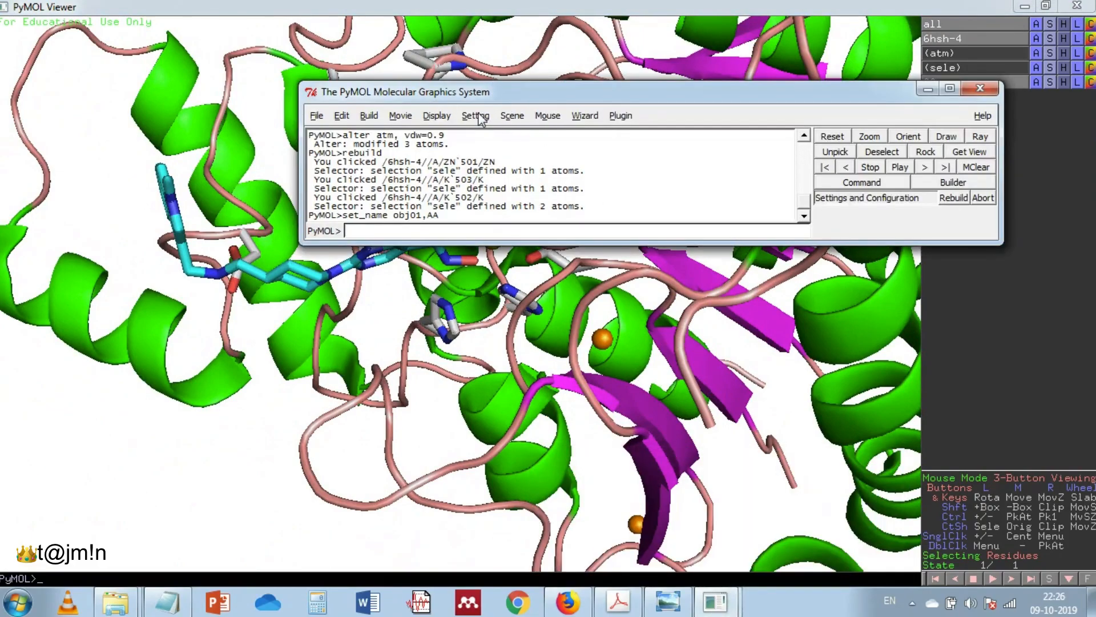
Turn on Cartoon > Discrete Colors in the Setting menu
{"action": "left_click", "coordinate": [475, 116]}
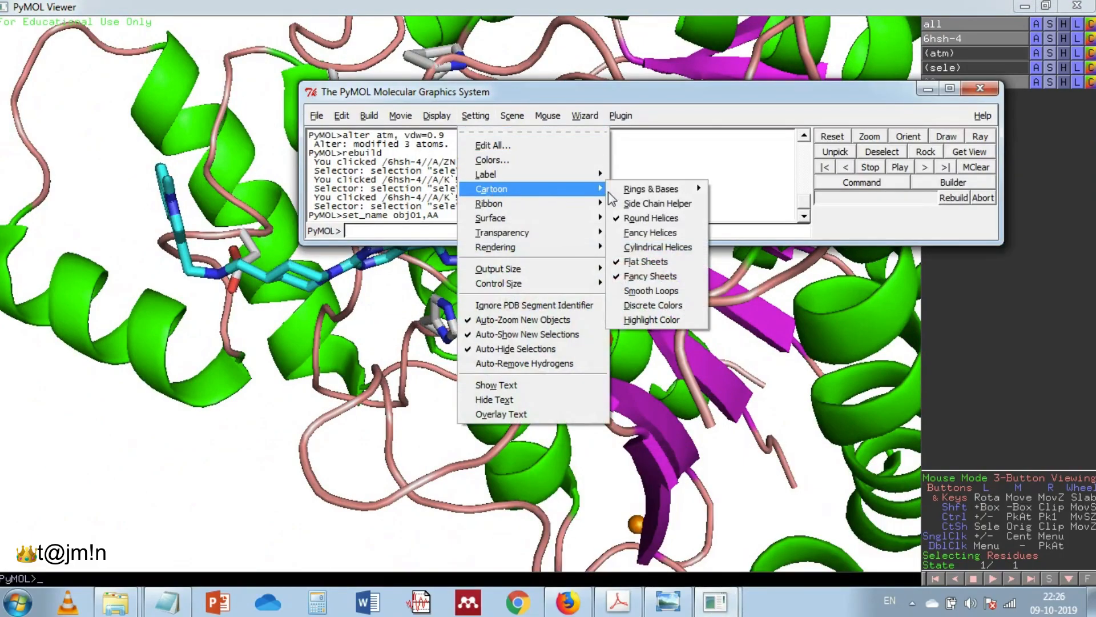
{"action": "mouse_move", "coordinate": [652, 304]}
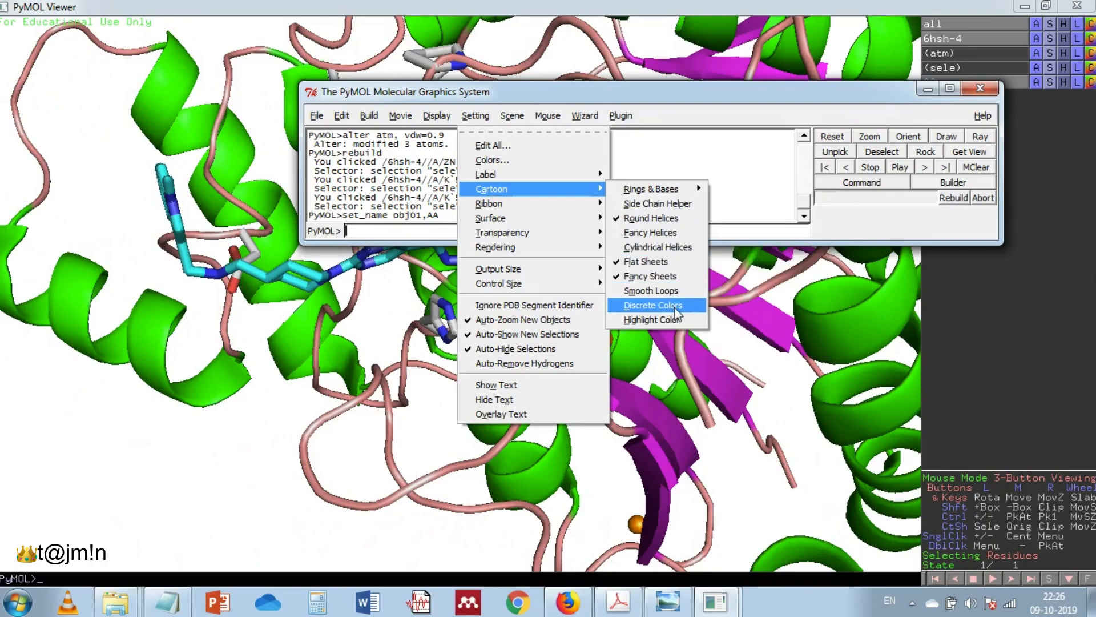
{"action": "left_click", "coordinate": [652, 305]}
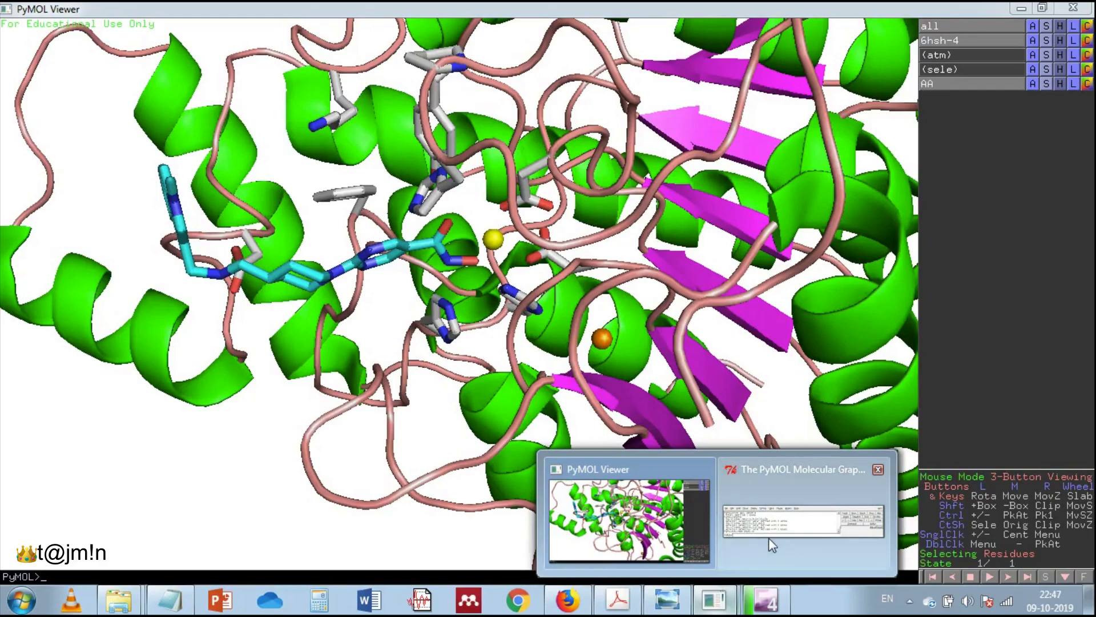
{"action": "left_click", "coordinate": [803, 521]}
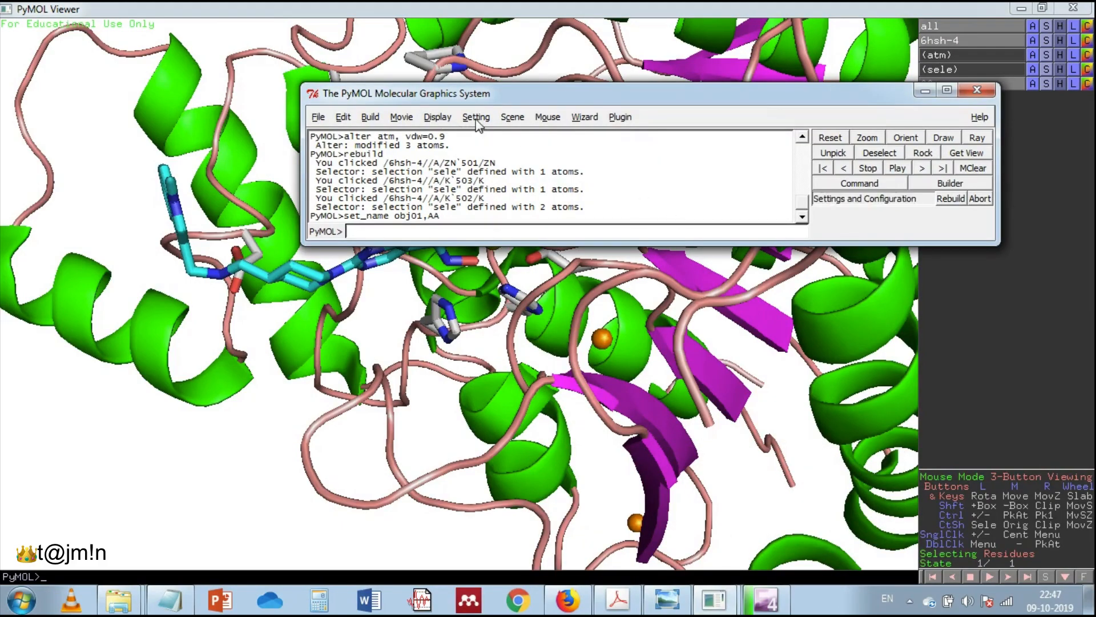
Turn on Cartoon > Highlight Color so helices and sheets get grey inner faces
{"action": "left_click", "coordinate": [475, 117]}
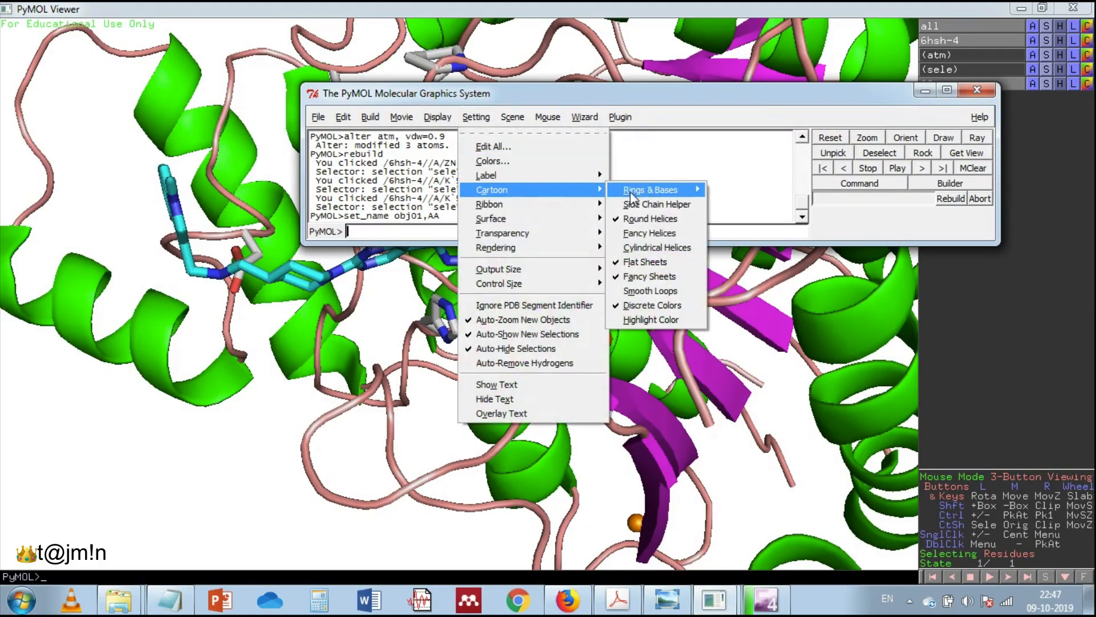
{"action": "mouse_move", "coordinate": [648, 190]}
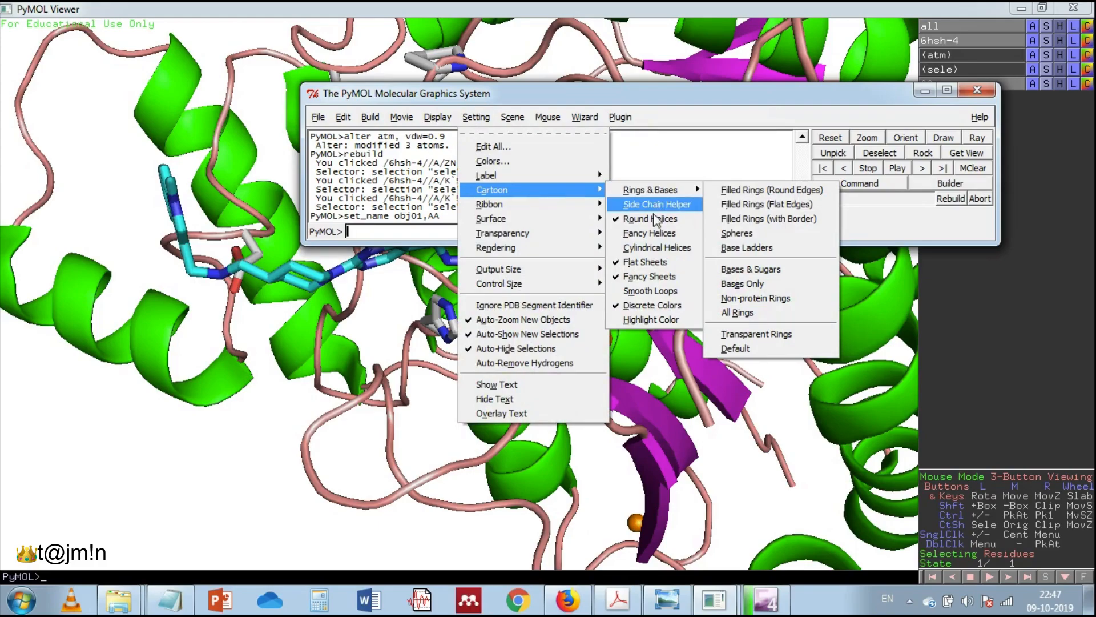
{"action": "left_click", "coordinate": [656, 205]}
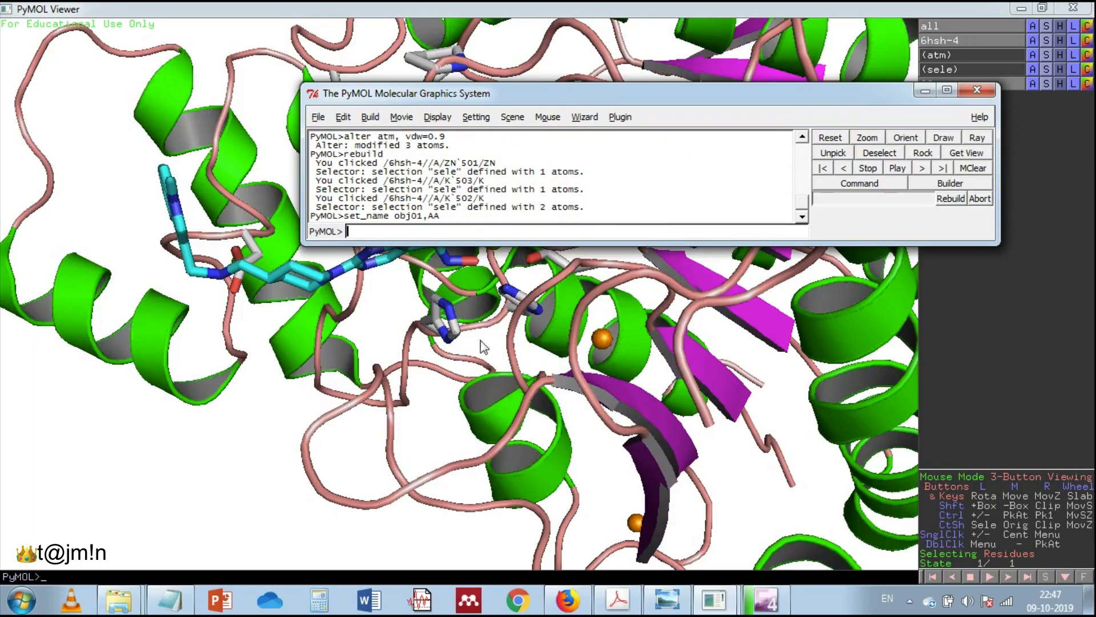
{"action": "left_click", "coordinate": [978, 89]}
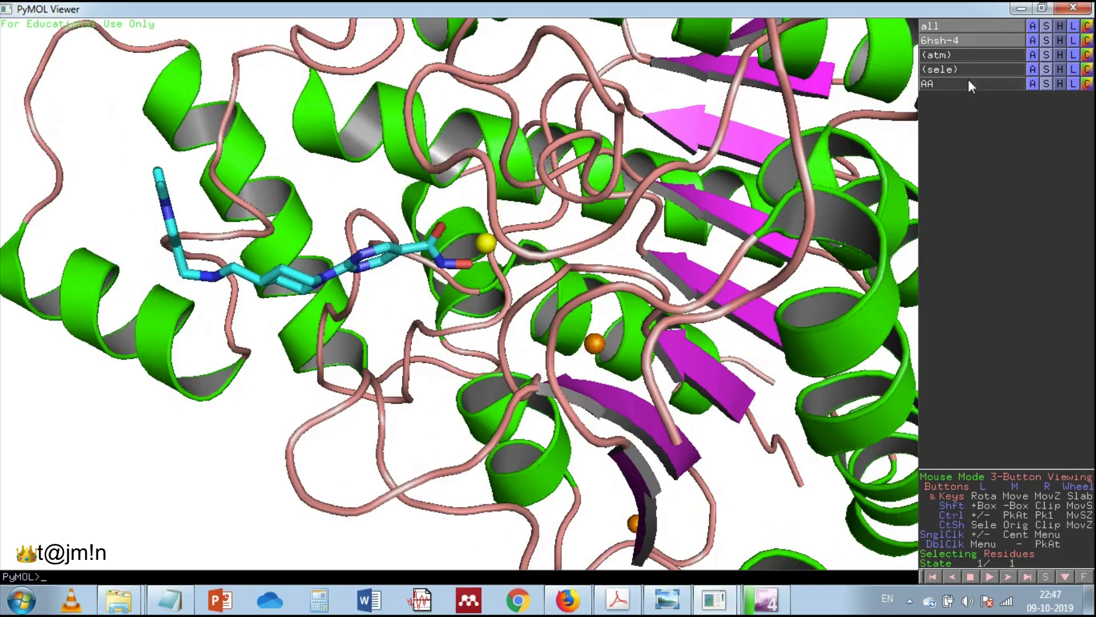
Re-enable the AA object and zoom the view onto its residues
{"action": "left_click", "coordinate": [1034, 83]}
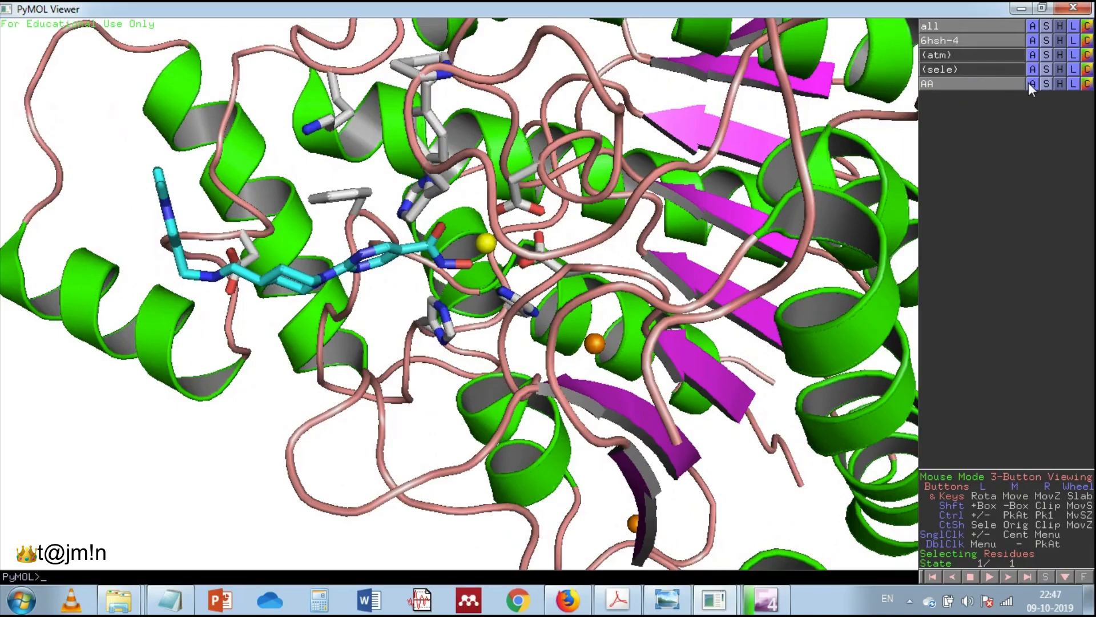
{"action": "left_click", "coordinate": [1033, 84]}
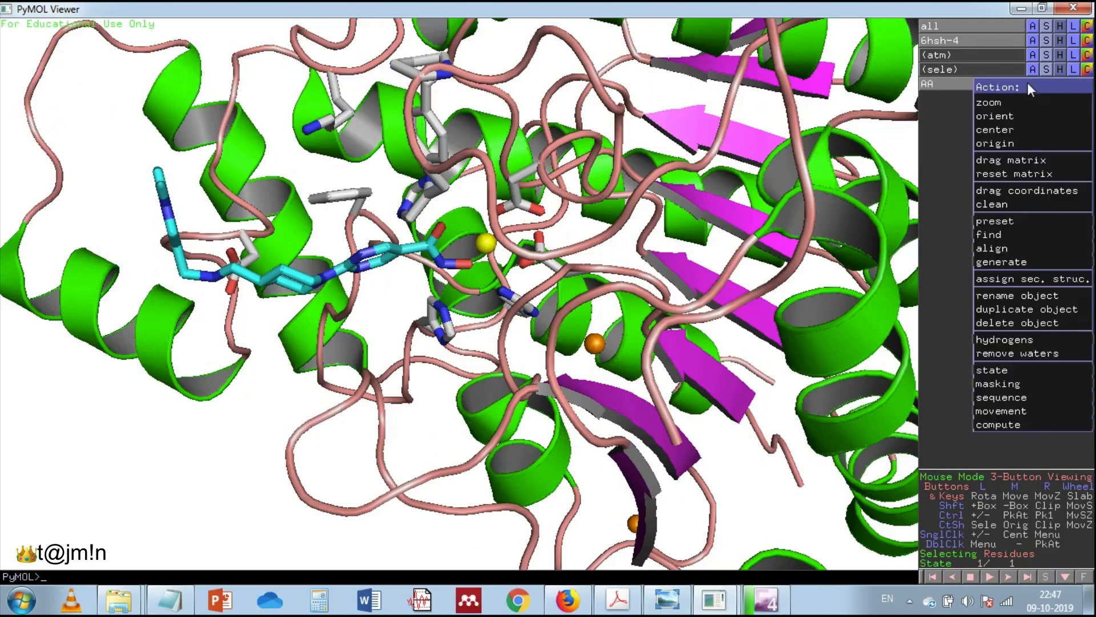
{"action": "left_click", "coordinate": [989, 101]}
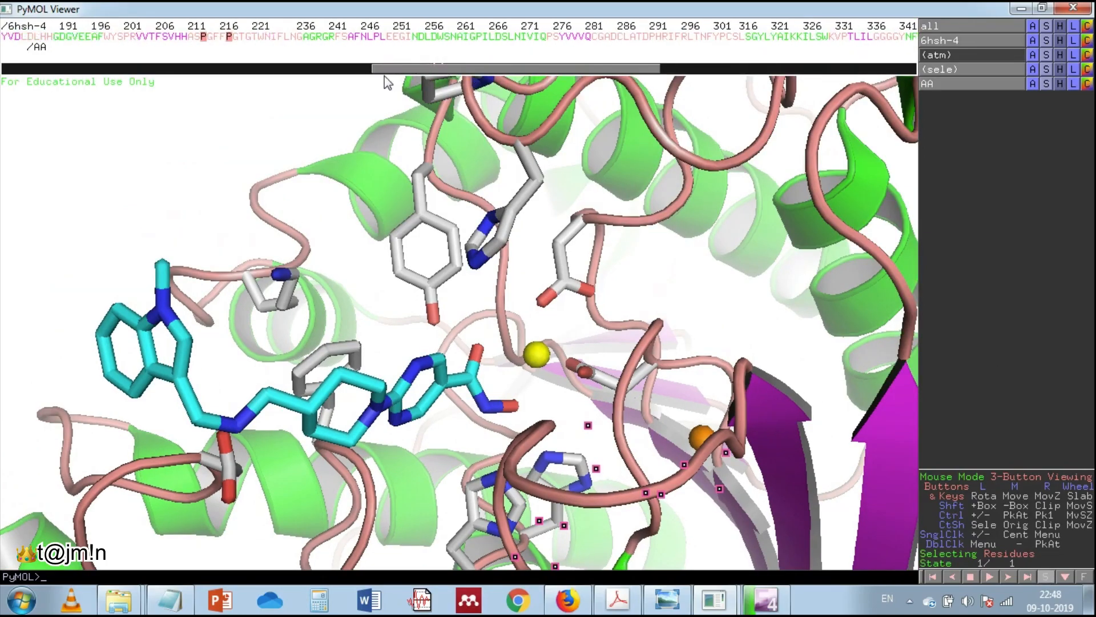
Select proline 217 and proline 213 in the sequence viewer
{"action": "left_click", "coordinate": [231, 36]}
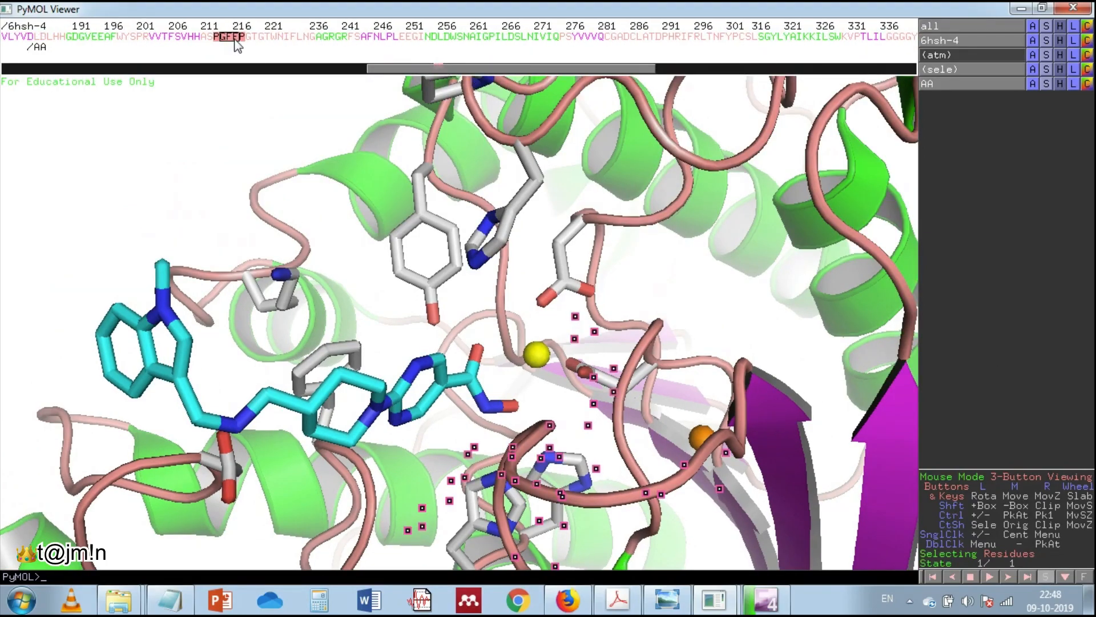
{"action": "left_click", "coordinate": [239, 123]}
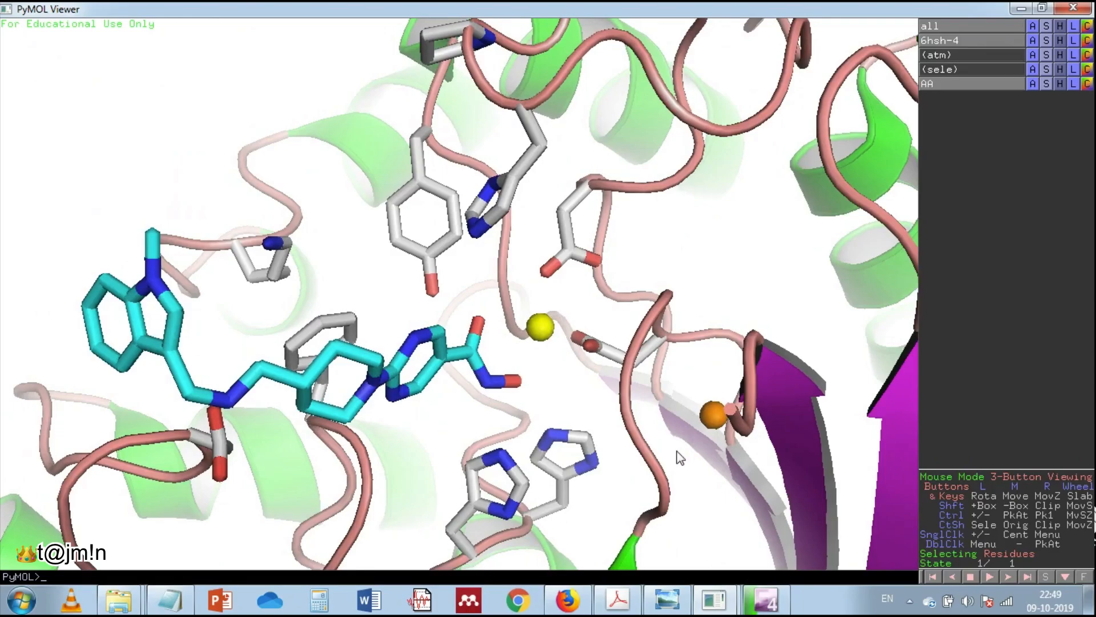
{"action": "mouse_move", "coordinate": [712, 600]}
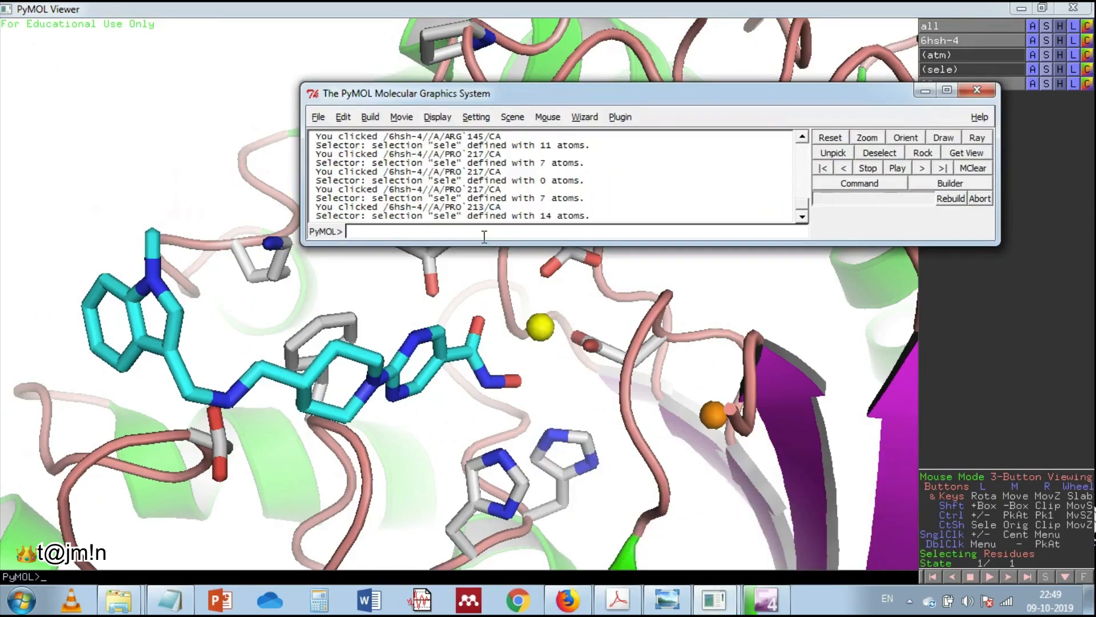
Render the active-site close-up with 'ray 1080'
{"action": "type", "text": "ray"}
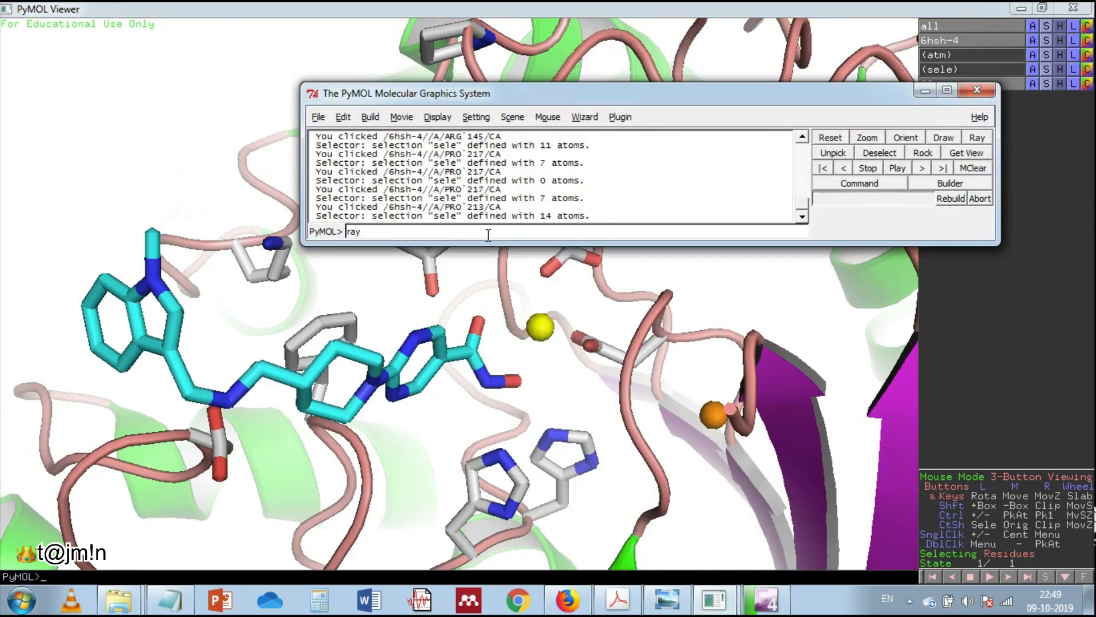
{"action": "type", "text": "1080"}
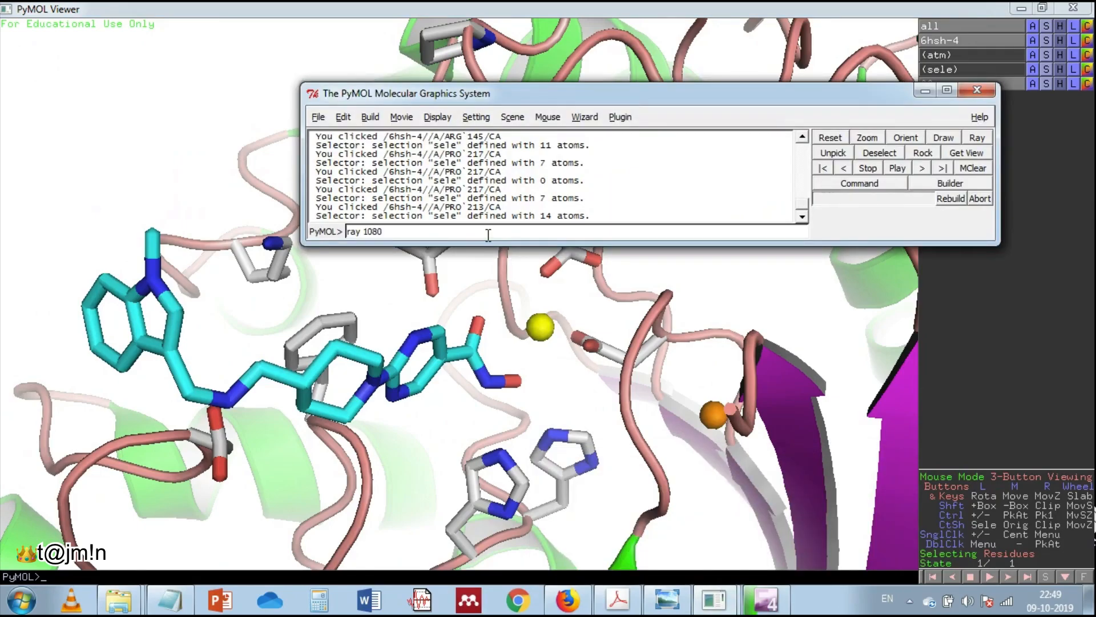
{"action": "key", "text": "Return"}
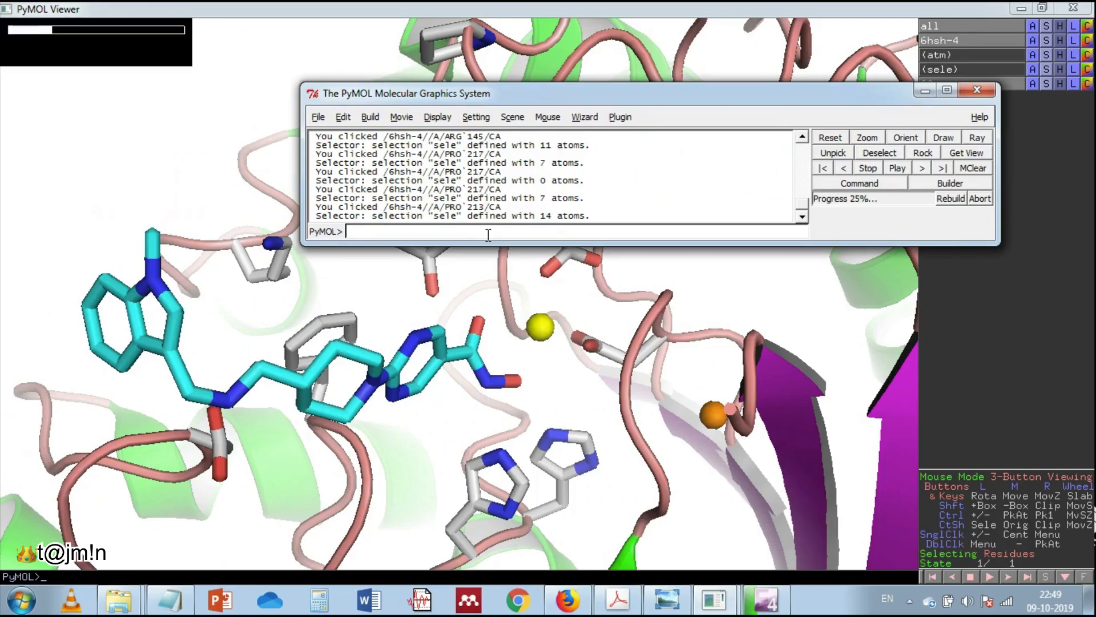
{"action": "left_click", "coordinate": [977, 89]}
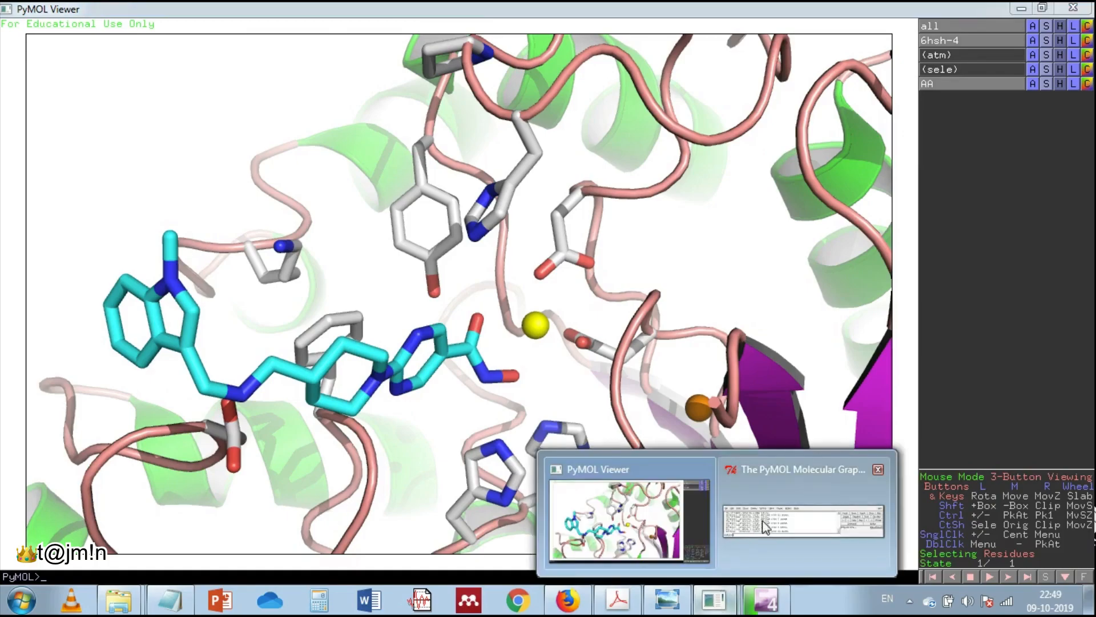
Start saving the rendered view via File > Save Image As > PNG
{"action": "left_click", "coordinate": [319, 116]}
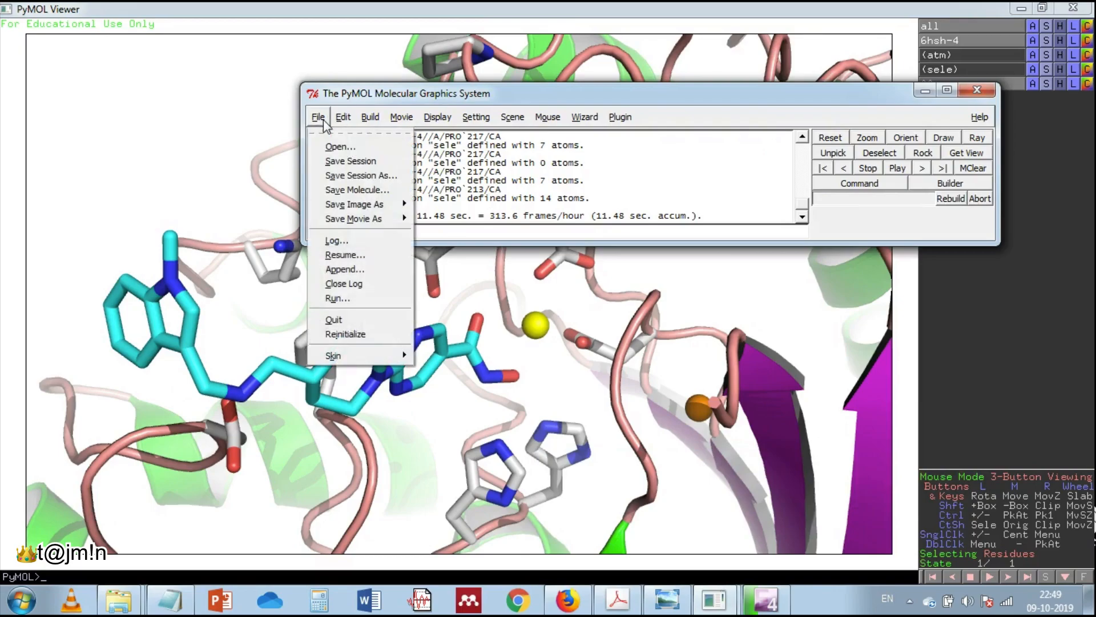
{"action": "mouse_move", "coordinate": [354, 203]}
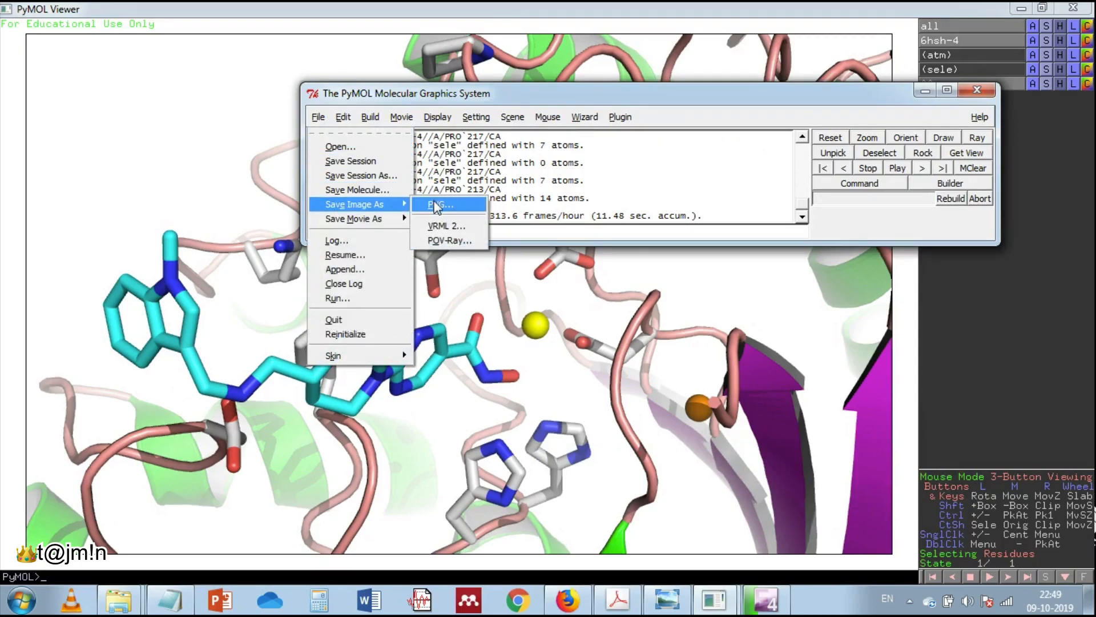
{"action": "left_click", "coordinate": [439, 204]}
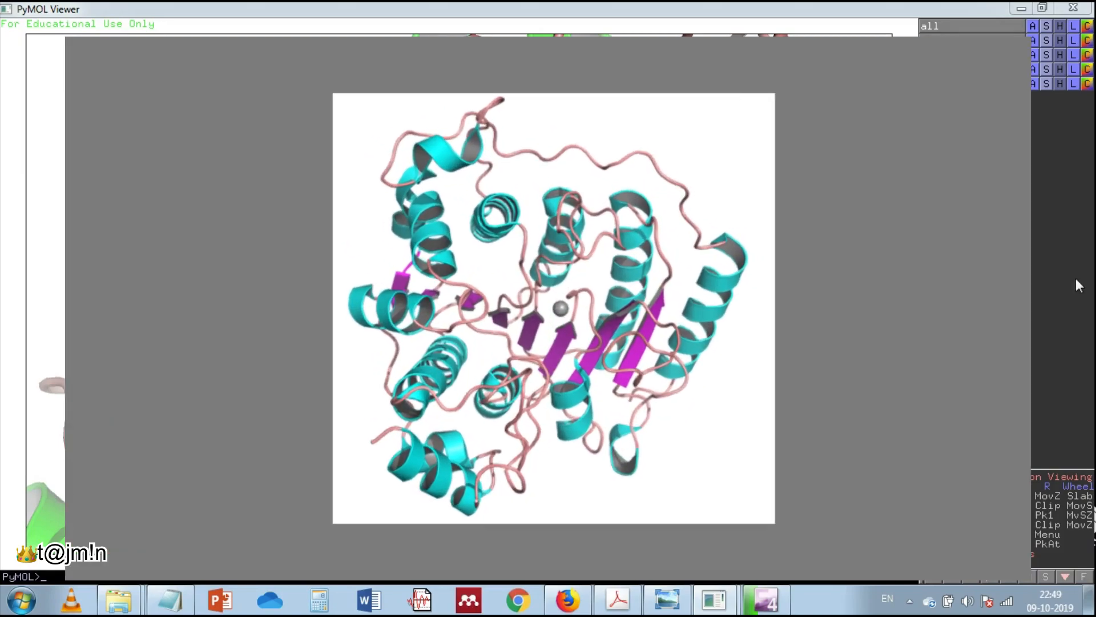